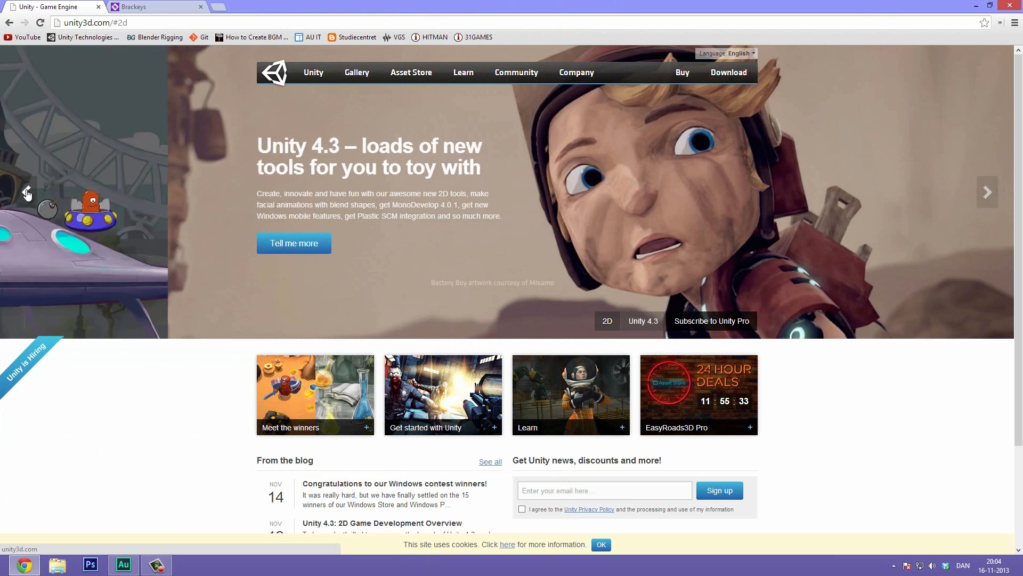
# Navigate from the Unity home page to the free Unity 4.3 download page for Windows.
pyautogui.click(606, 321)
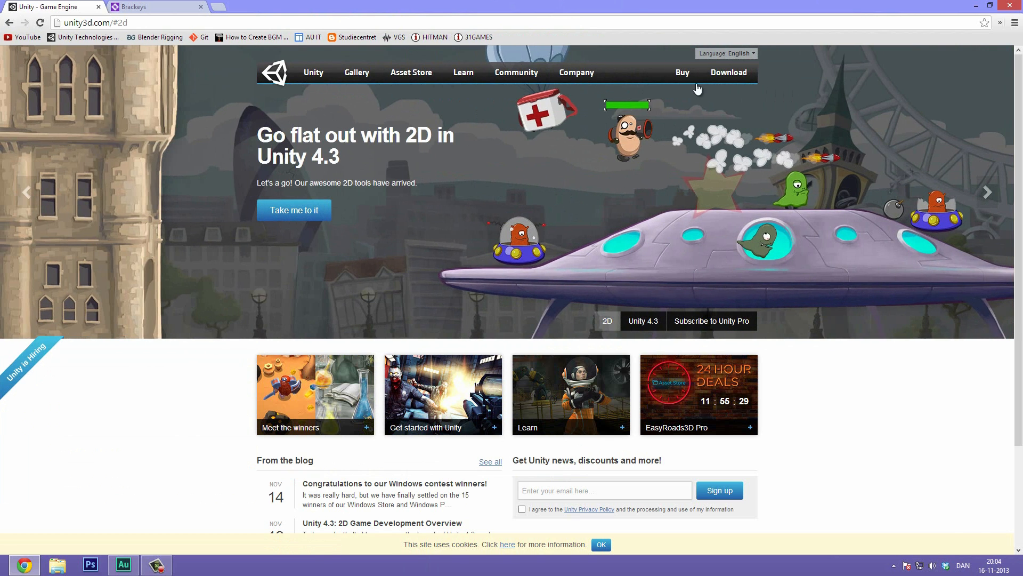
pyautogui.moveTo(636, 121)
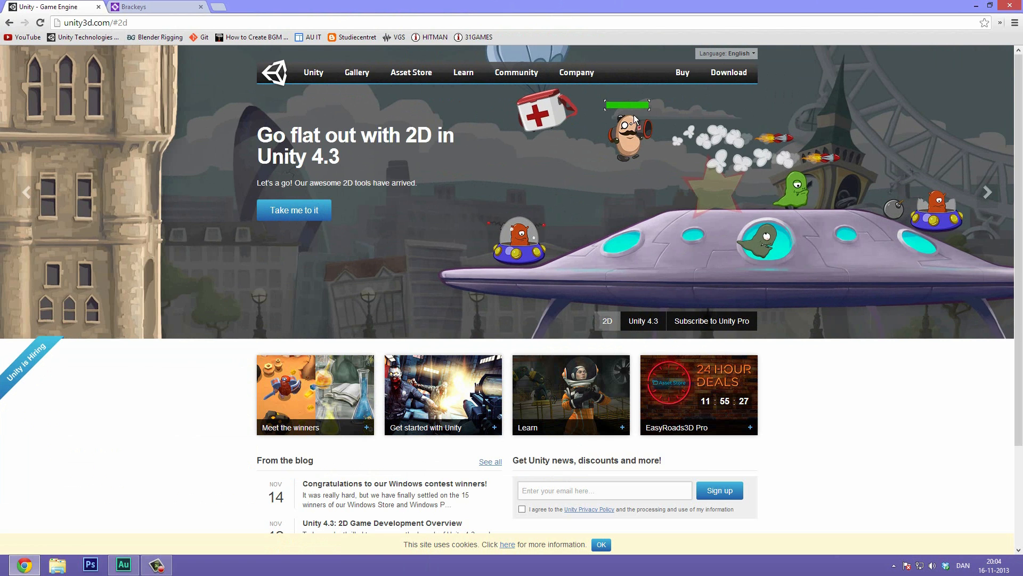
pyautogui.click(728, 72)
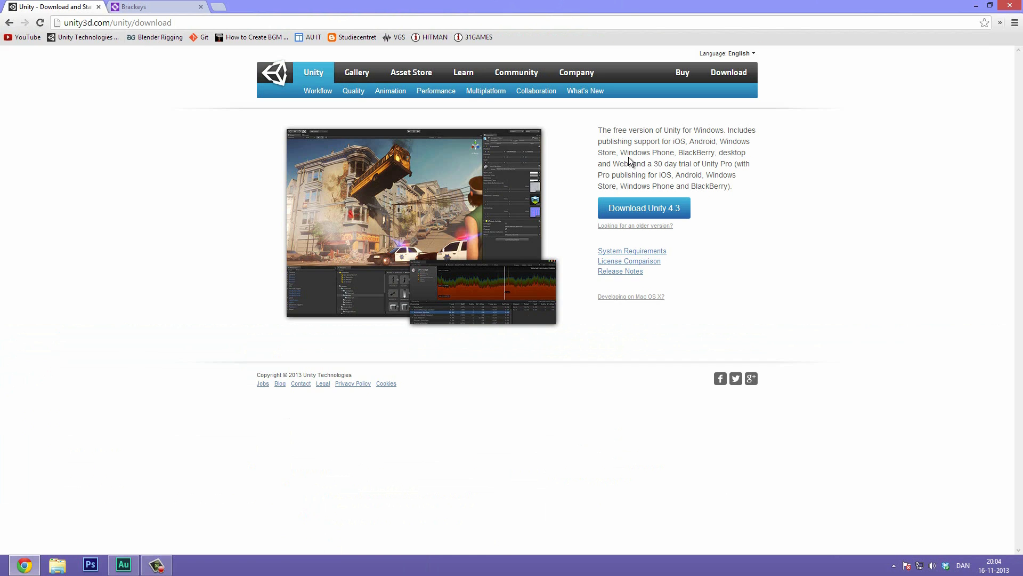
pyautogui.moveTo(681, 211)
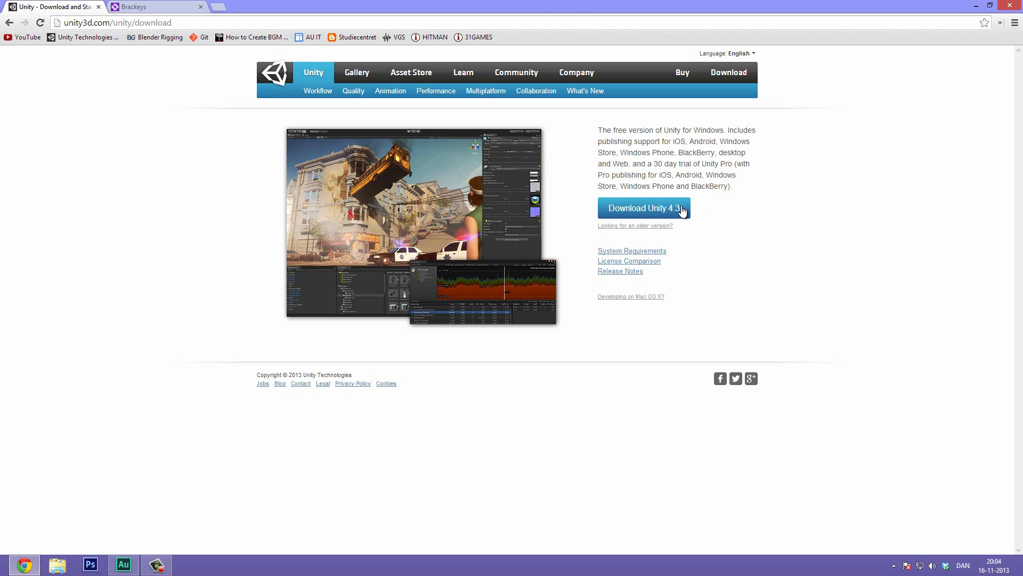
pyautogui.moveTo(565, 376)
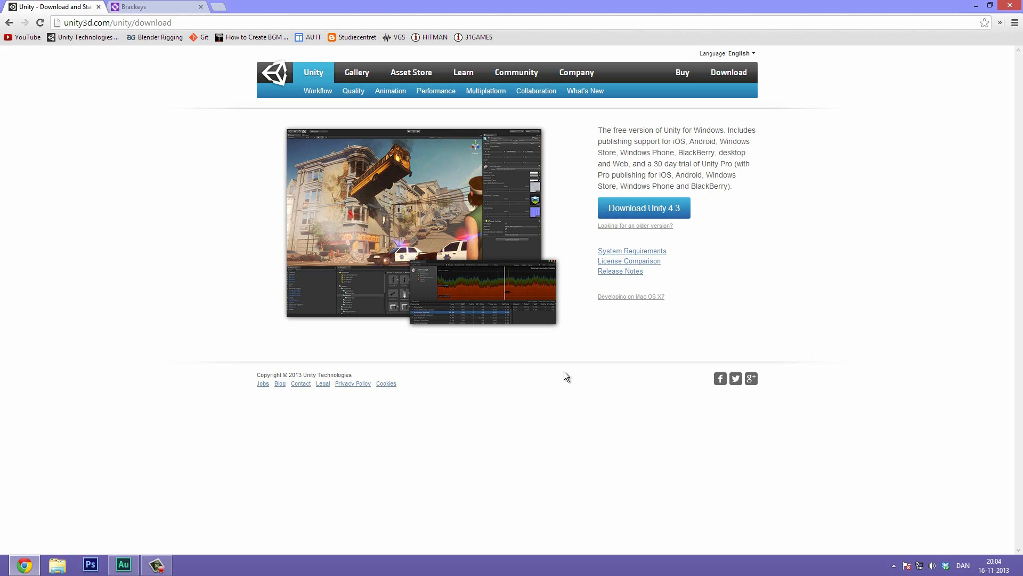
pyautogui.moveTo(186, 245)
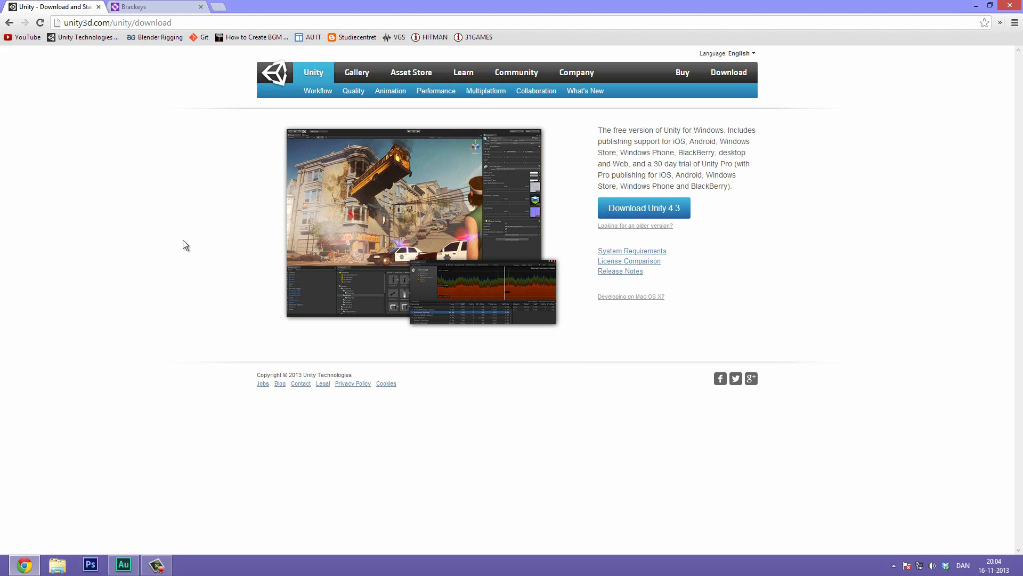
# Open the 2D Assets Pack's Pong folder and preview the Pong Assembled View image.
pyautogui.click(157, 7)
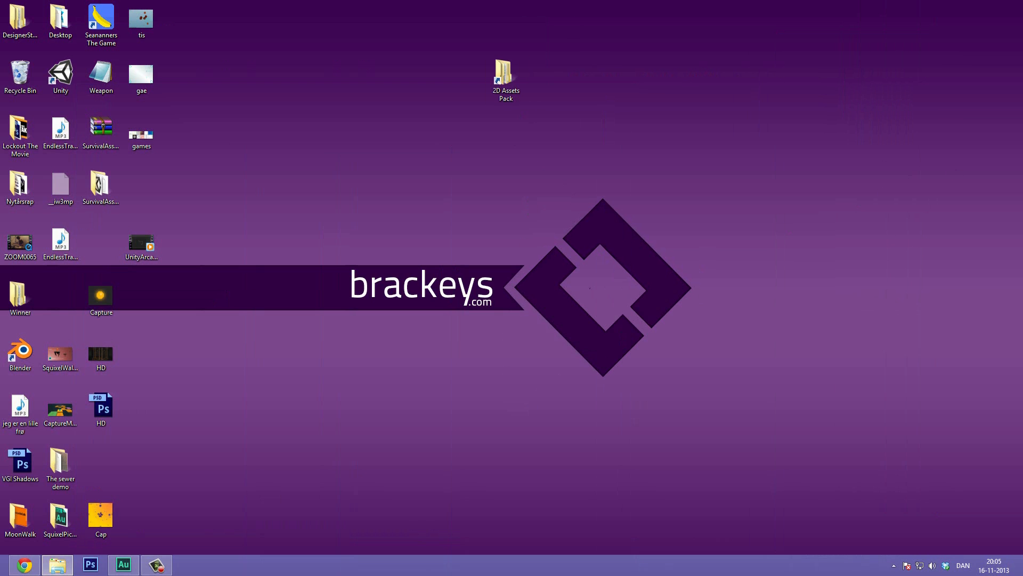
pyautogui.doubleClick(505, 73)
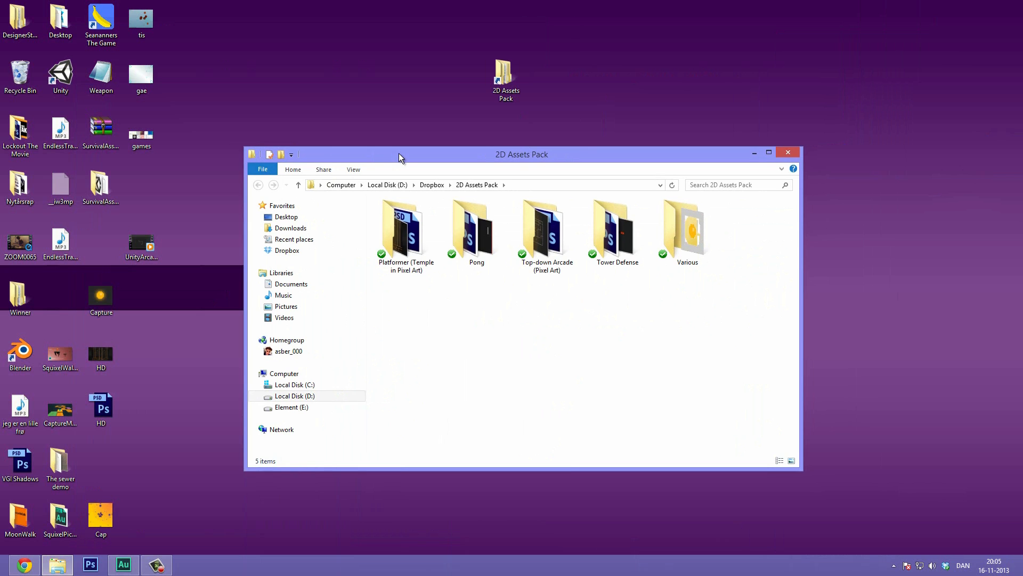
pyautogui.doubleClick(478, 228)
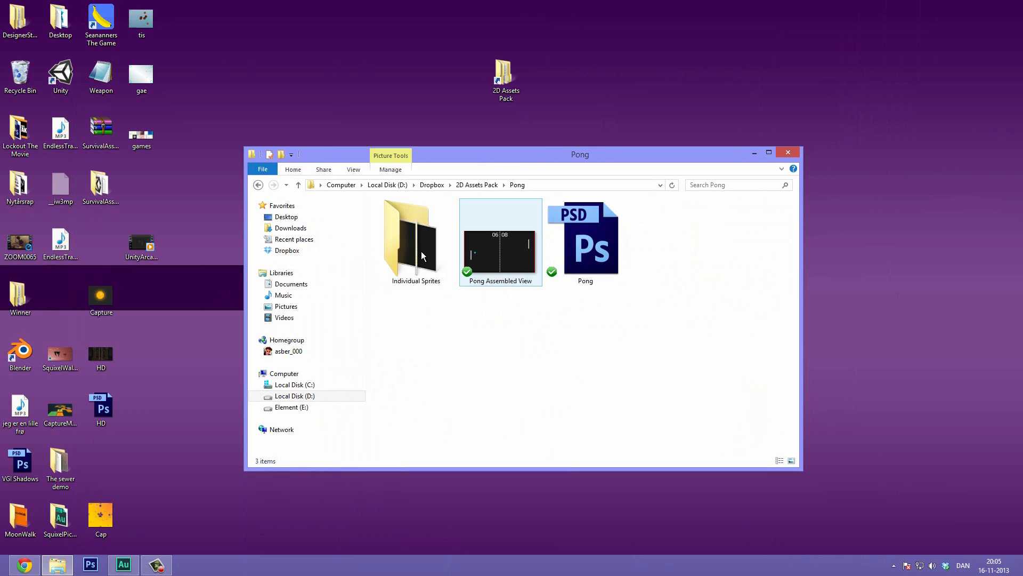
pyautogui.doubleClick(500, 249)
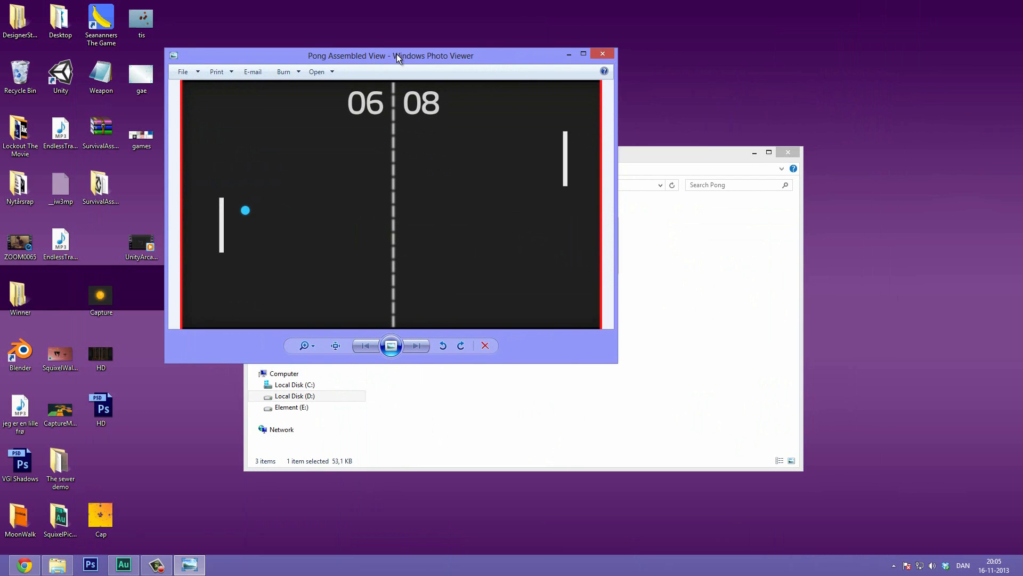
pyautogui.moveTo(350, 149)
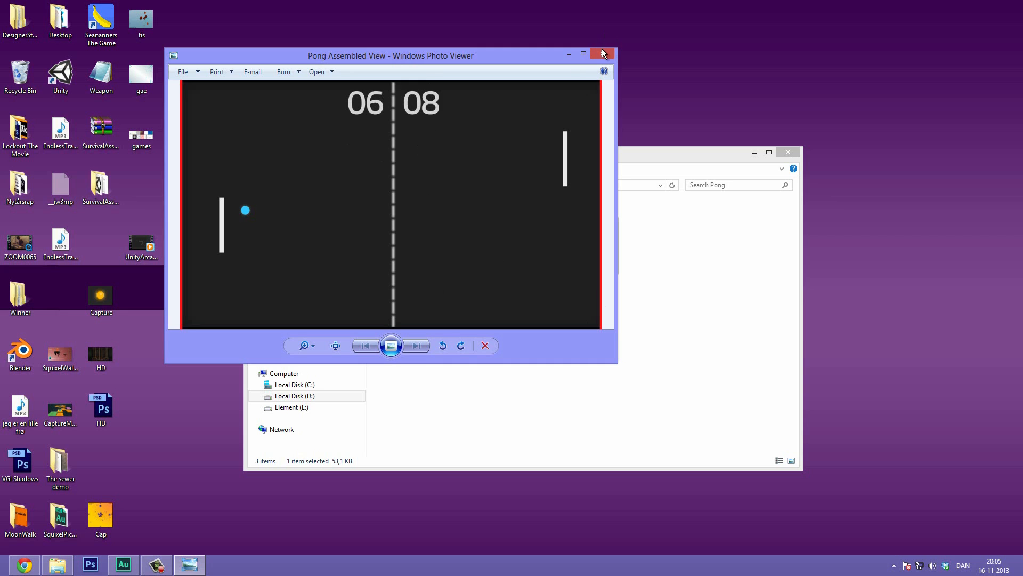
pyautogui.click(601, 53)
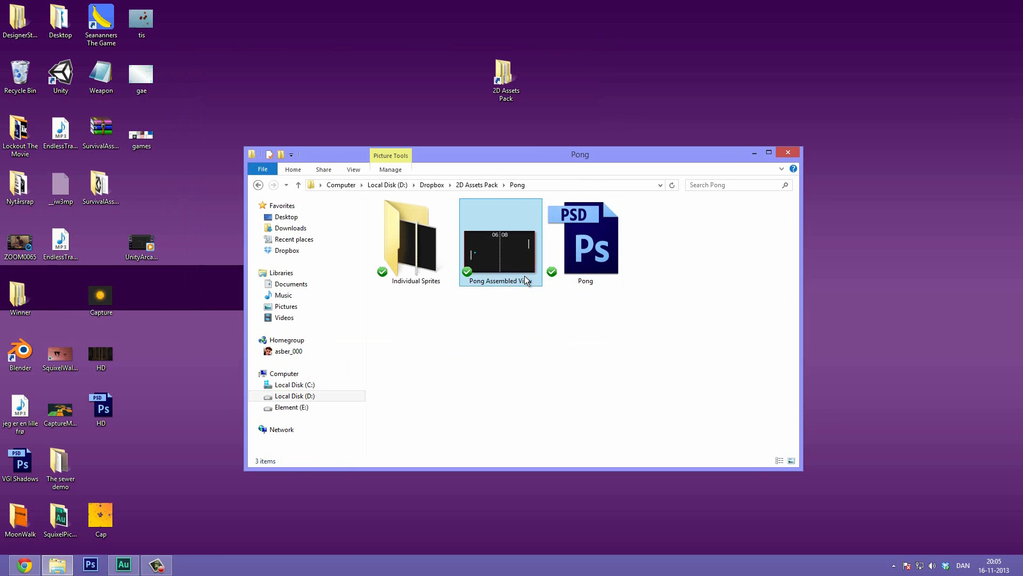
# Open the Individual Sprites folder and highlight the Player sprite image.
pyautogui.click(586, 242)
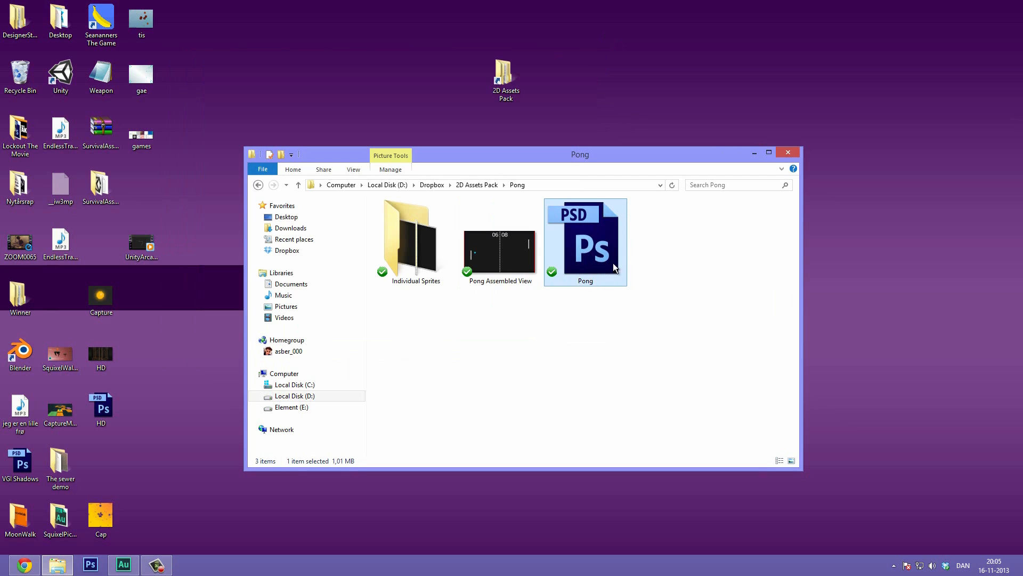
pyautogui.moveTo(604, 249)
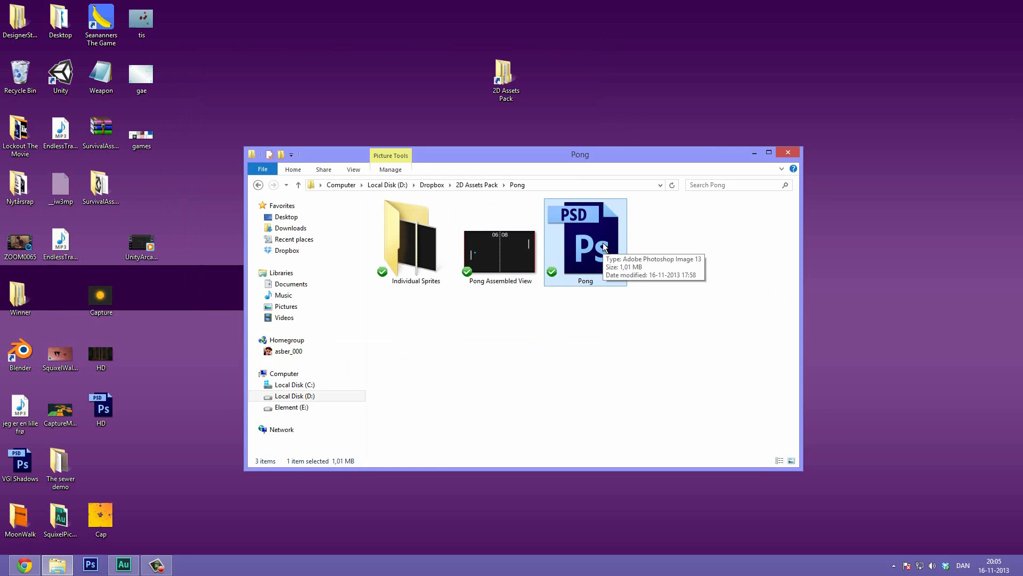
pyautogui.moveTo(437, 255)
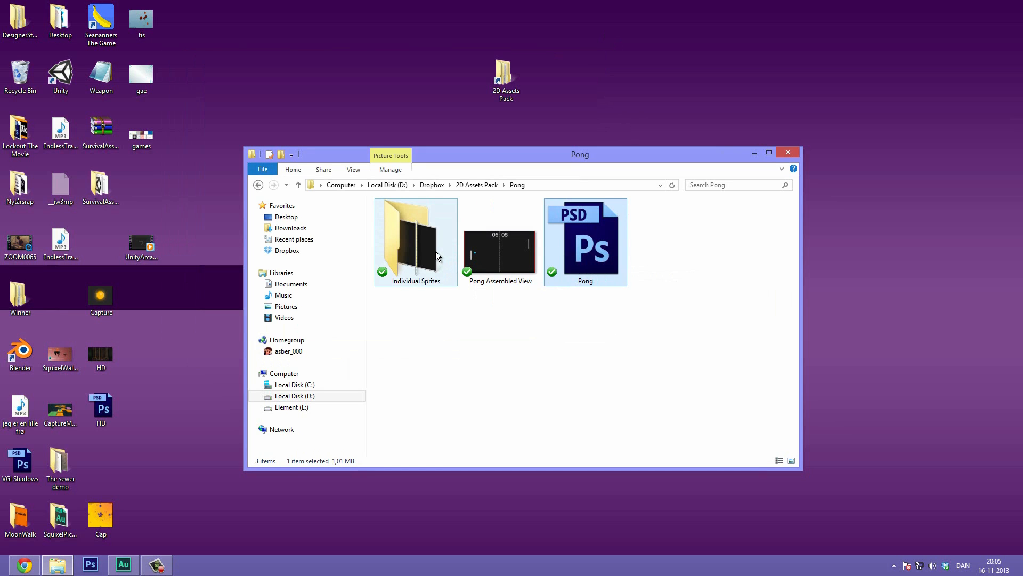
pyautogui.doubleClick(415, 236)
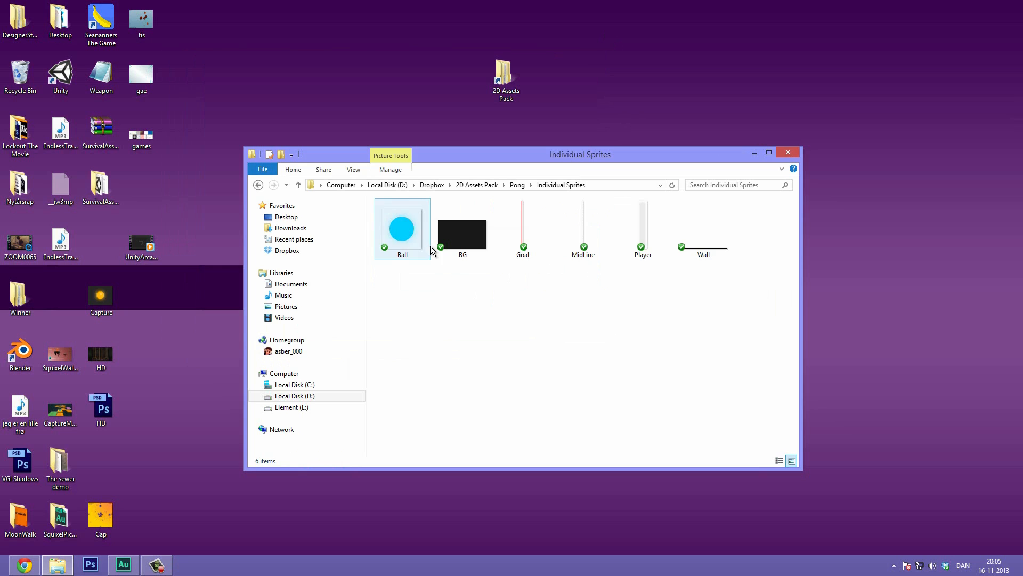
pyautogui.click(642, 228)
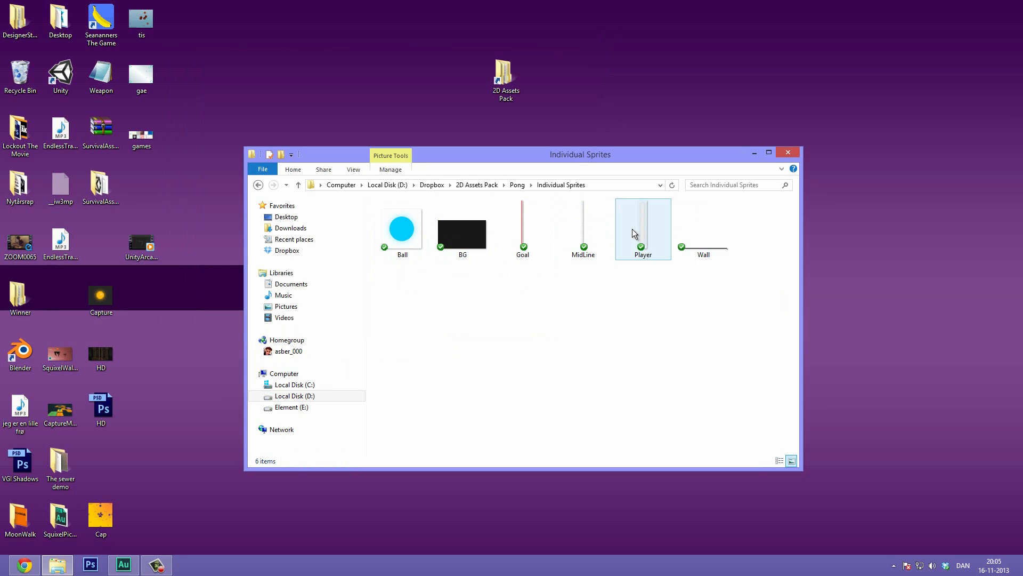
pyautogui.moveTo(637, 253)
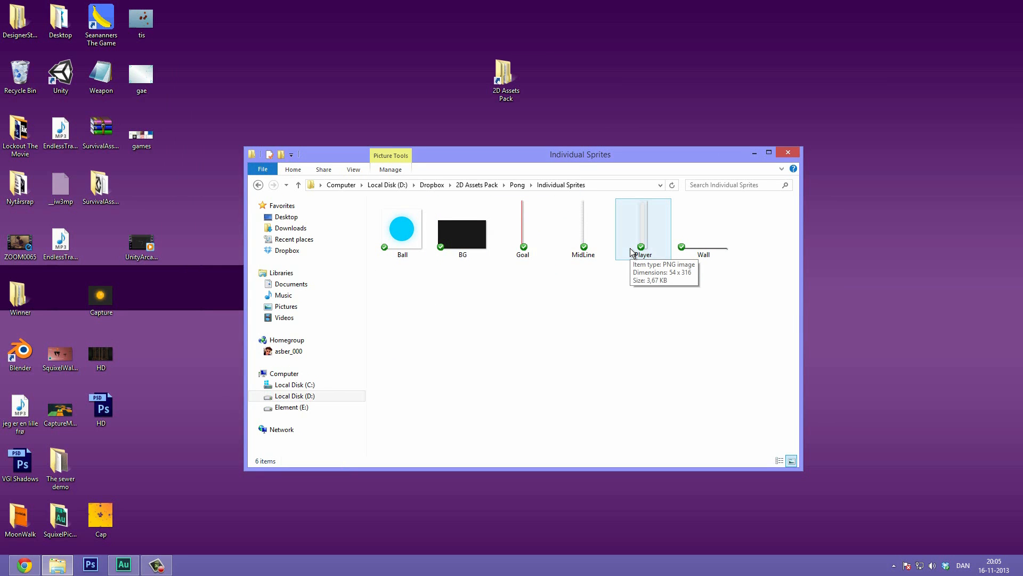
pyautogui.moveTo(476, 190)
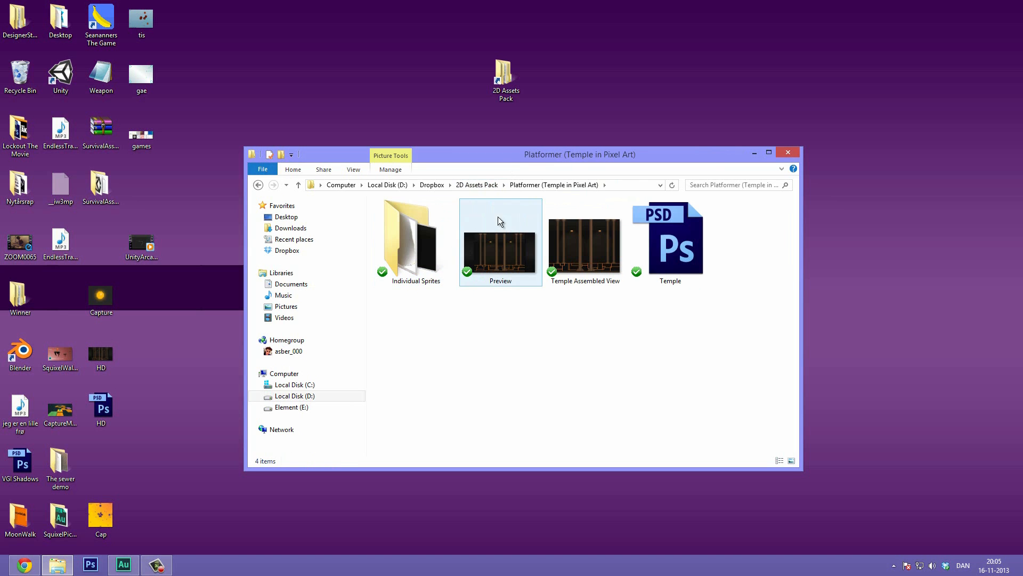
# Preview the platformer and arcade assembled images, viewing the arcade one at actual size.
pyautogui.doubleClick(500, 245)
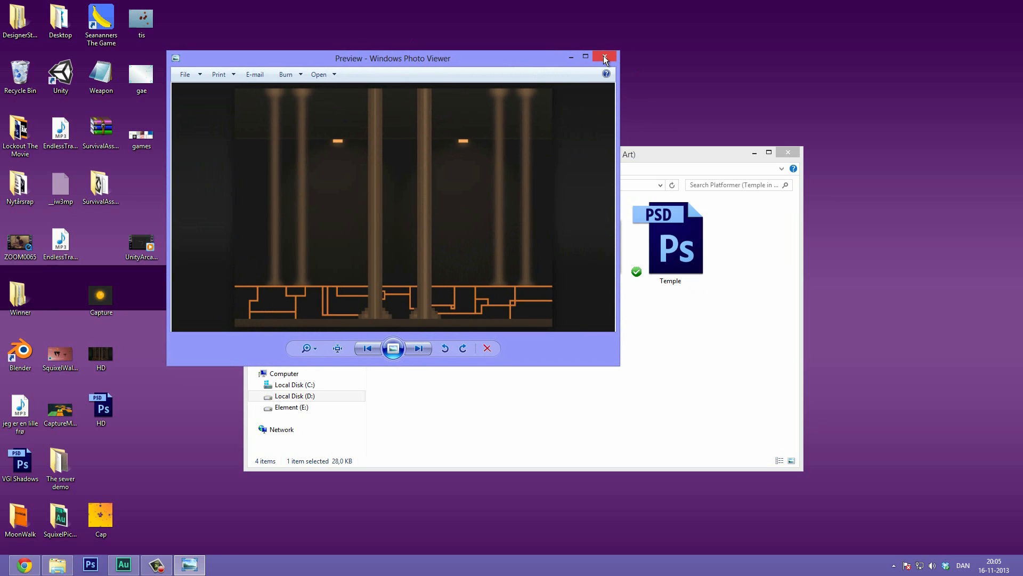
pyautogui.moveTo(604, 57)
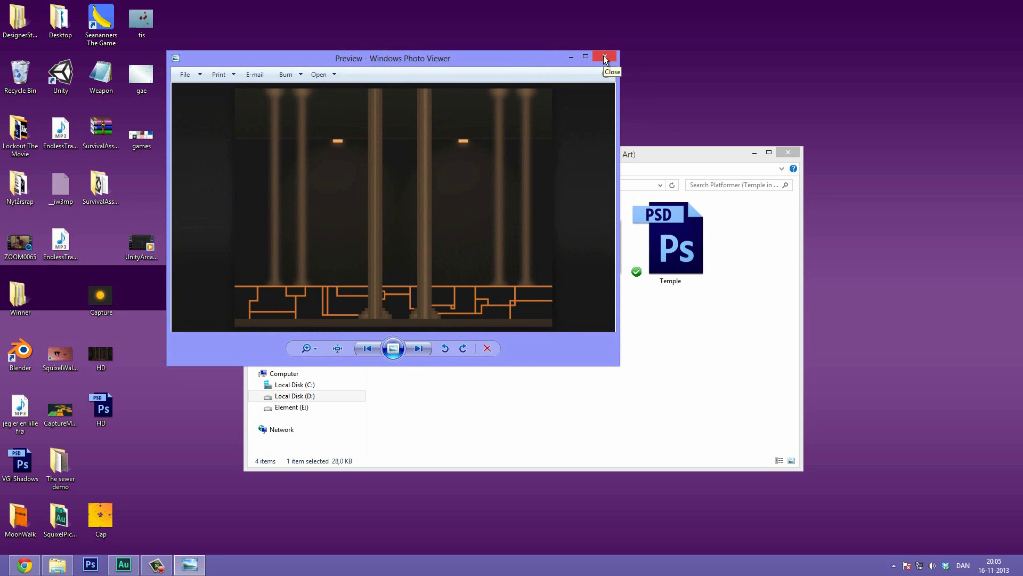
pyautogui.click(603, 57)
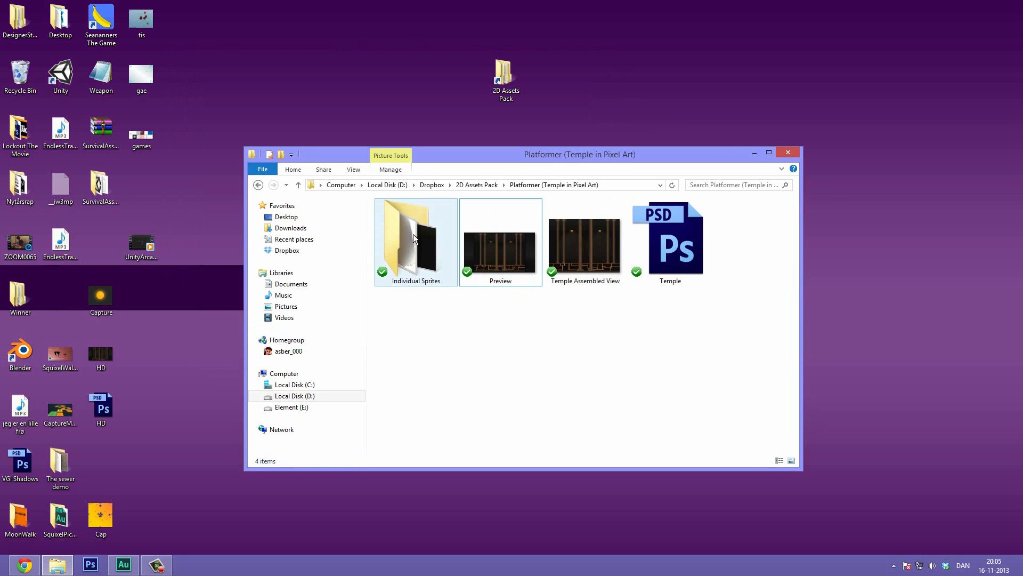
pyautogui.click(299, 185)
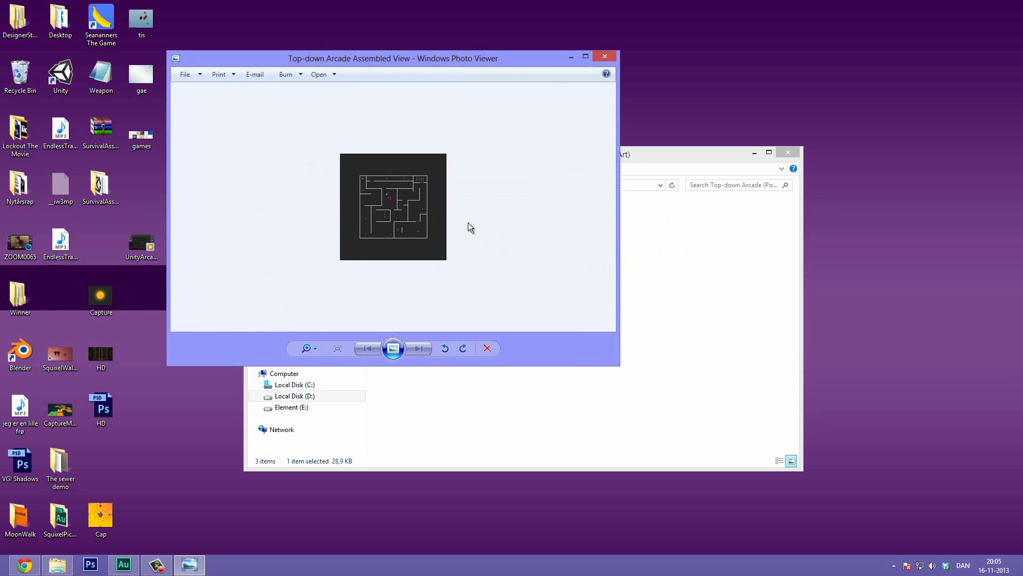
pyautogui.click(338, 347)
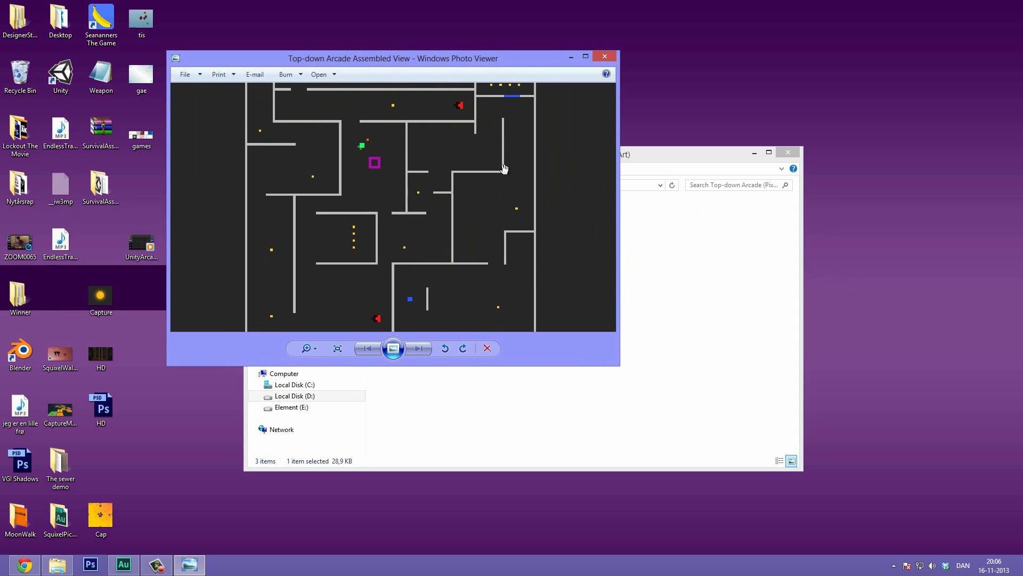
pyautogui.click(603, 56)
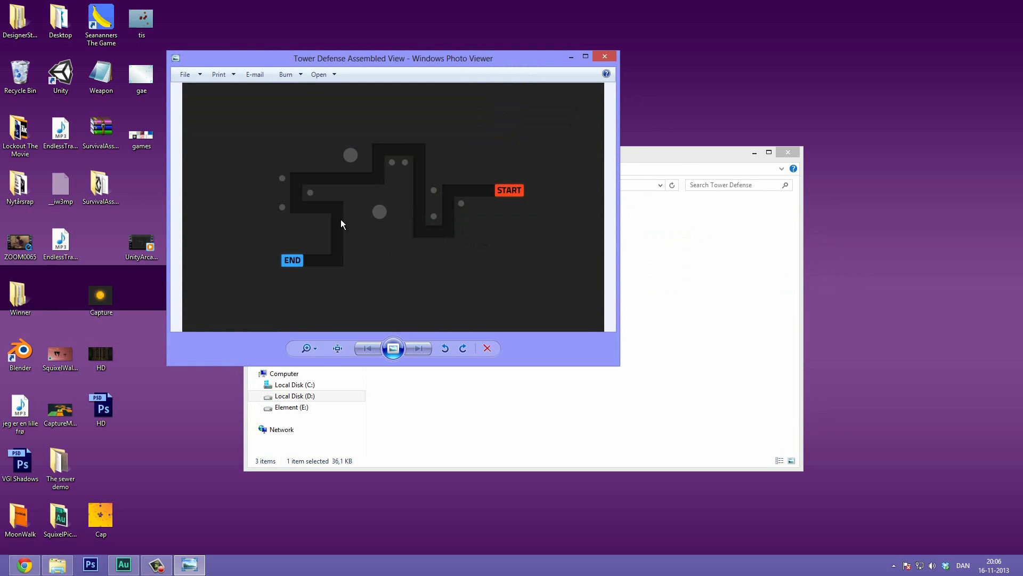
pyautogui.moveTo(379, 210)
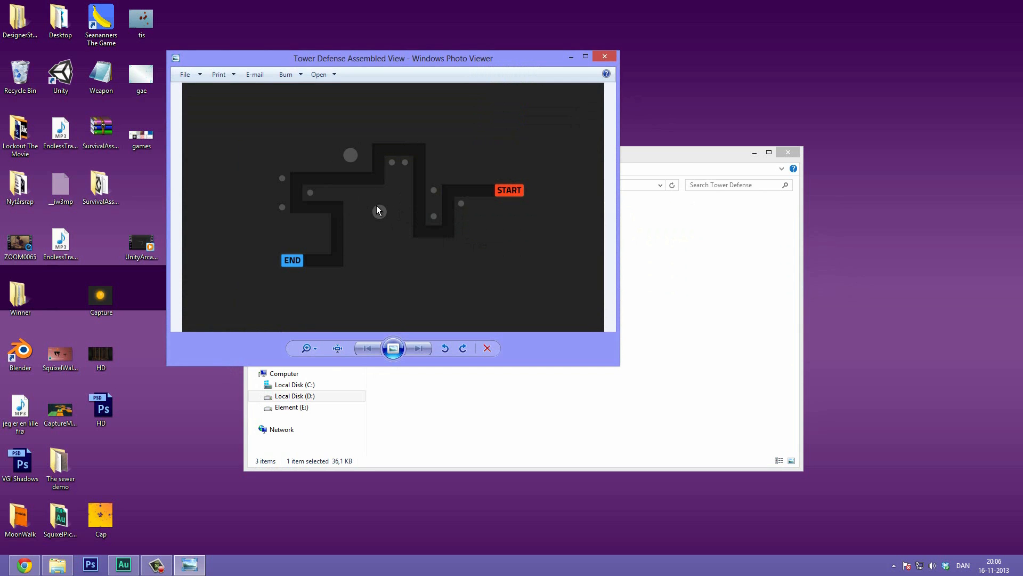
pyautogui.moveTo(412, 205)
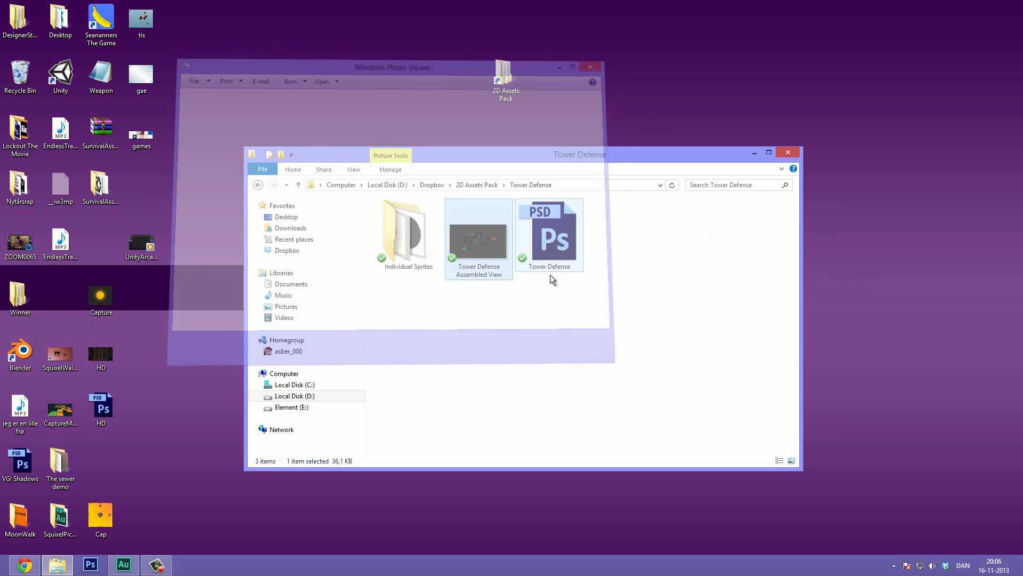
# Return to the 2D Assets Pack, open the Various folder and preview the Coin image.
pyautogui.click(299, 184)
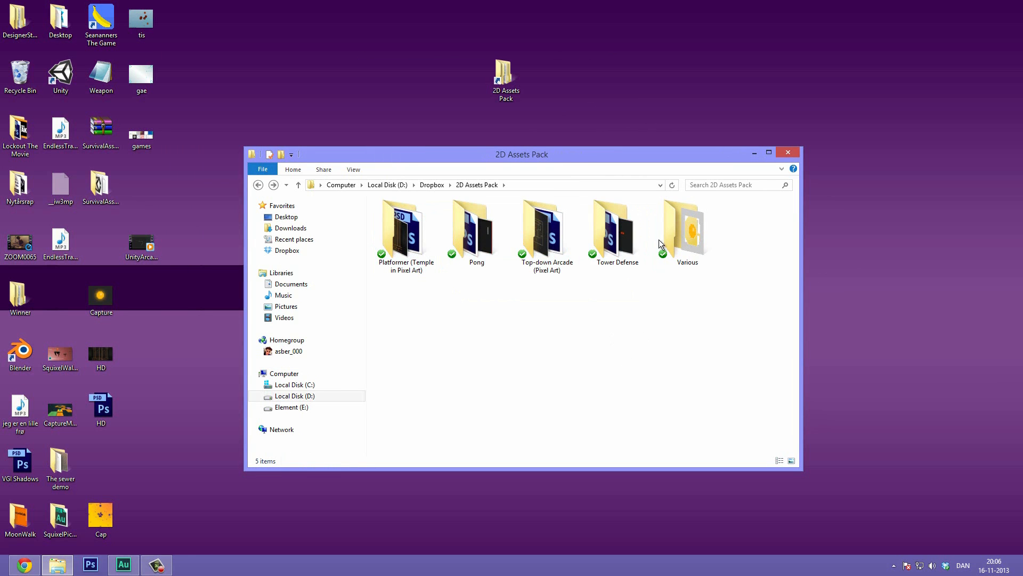
pyautogui.doubleClick(683, 225)
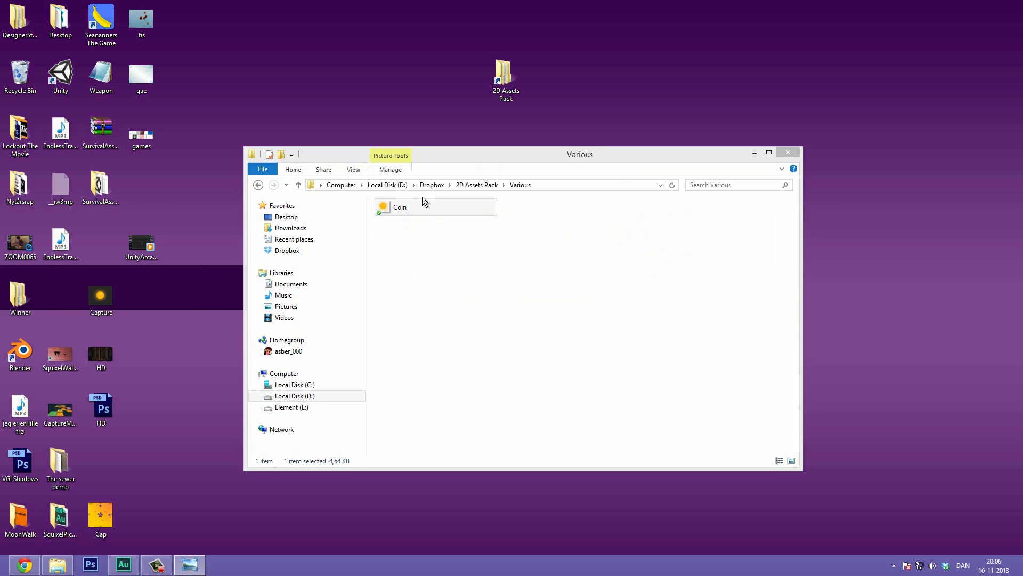
pyautogui.doubleClick(400, 207)
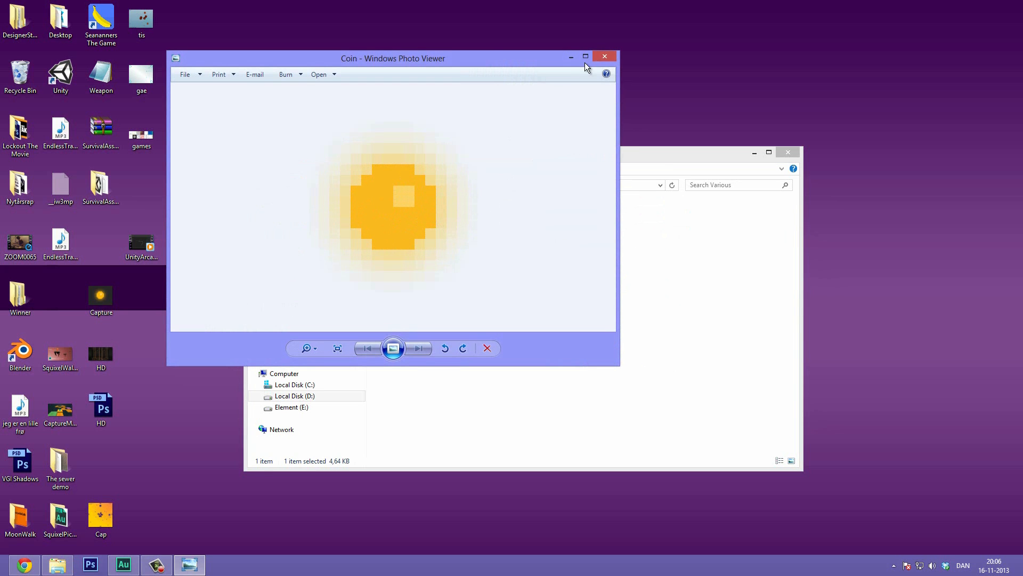
pyautogui.click(603, 56)
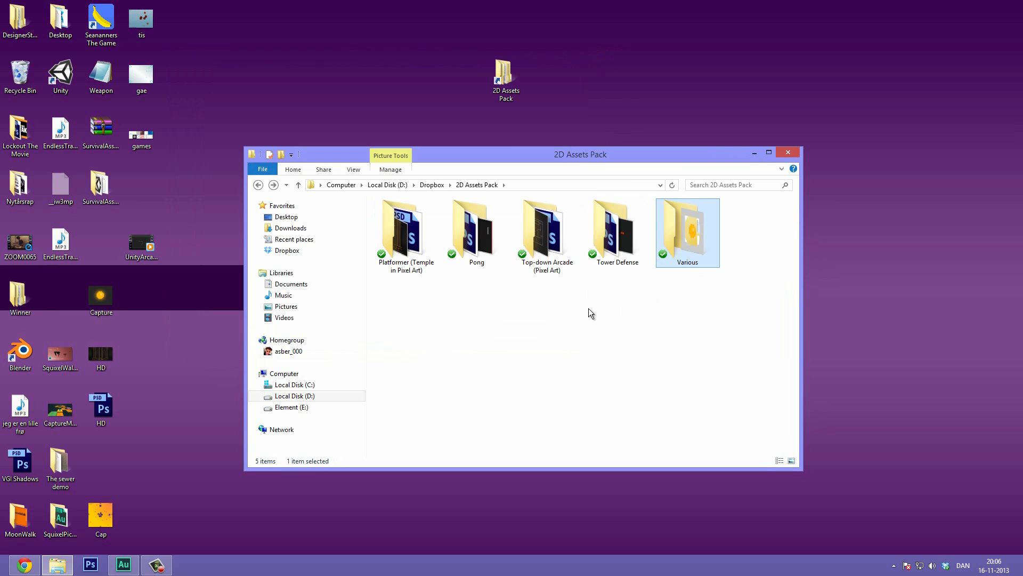
pyautogui.click(571, 307)
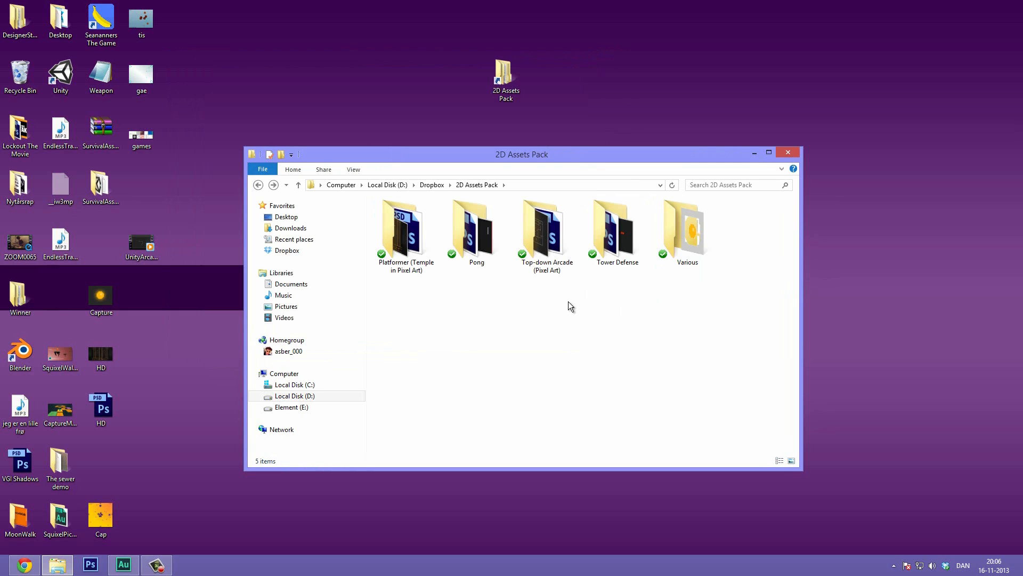
pyautogui.moveTo(561, 315)
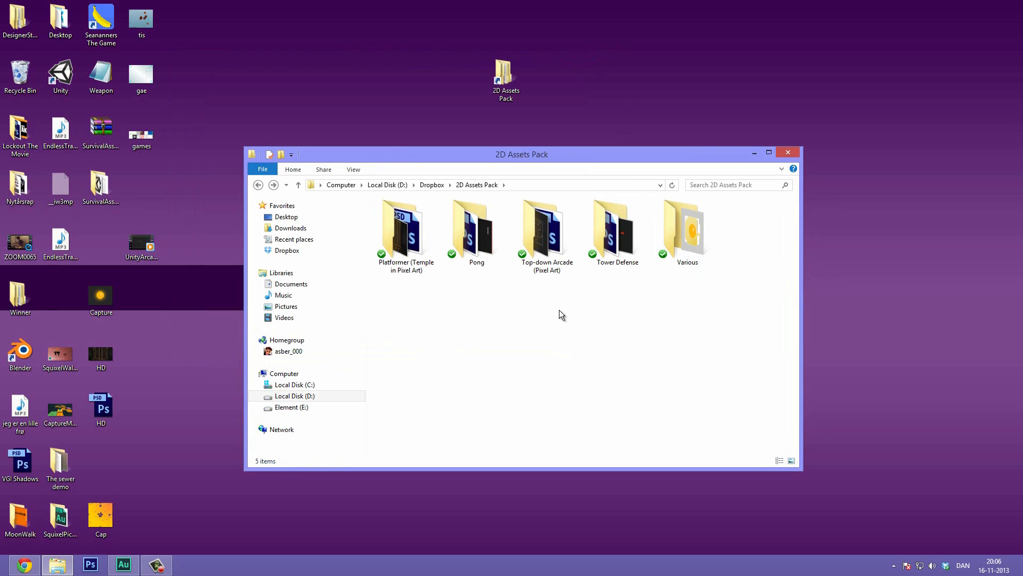
pyautogui.moveTo(552, 318)
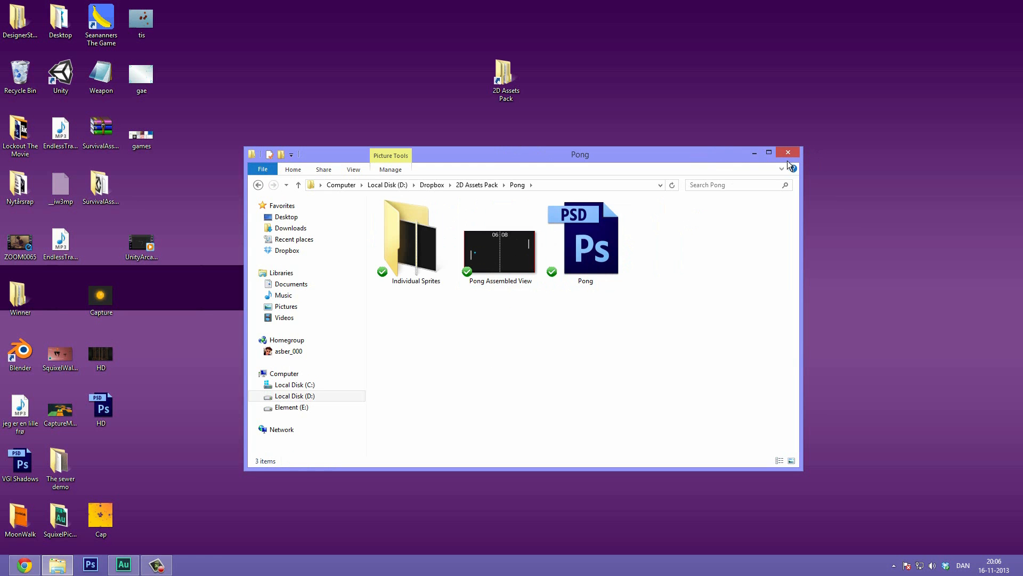
pyautogui.moveTo(495, 410)
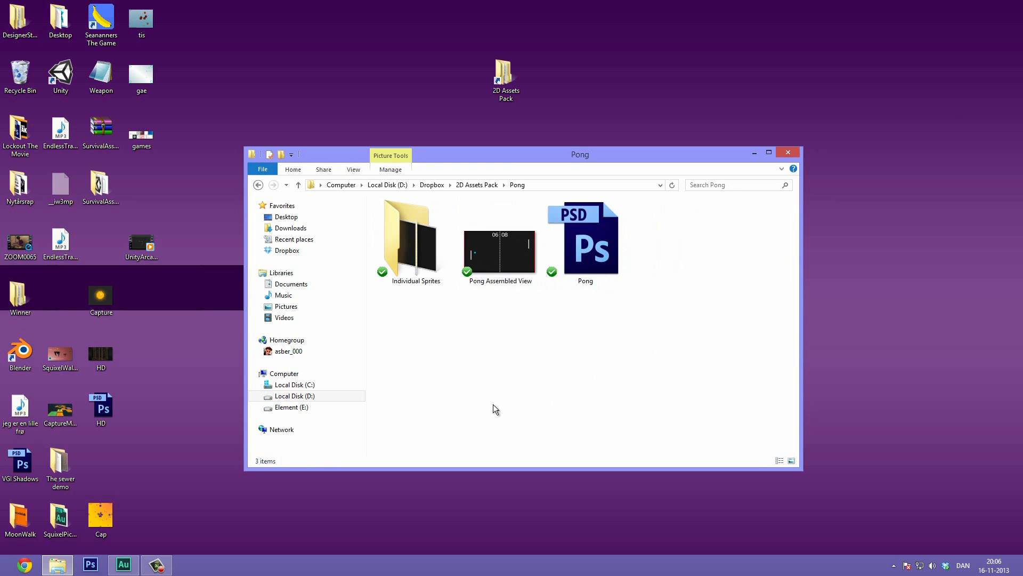
# Launch Unity so the Project Wizard lists recently opened projects.
pyautogui.click(190, 564)
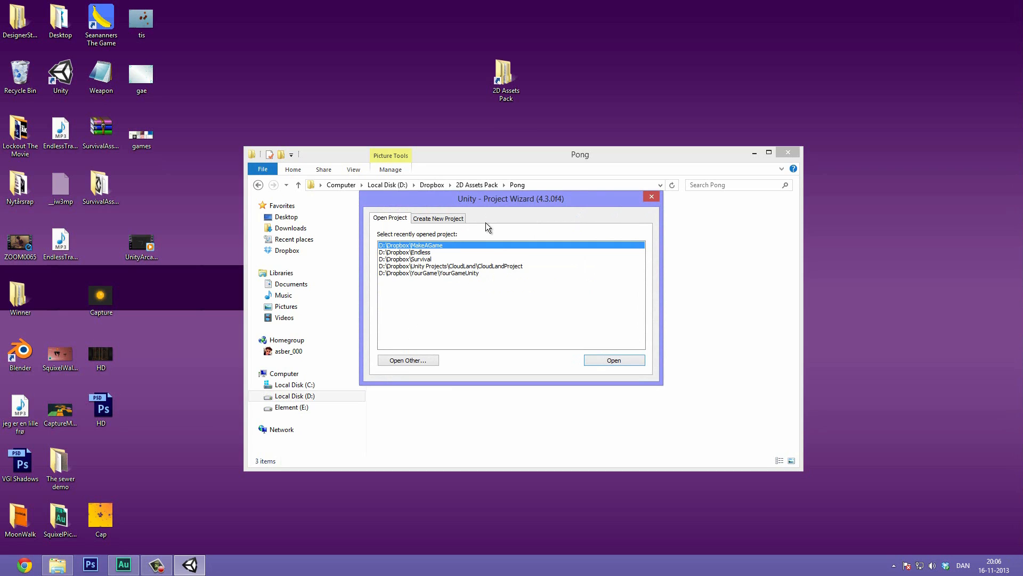
pyautogui.moveTo(476, 176)
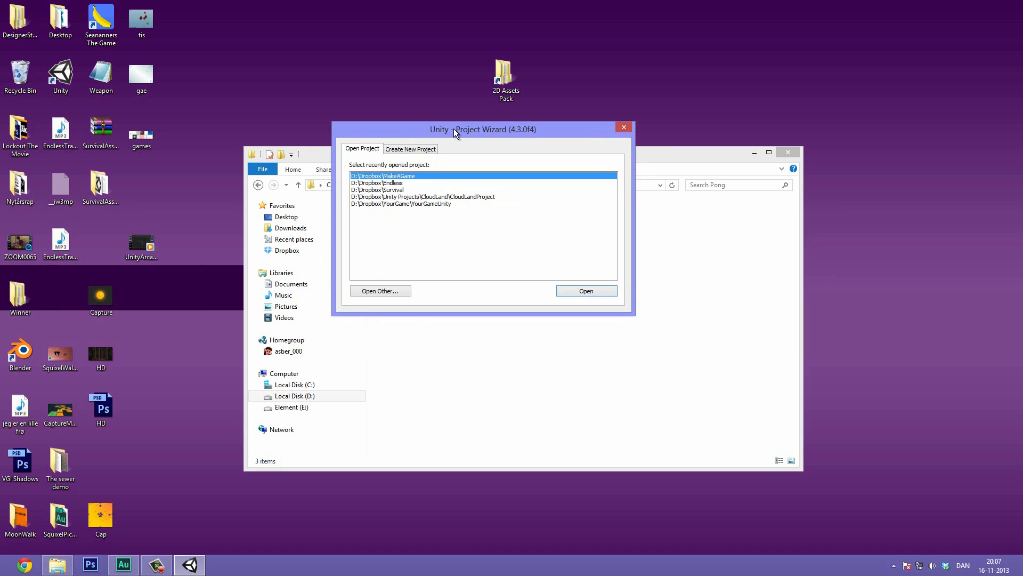
pyautogui.moveTo(457, 134)
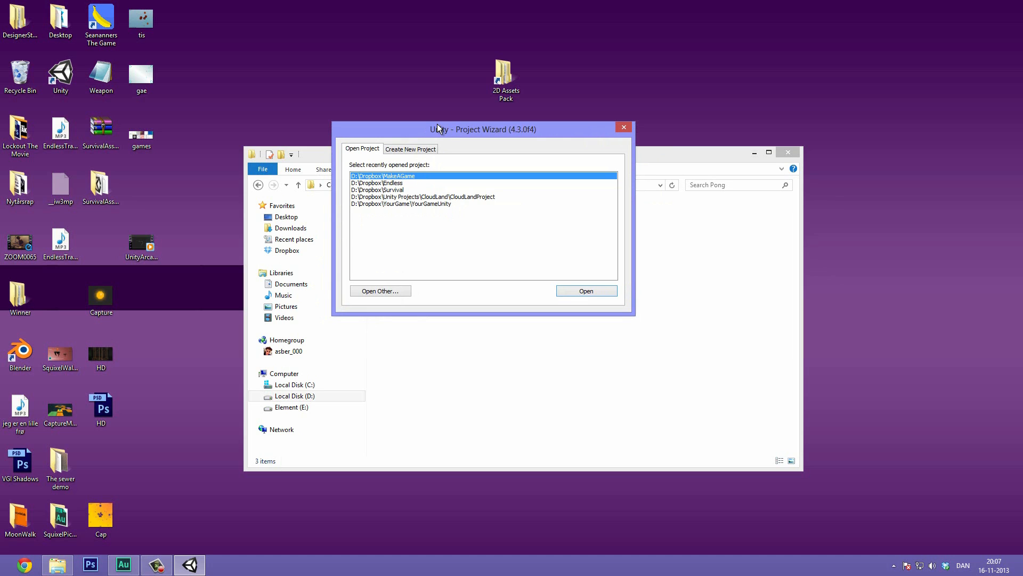
# Set a new Pong folder in Dropbox as the new project's location and choose 2D setup defaults.
pyautogui.click(410, 149)
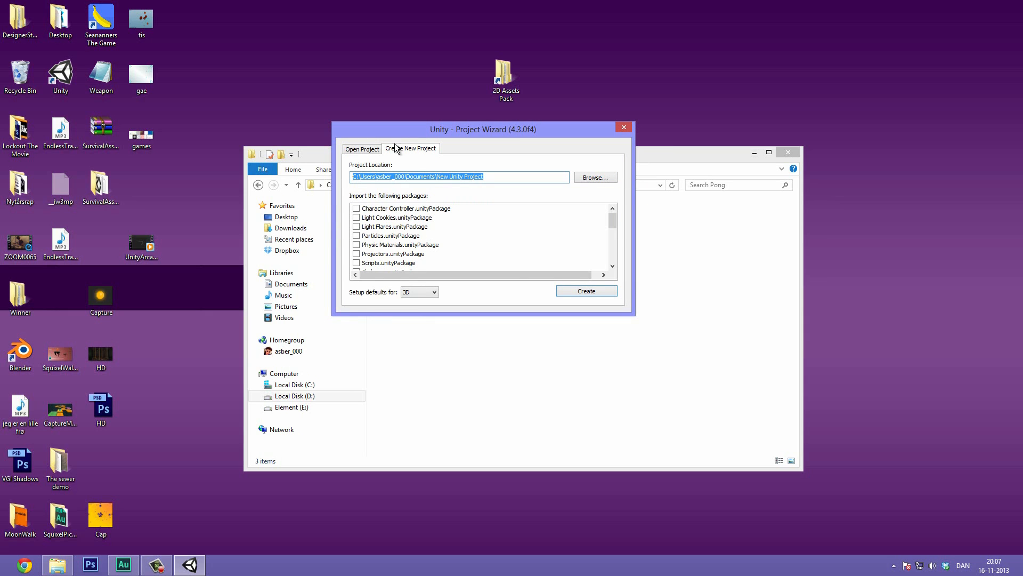
pyautogui.click(595, 177)
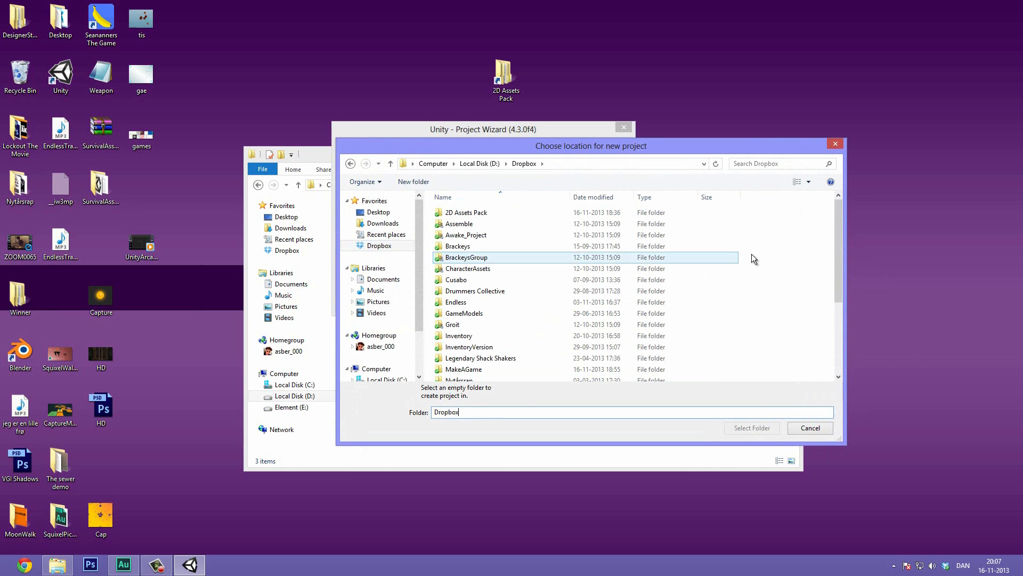
pyautogui.rightClick(750, 258)
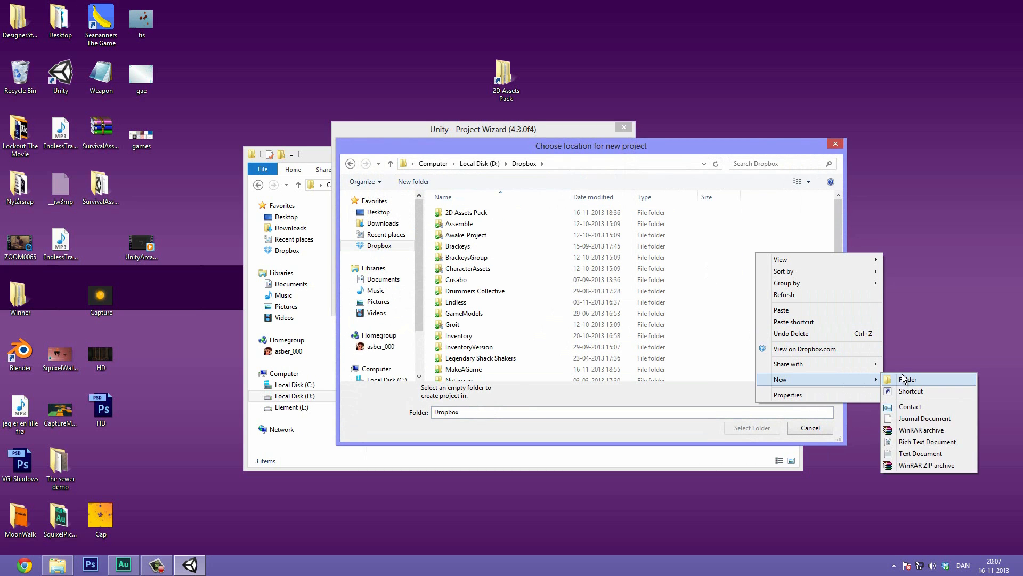
pyautogui.click(908, 380)
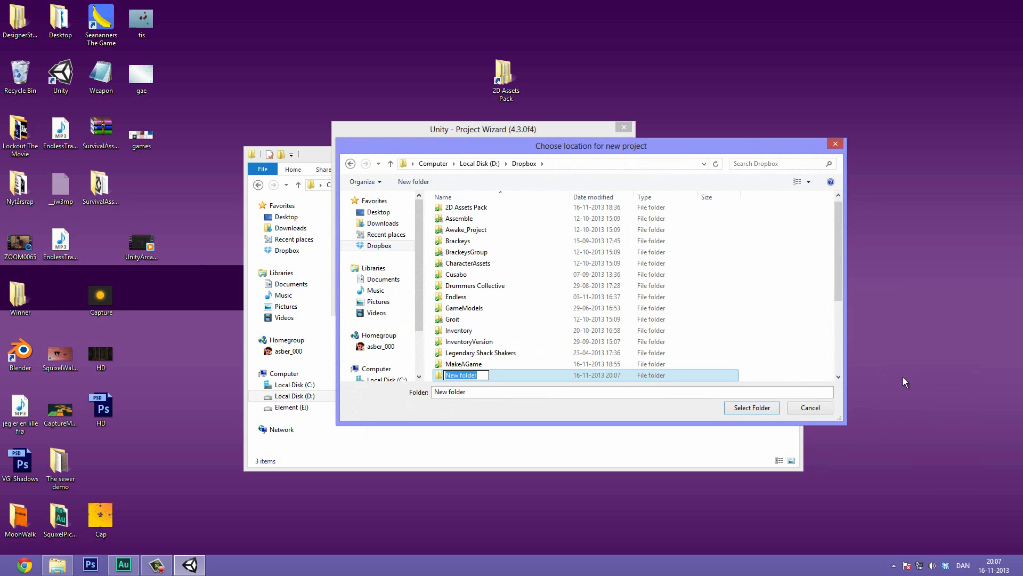
pyautogui.write('Pong')
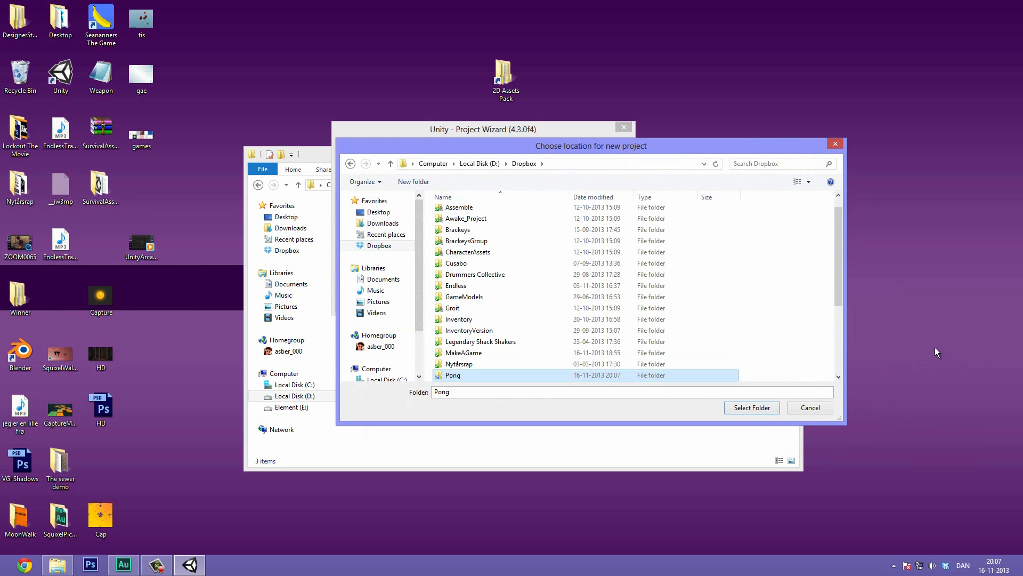
pyautogui.click(752, 407)
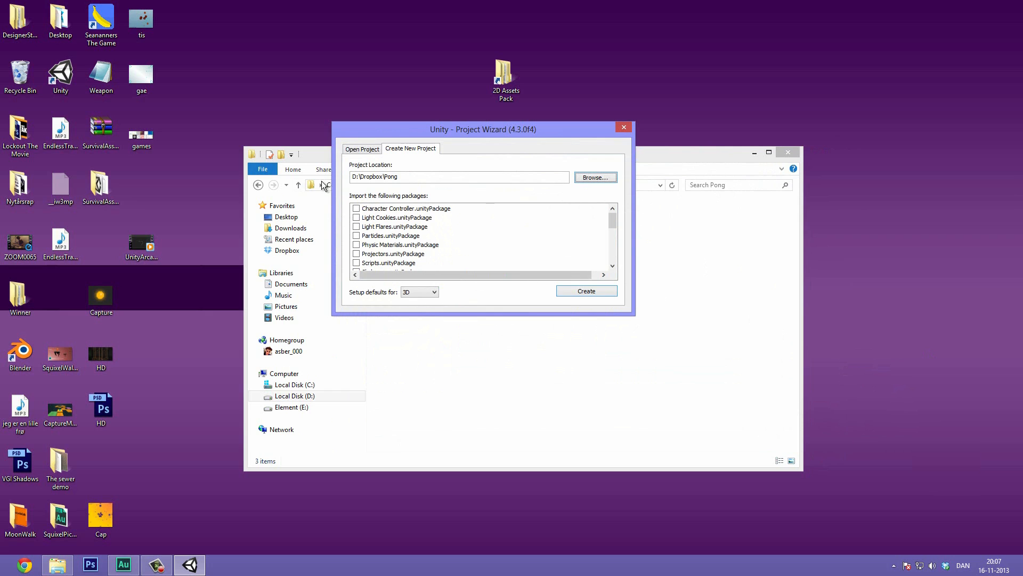
pyautogui.moveTo(430, 218)
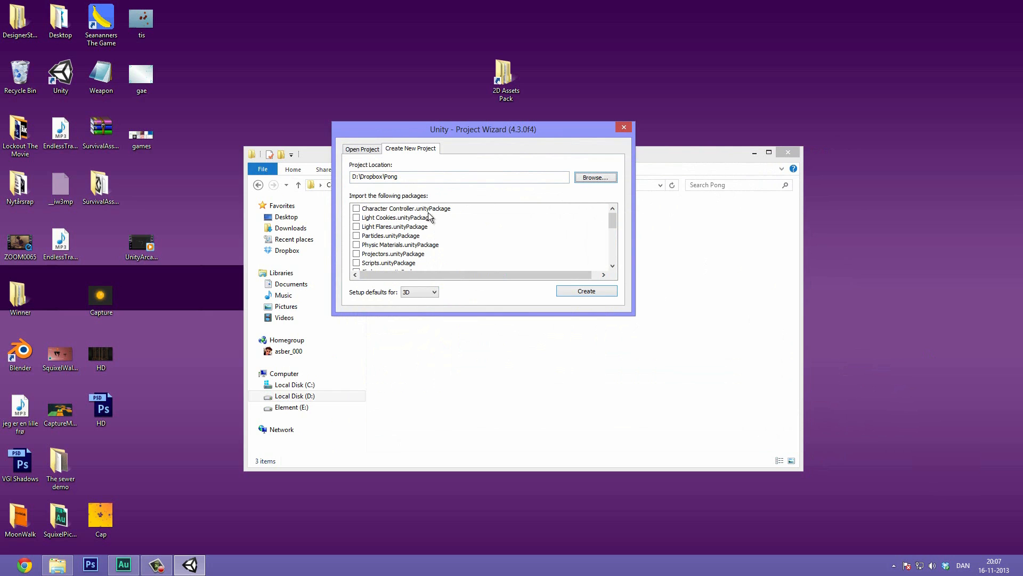
pyautogui.moveTo(449, 209)
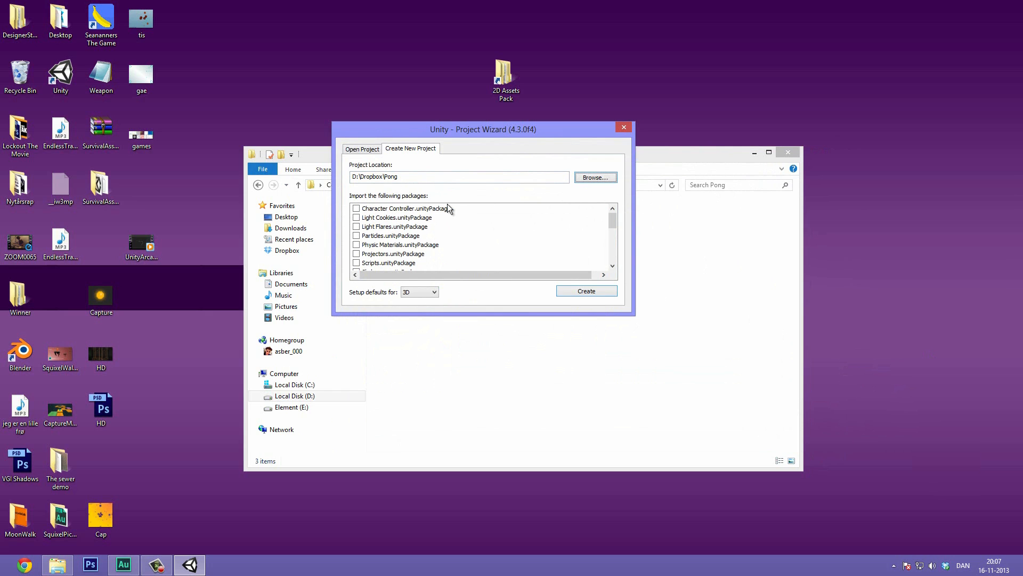
pyautogui.moveTo(417, 293)
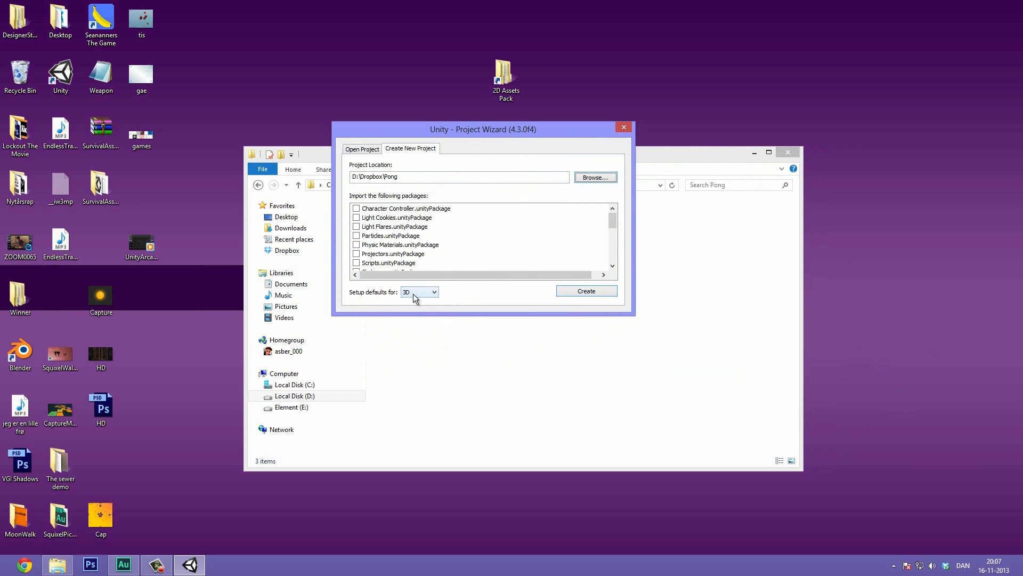
pyautogui.click(419, 292)
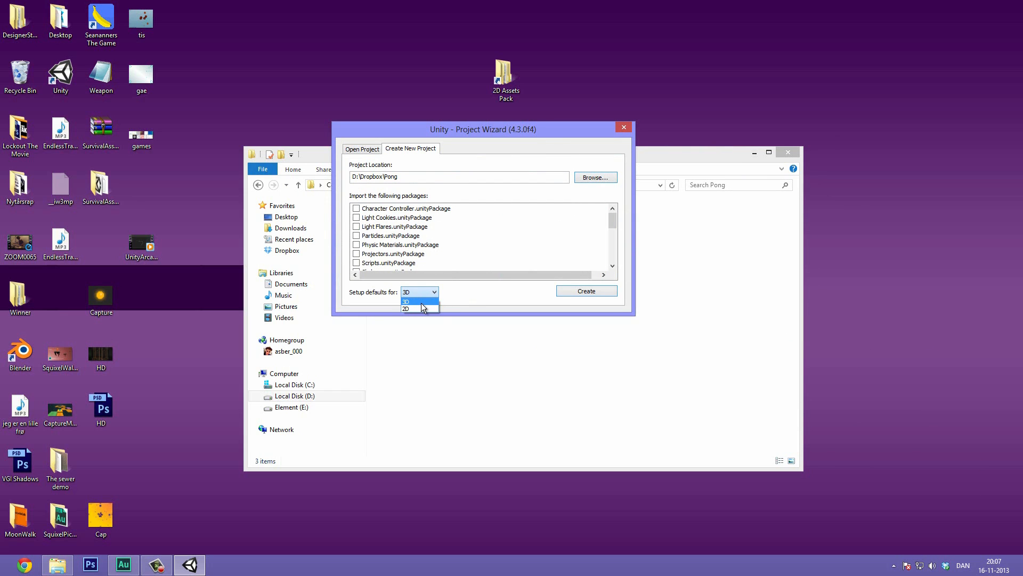
pyautogui.click(405, 309)
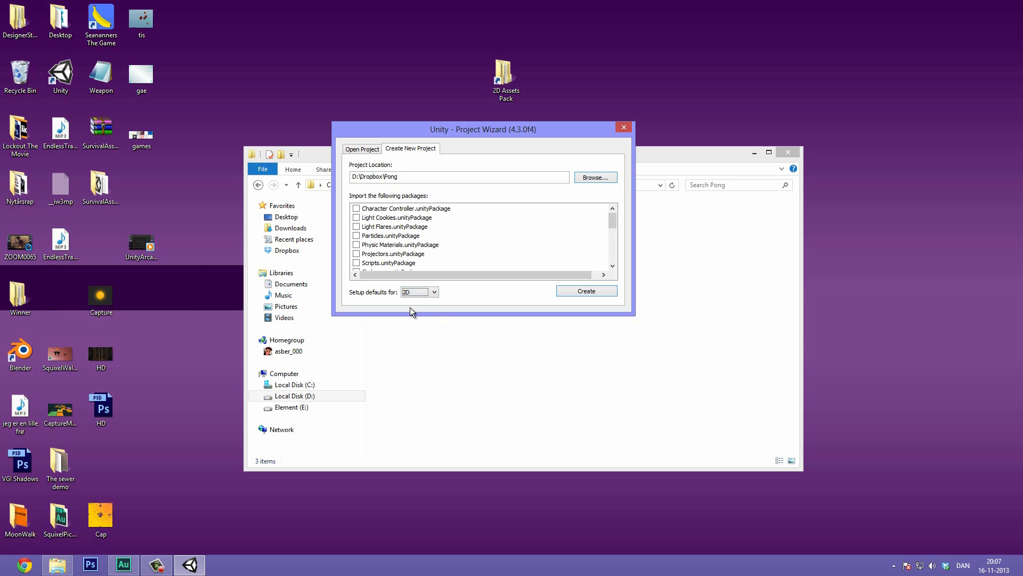
pyautogui.moveTo(405, 309)
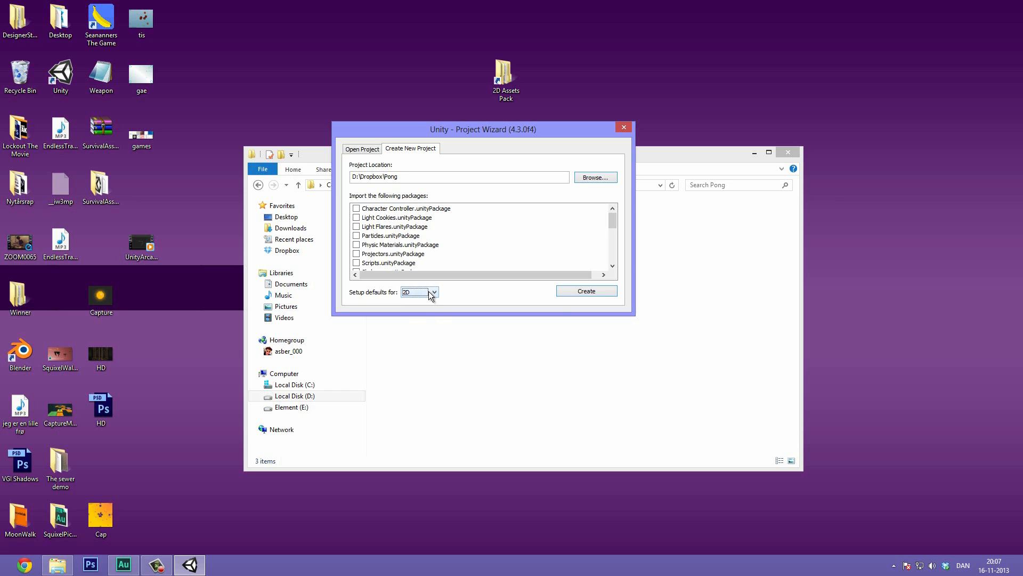
pyautogui.moveTo(585, 290)
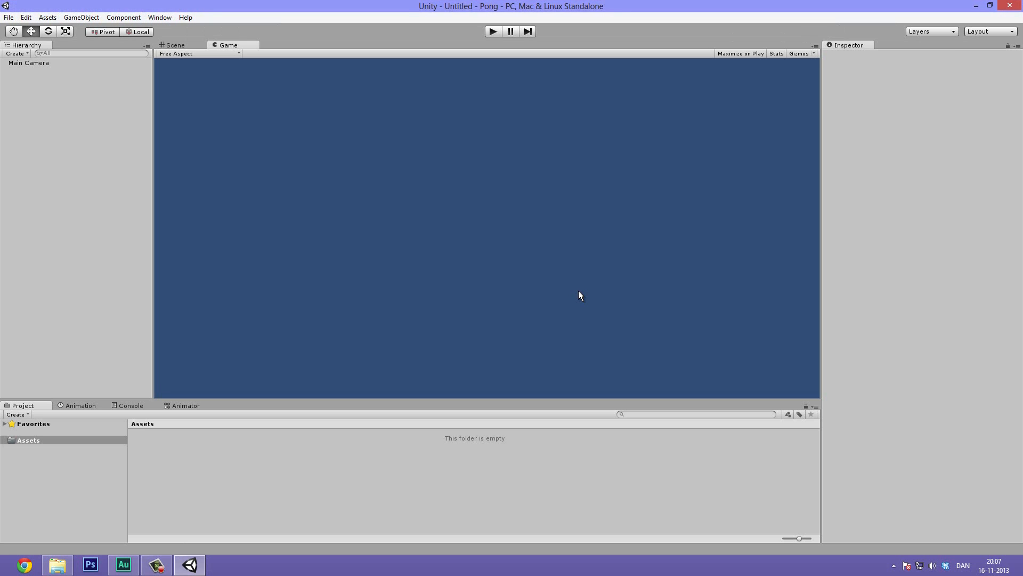
pyautogui.moveTo(382, 102)
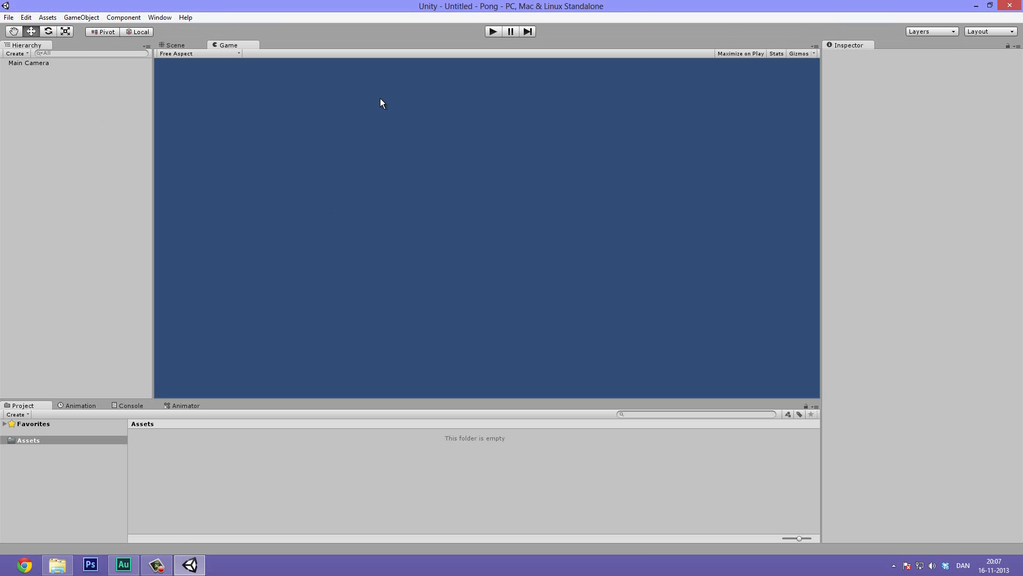
pyautogui.moveTo(191, 127)
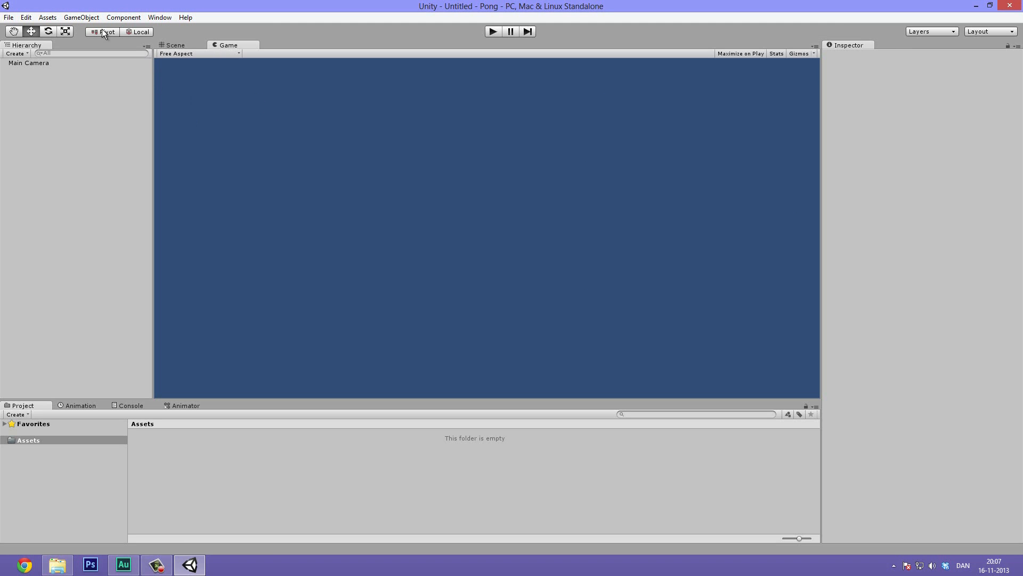
# Open the project's Editor Settings and confirm Default Behavior Mode is 2D.
pyautogui.click(26, 17)
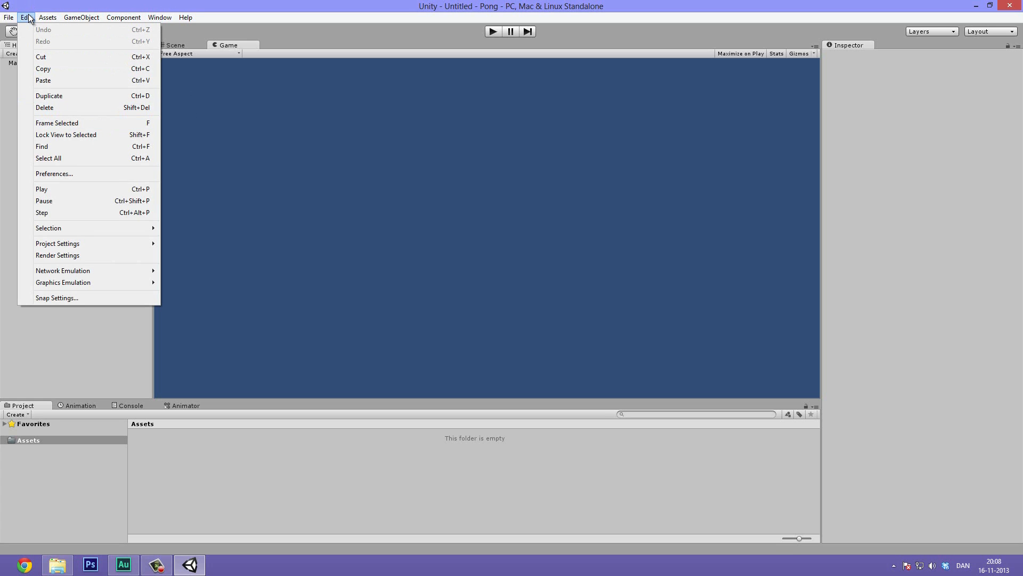
pyautogui.moveTo(89, 243)
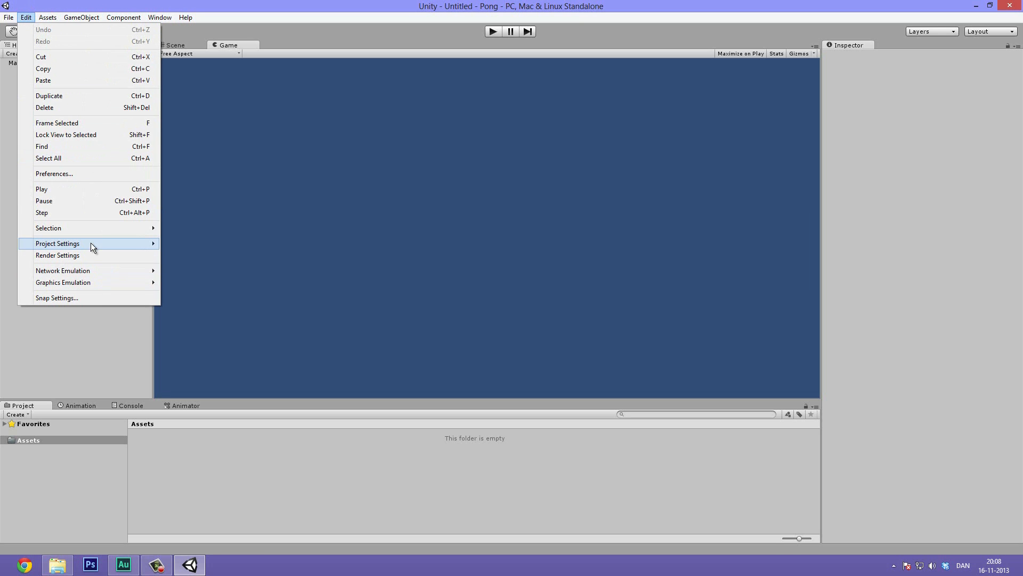
pyautogui.click(58, 243)
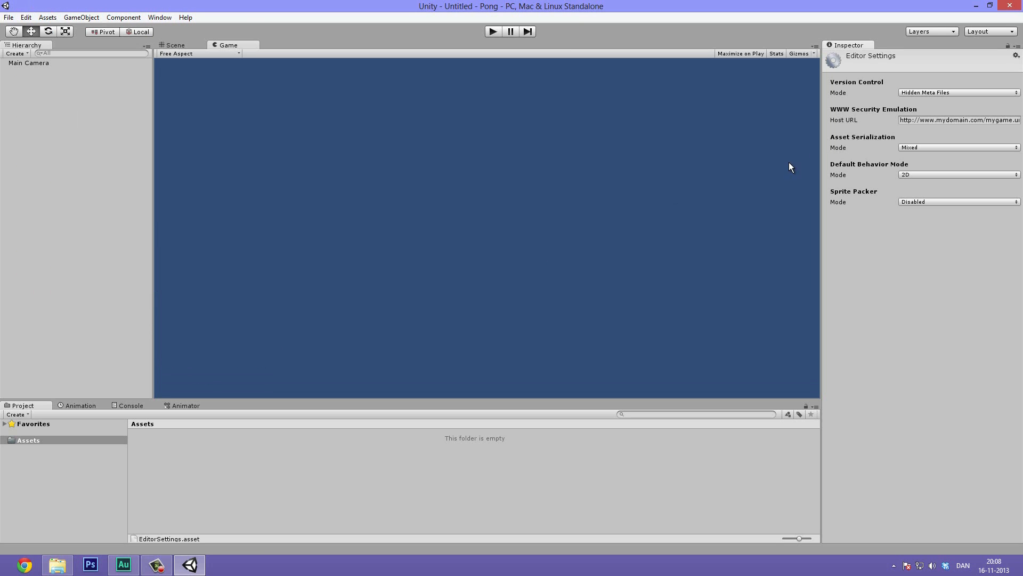
pyautogui.moveTo(899, 176)
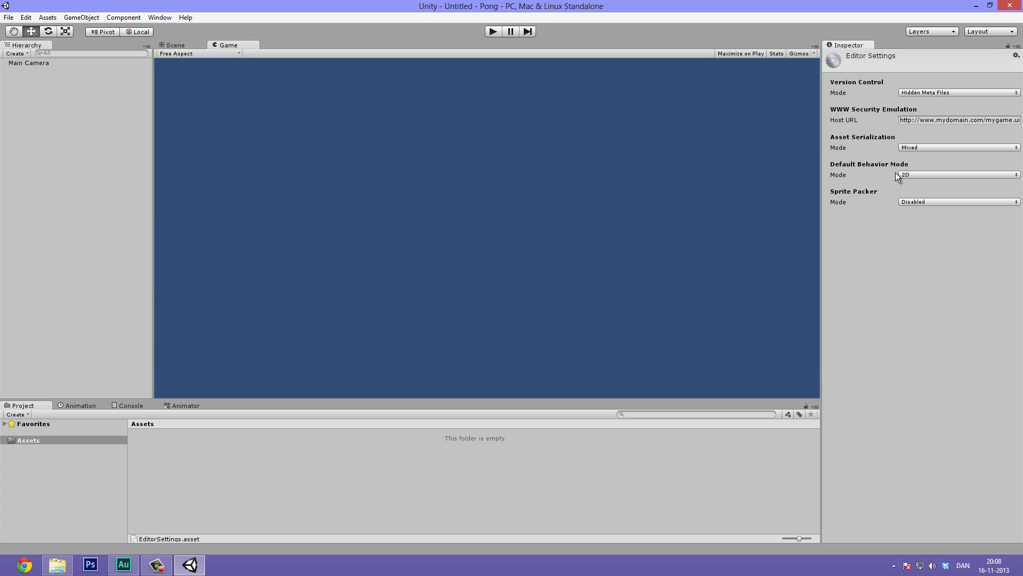
pyautogui.click(957, 173)
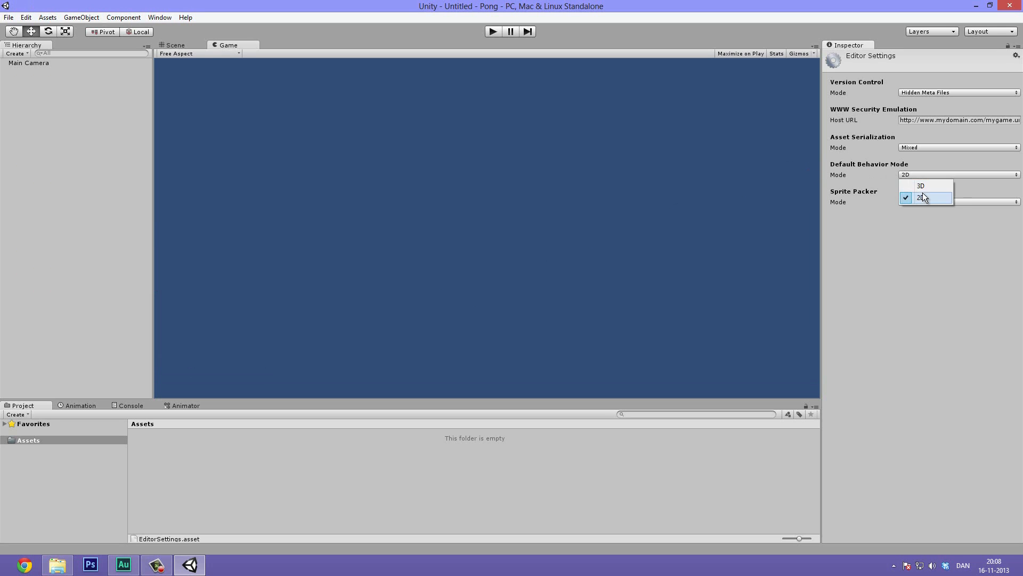
pyautogui.click(922, 197)
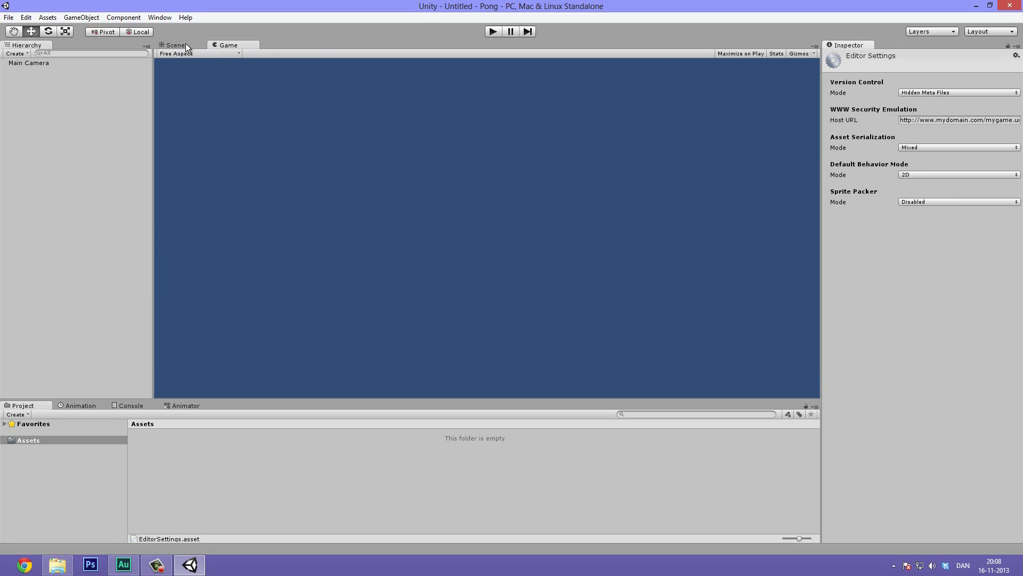
# Toggle the Scene view out of and back into flat 2D mode.
pyautogui.click(172, 45)
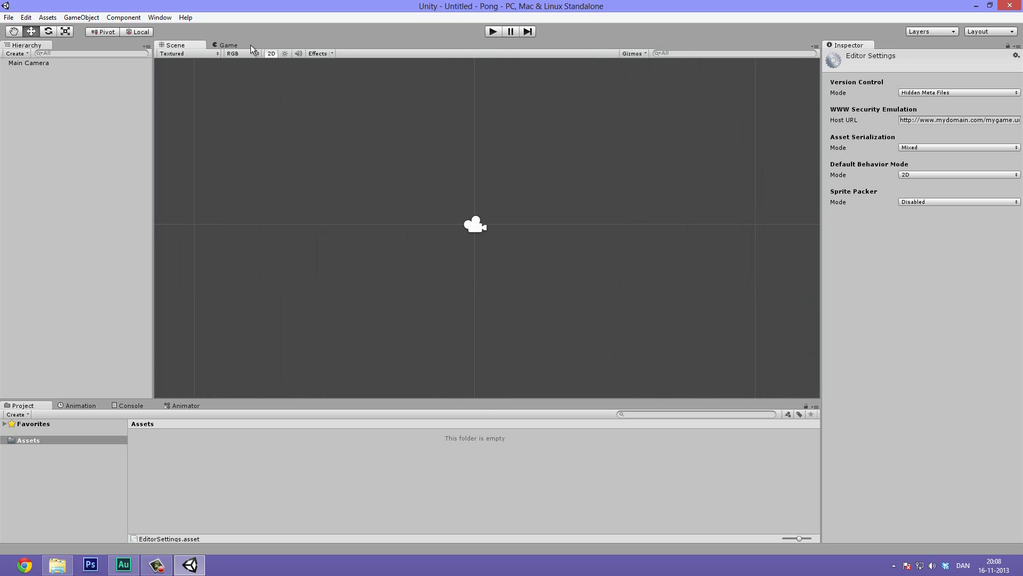
pyautogui.moveTo(273, 58)
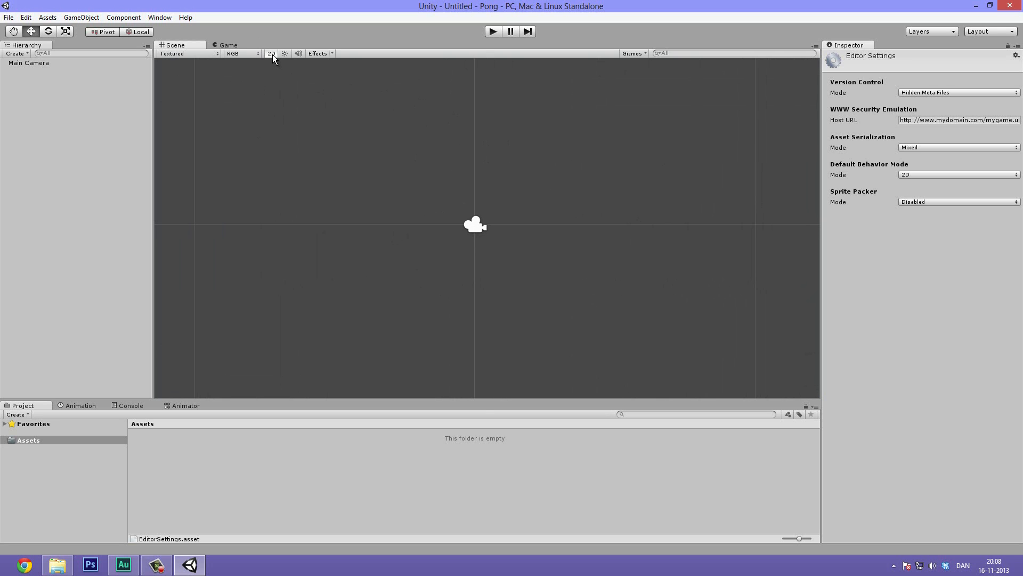
pyautogui.click(270, 54)
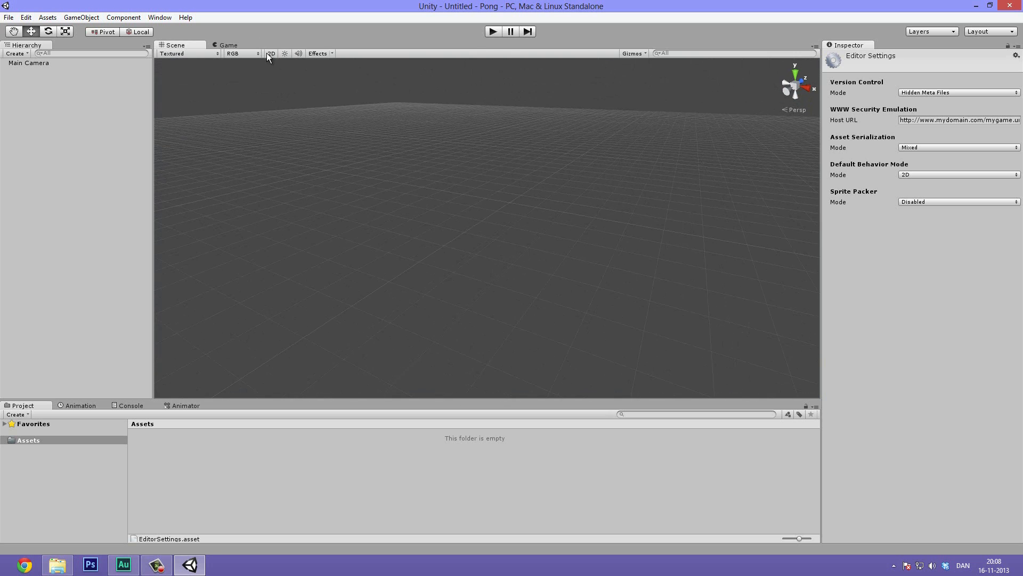
pyautogui.click(269, 53)
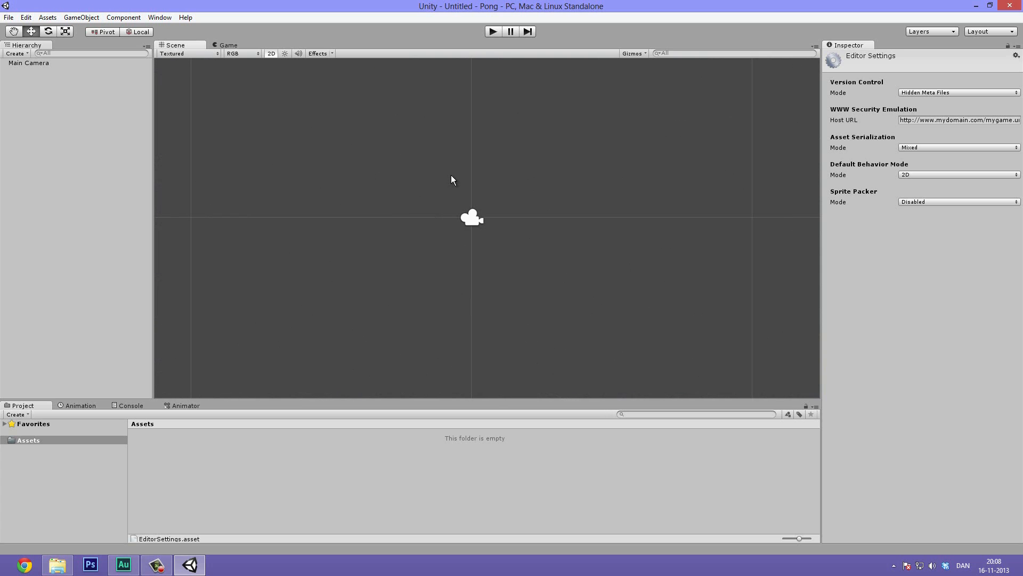
pyautogui.moveTo(277, 129)
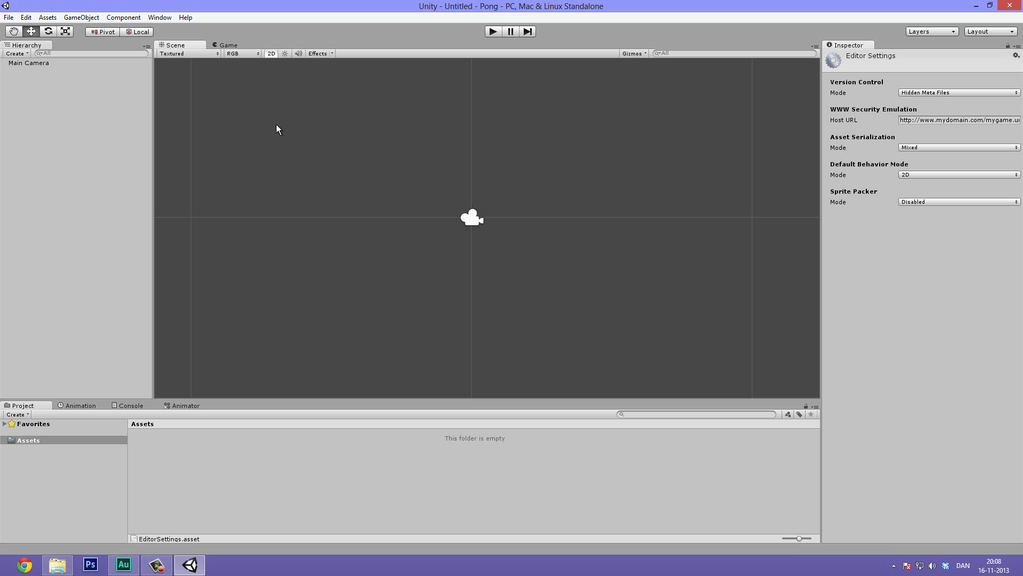
pyautogui.moveTo(127, 293)
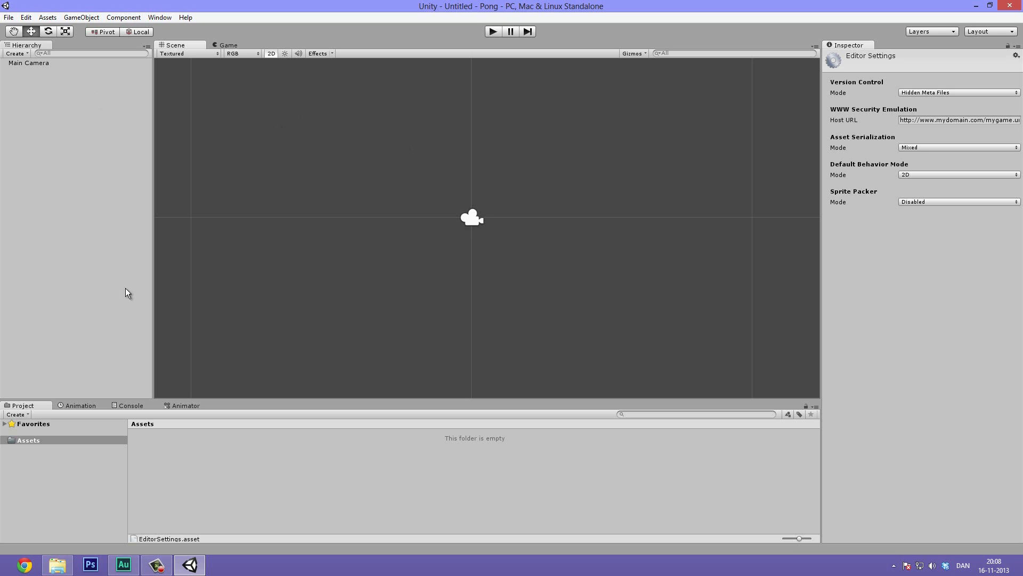
pyautogui.moveTo(150, 370)
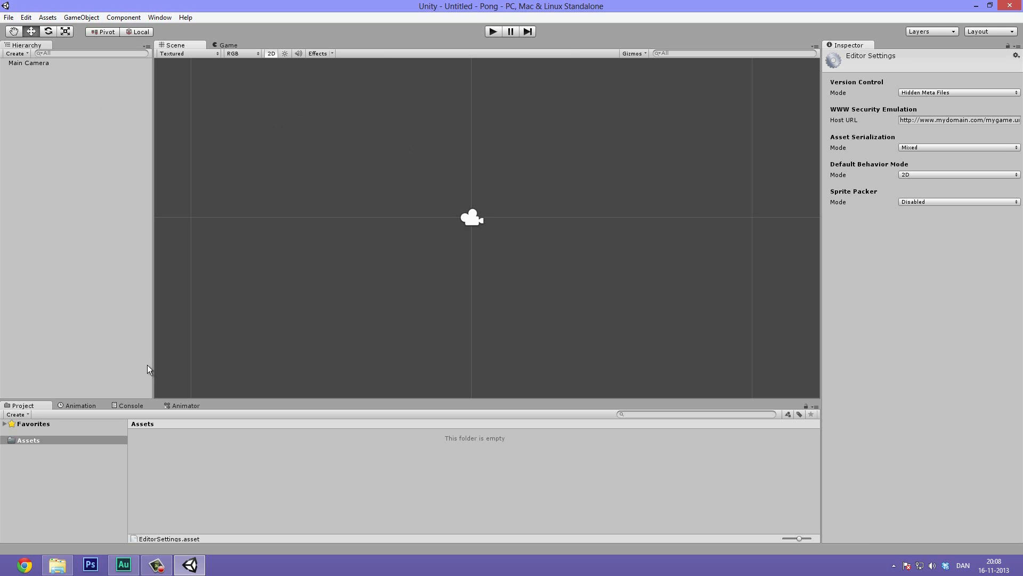
pyautogui.moveTo(65, 504)
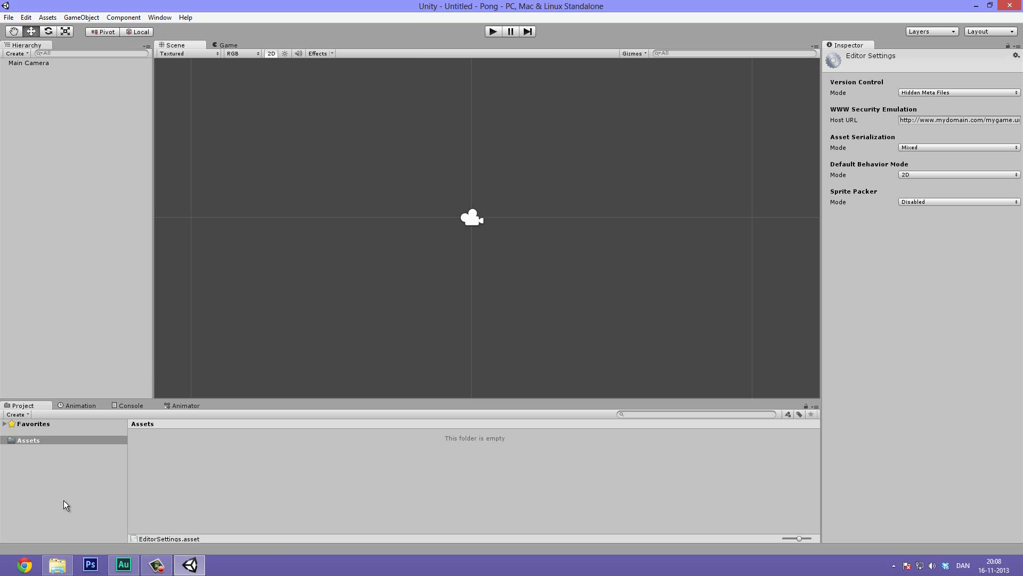
# Drag the BG image from the Individual Sprites folder into the project's Assets.
pyautogui.click(56, 564)
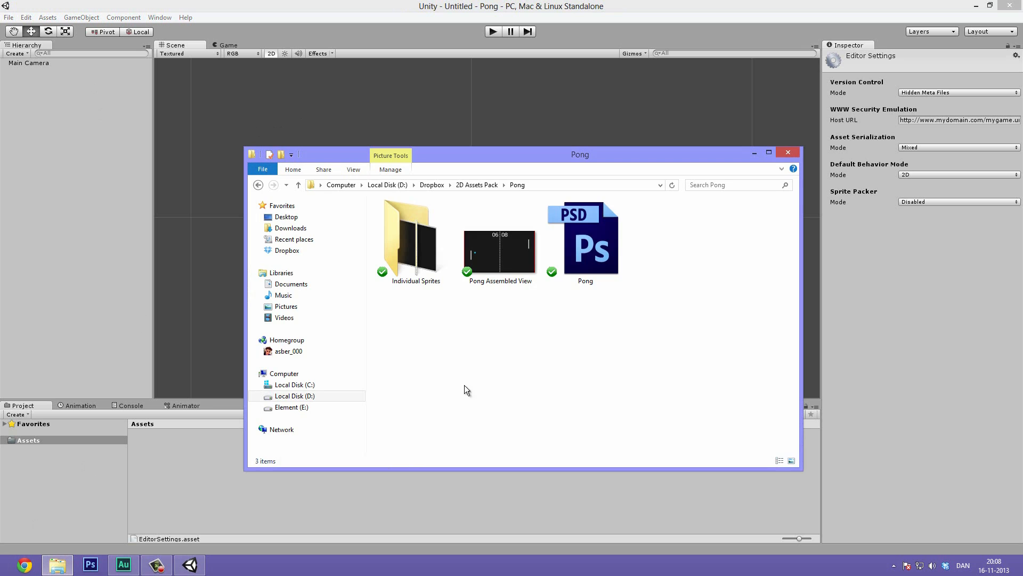
pyautogui.doubleClick(411, 235)
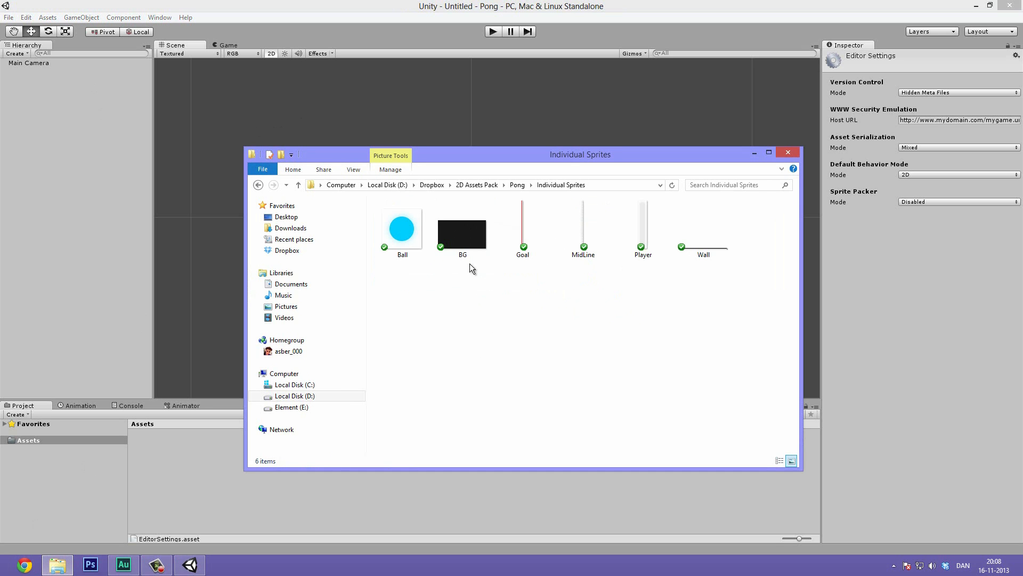
pyautogui.click(462, 228)
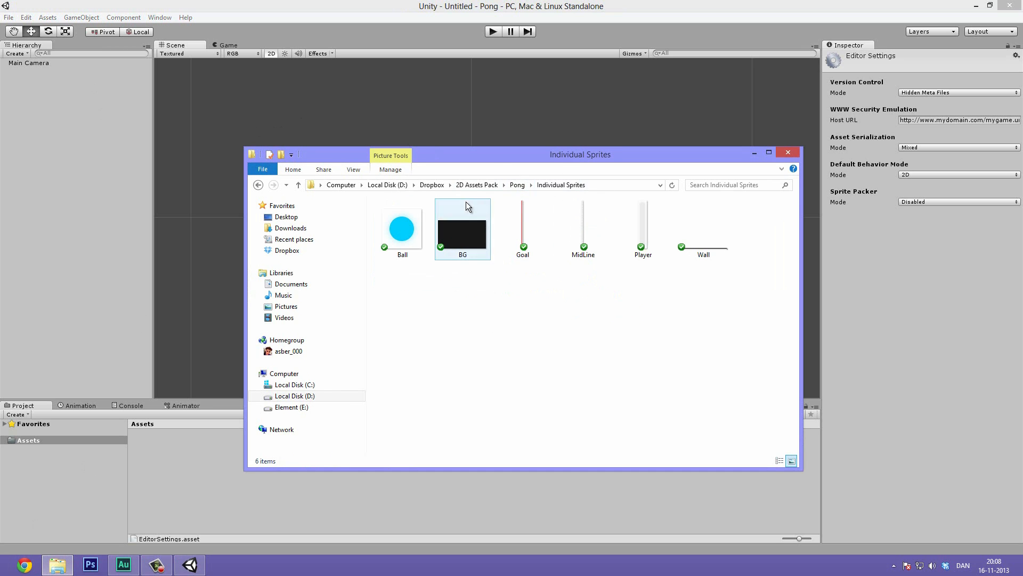
pyautogui.click(461, 228)
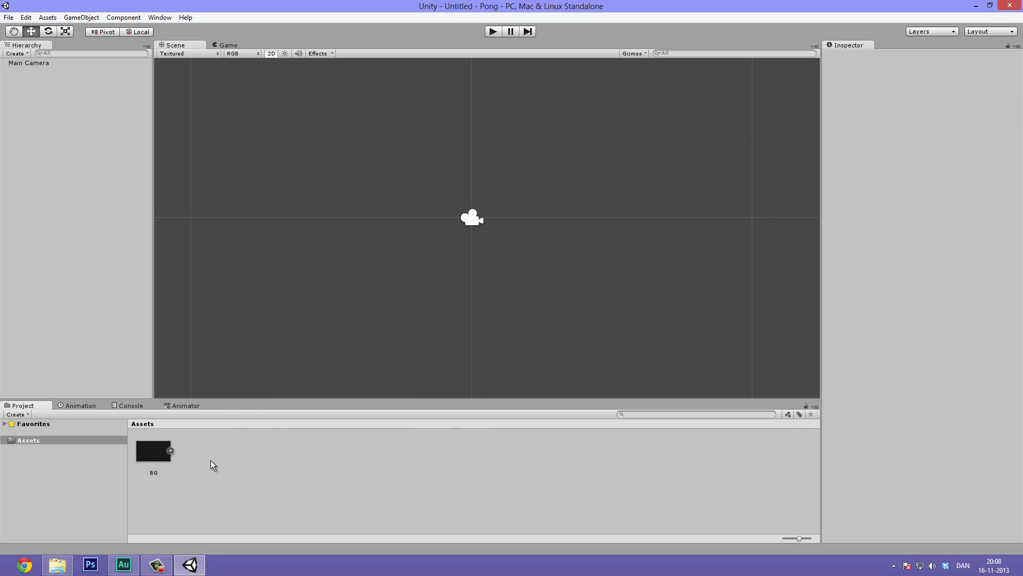
# Import BG as a Single-mode Sprite with max size 2048 and Compressed format, then apply.
pyautogui.click(154, 450)
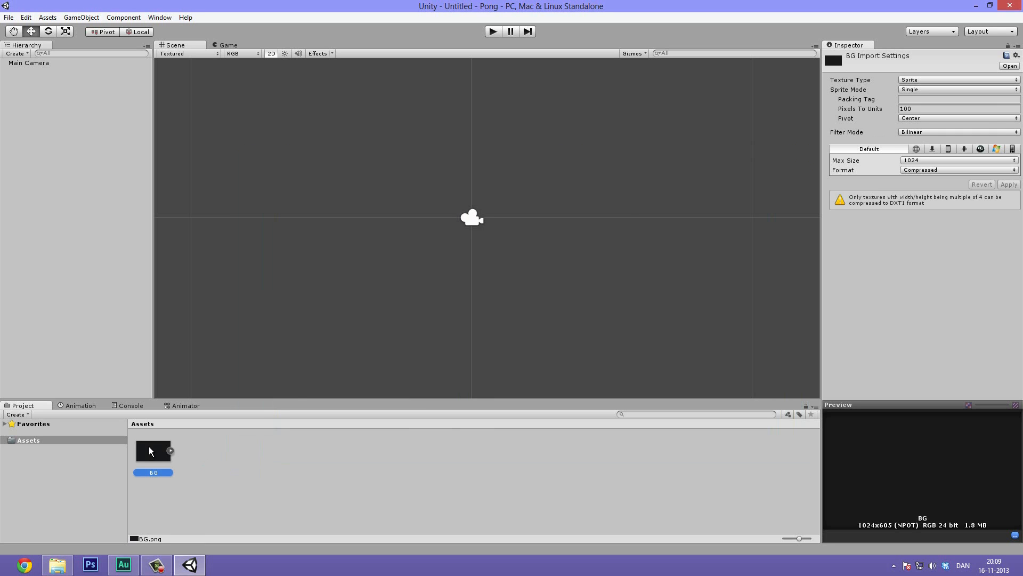
pyautogui.moveTo(840, 91)
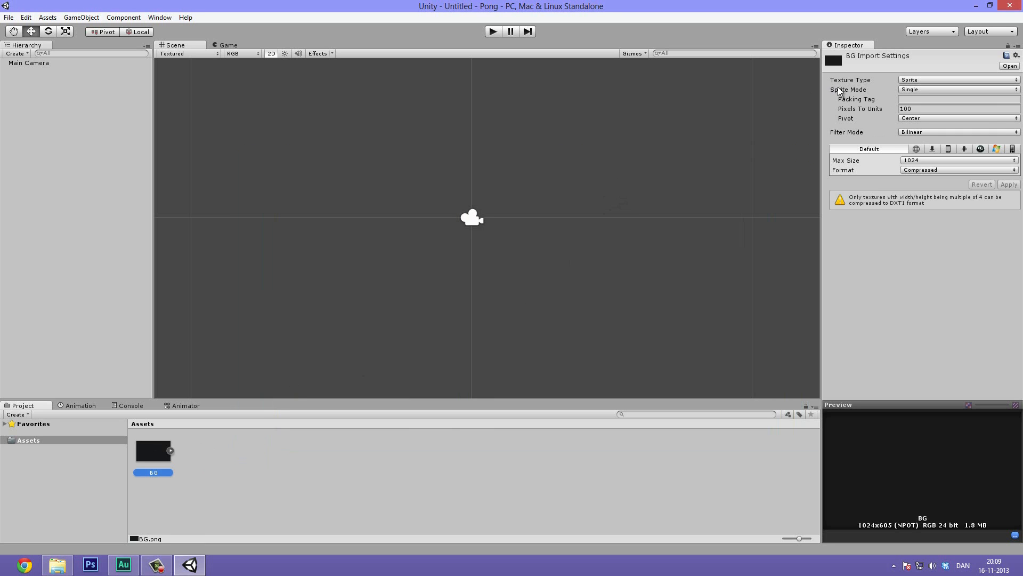
pyautogui.moveTo(792, 103)
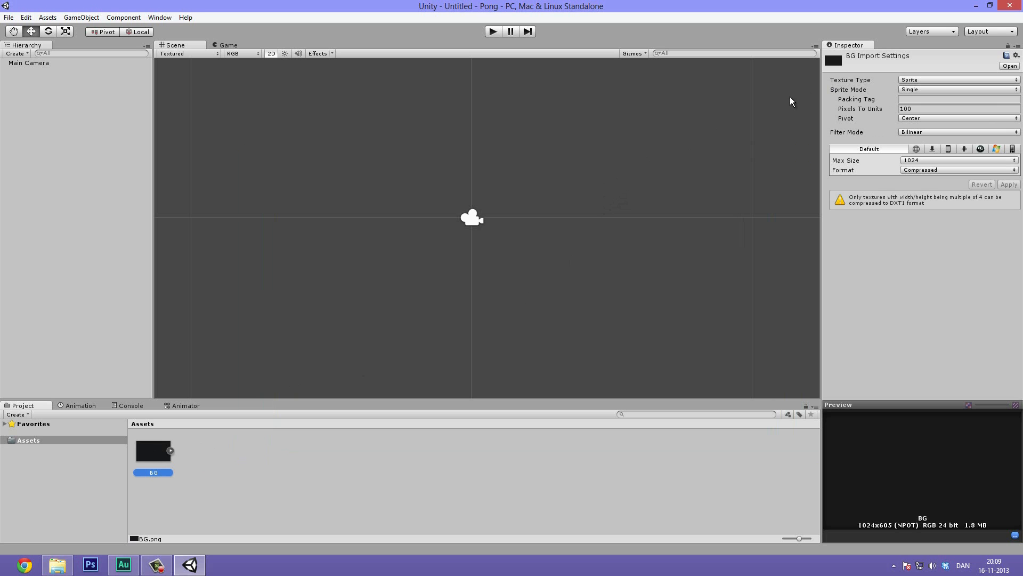
pyautogui.click(957, 79)
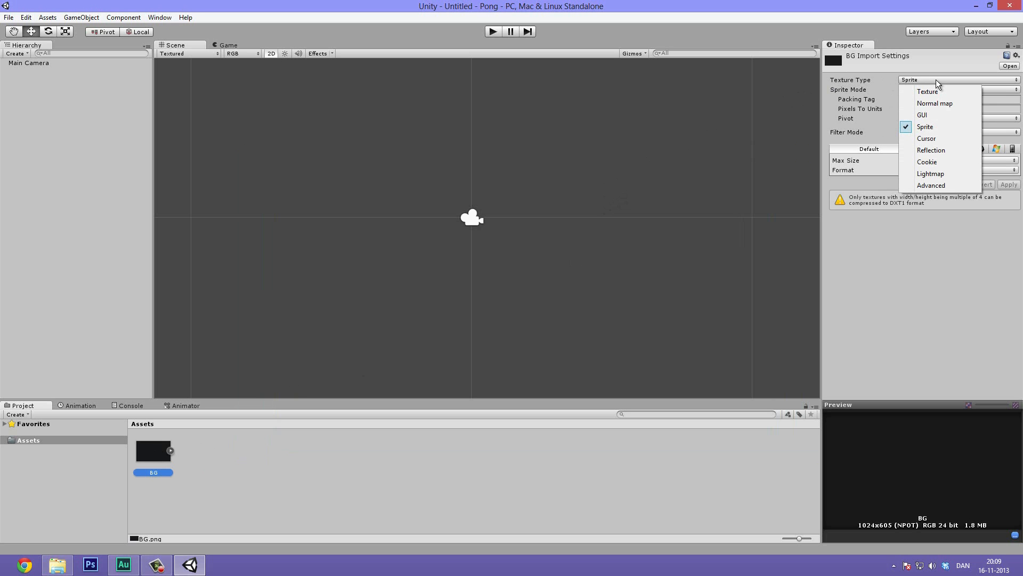
pyautogui.moveTo(934, 91)
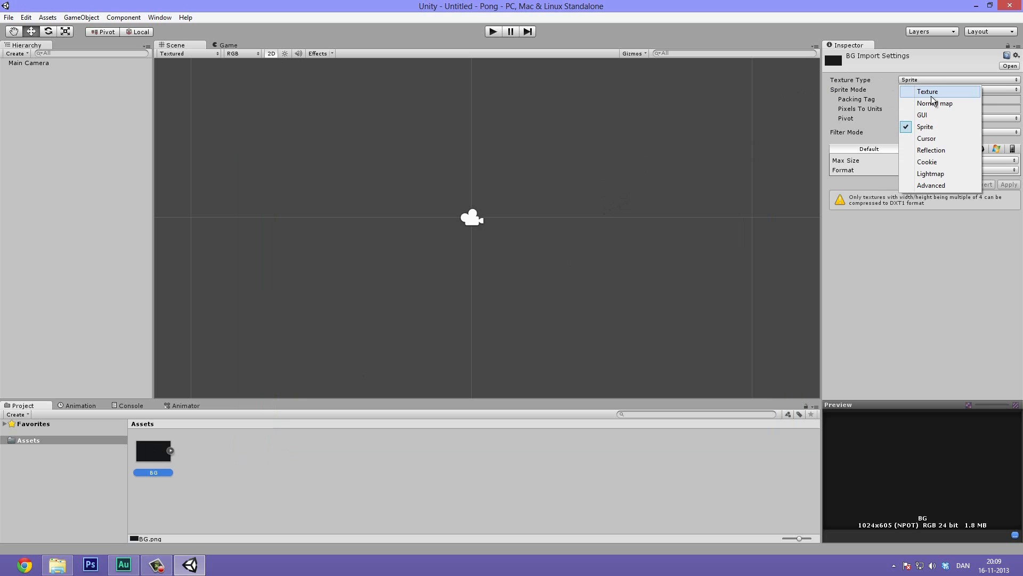
pyautogui.click(925, 127)
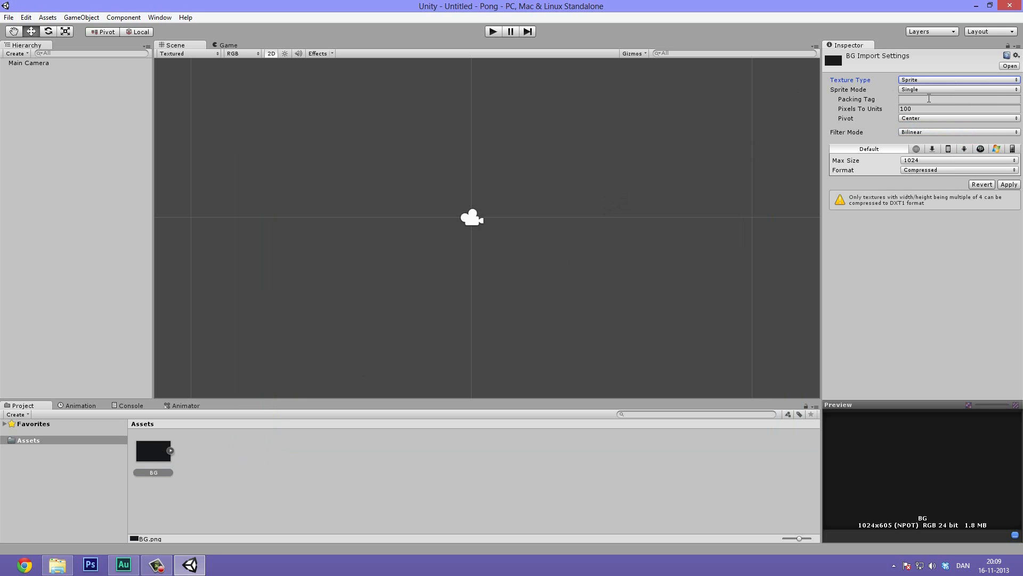
pyautogui.click(957, 89)
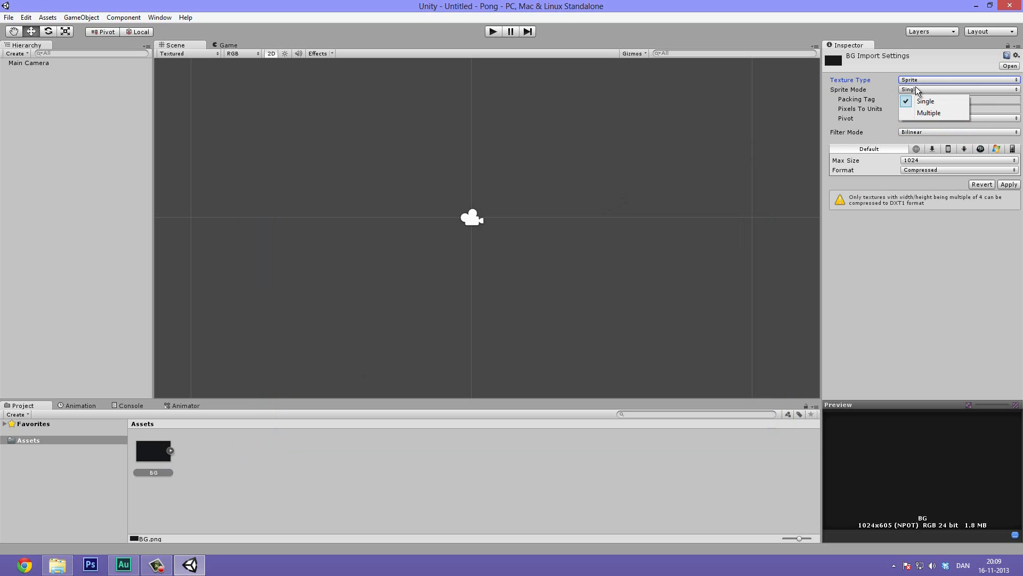
pyautogui.click(926, 101)
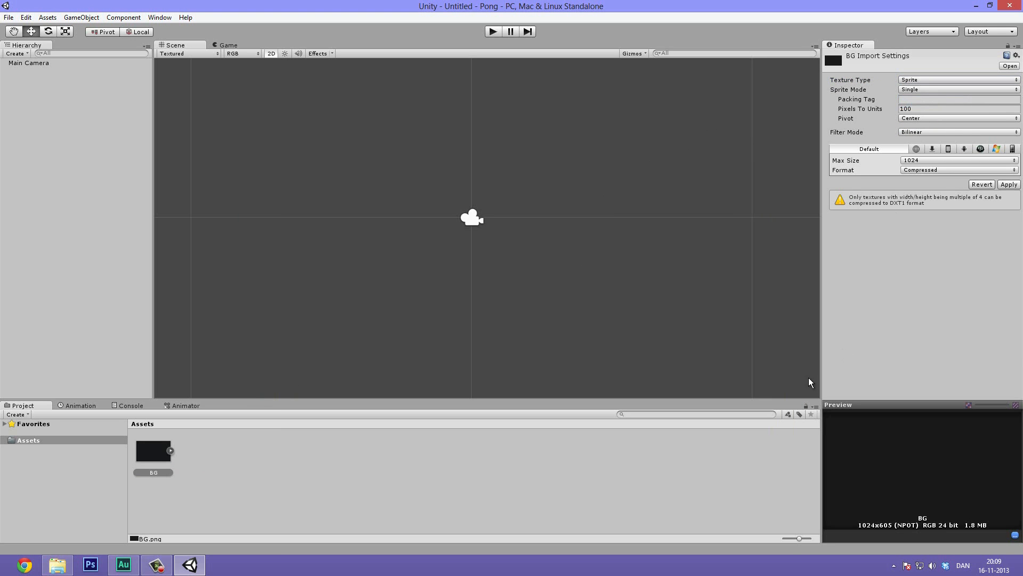
pyautogui.moveTo(894, 478)
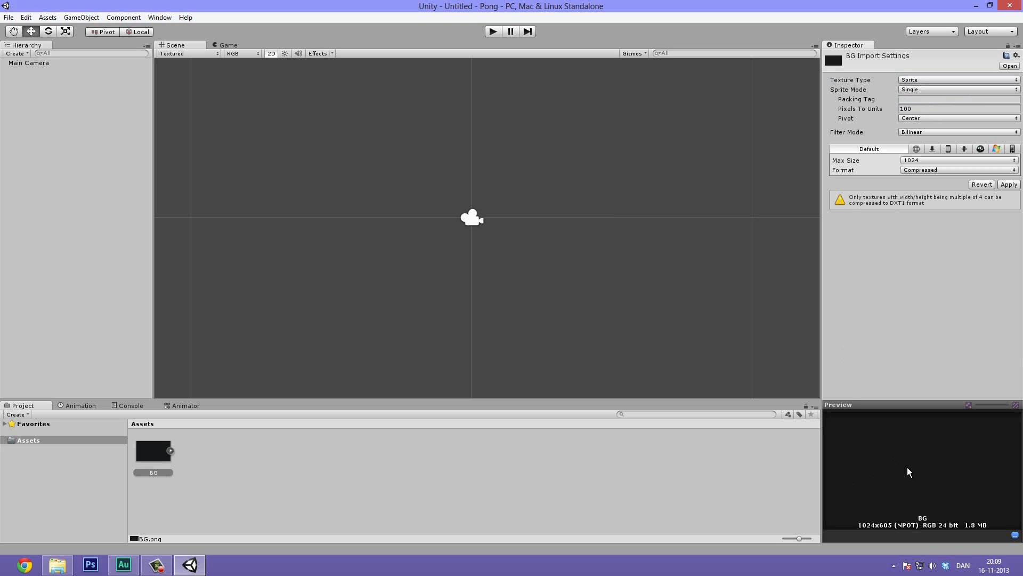
pyautogui.moveTo(797, 378)
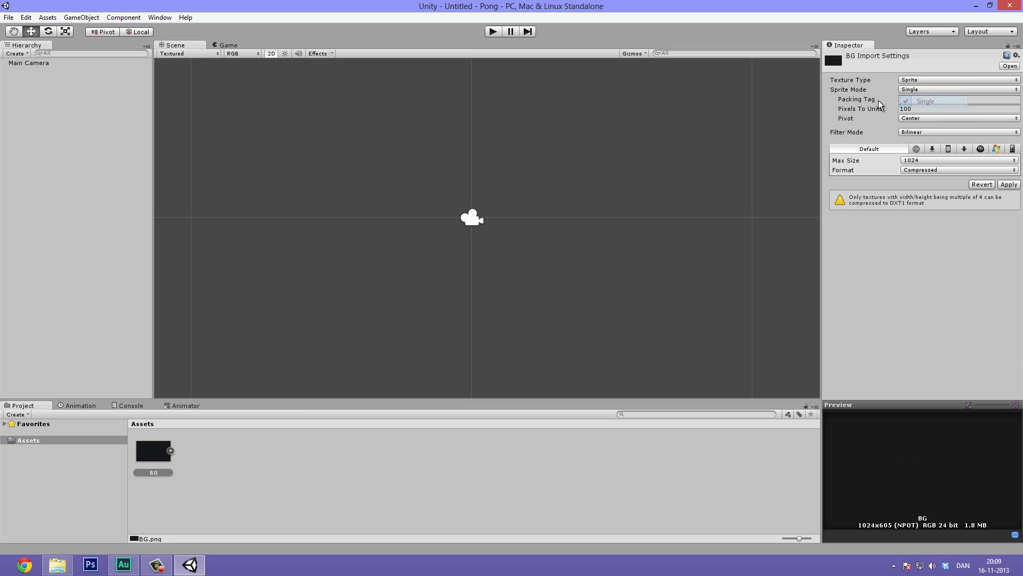
pyautogui.click(956, 99)
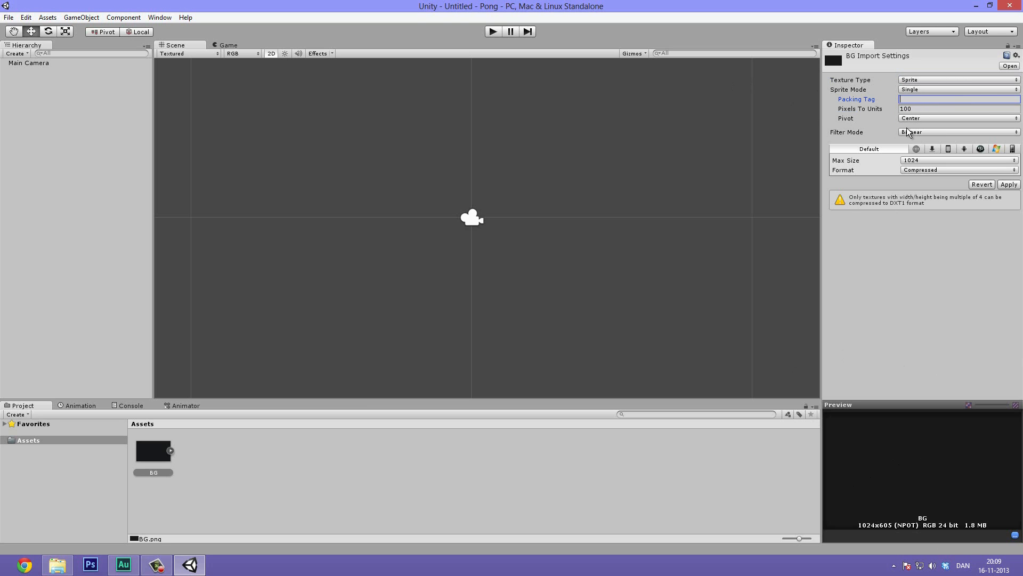
pyautogui.click(957, 109)
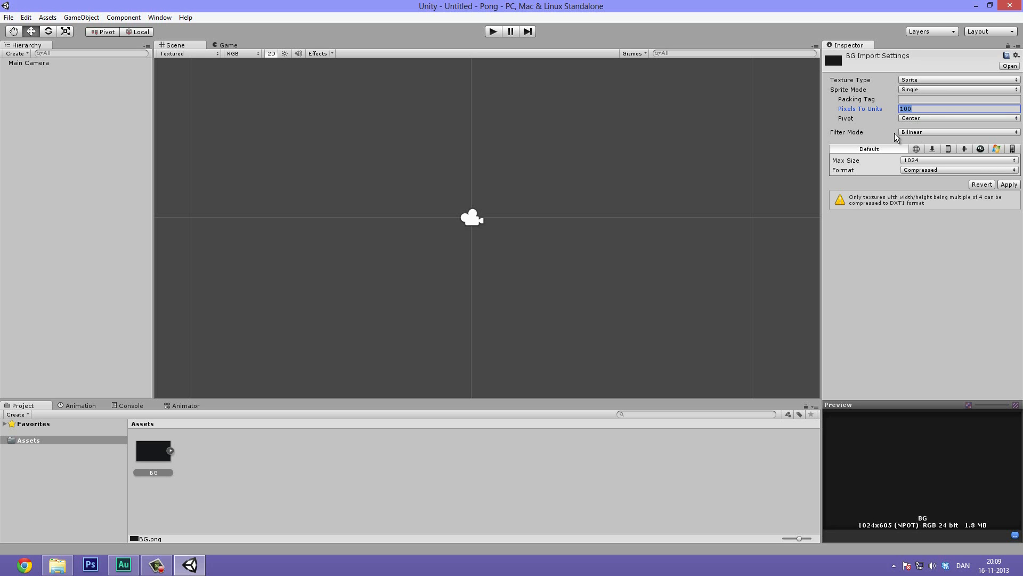
pyautogui.moveTo(794, 148)
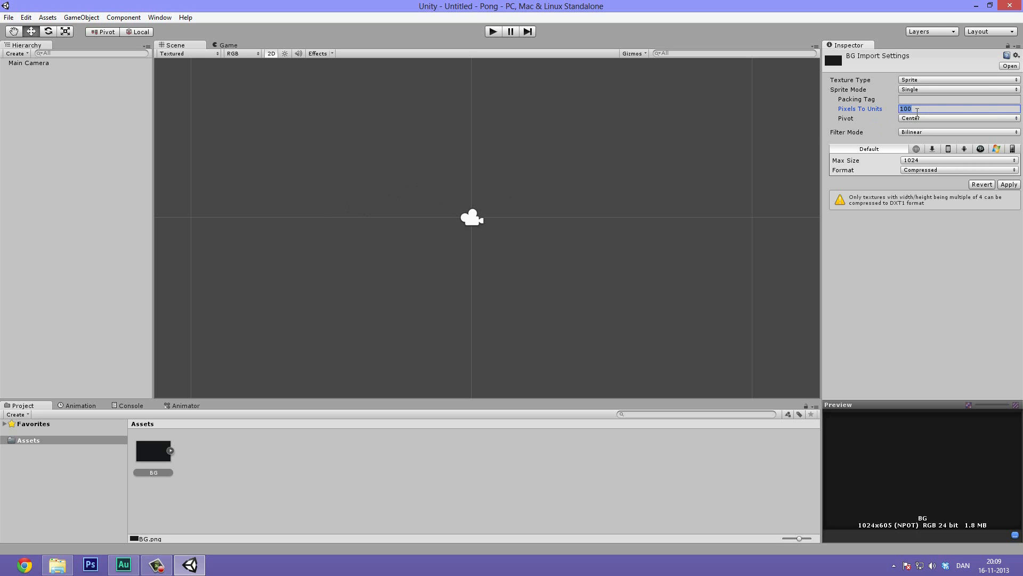
pyautogui.moveTo(906, 118)
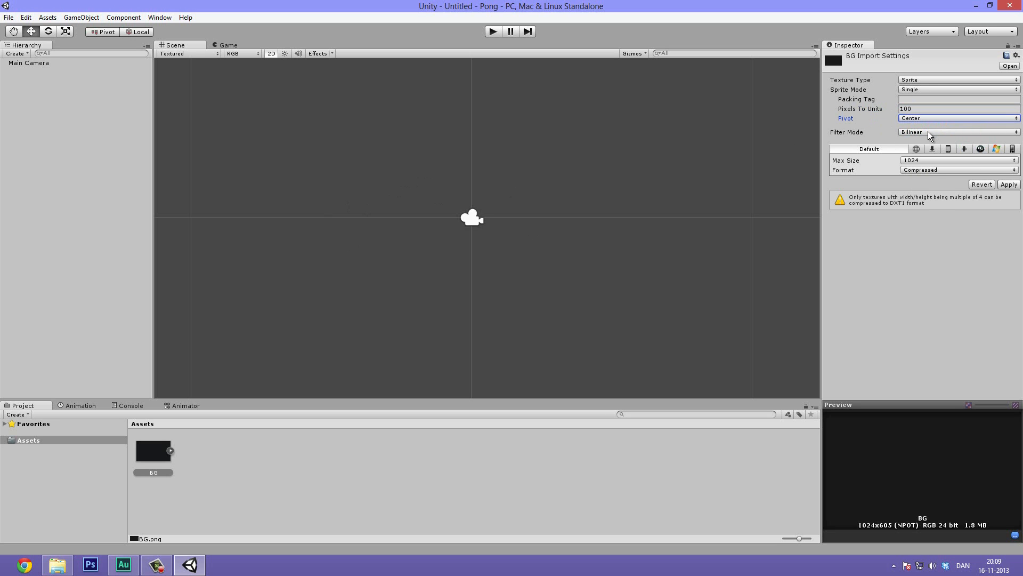
pyautogui.moveTo(472, 217)
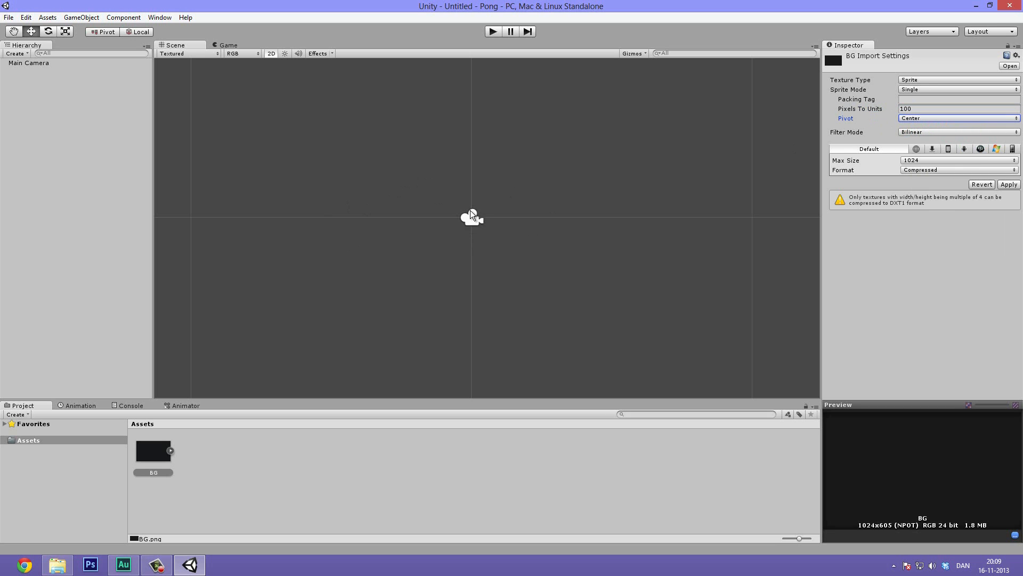
pyautogui.moveTo(477, 221)
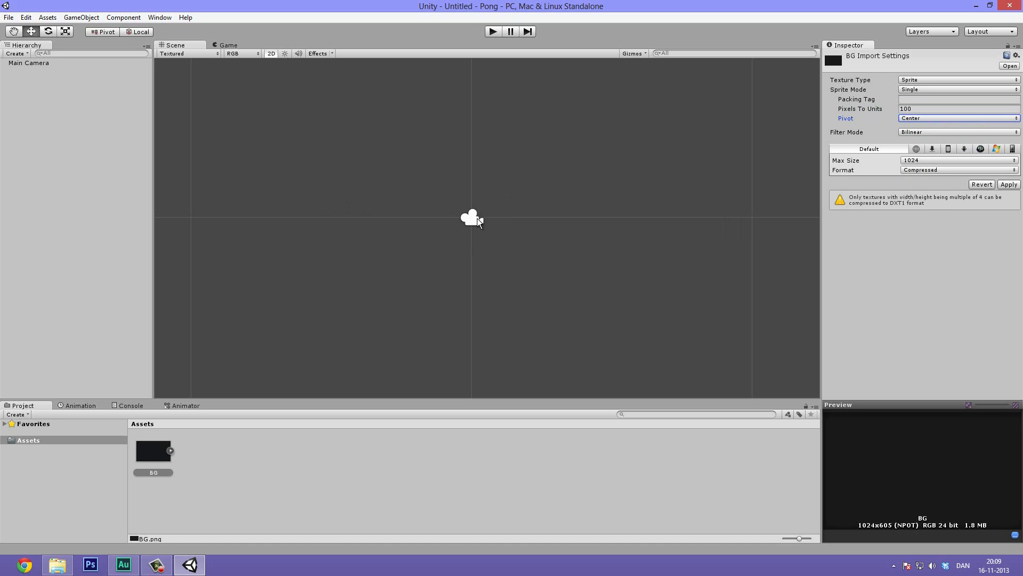
pyautogui.moveTo(903, 135)
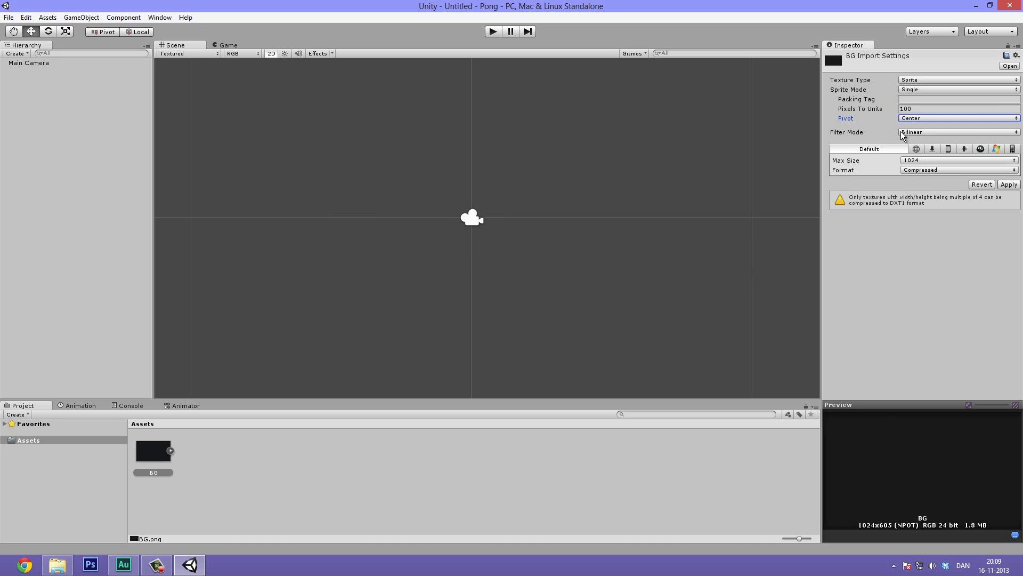
pyautogui.moveTo(907, 135)
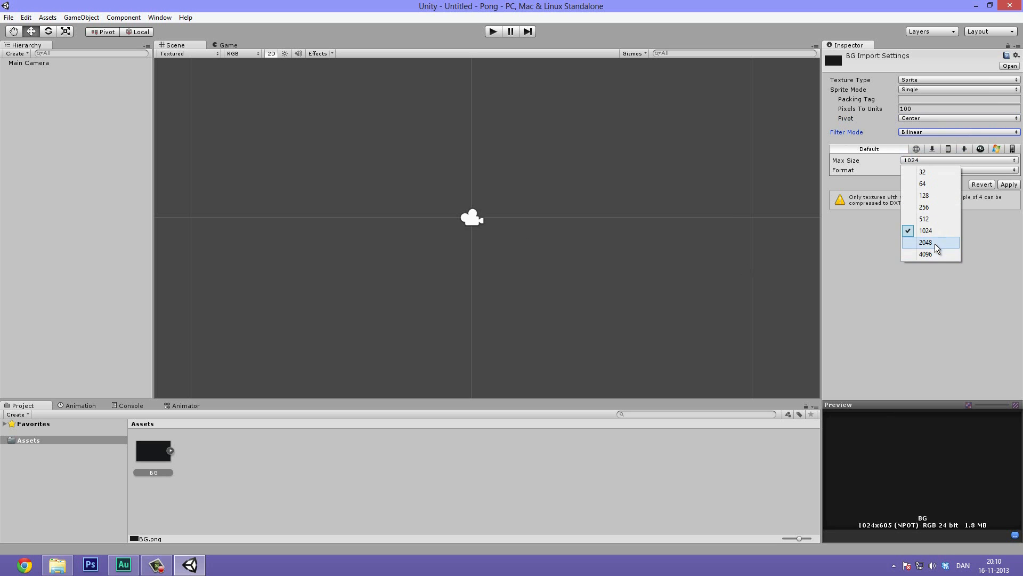
pyautogui.click(926, 242)
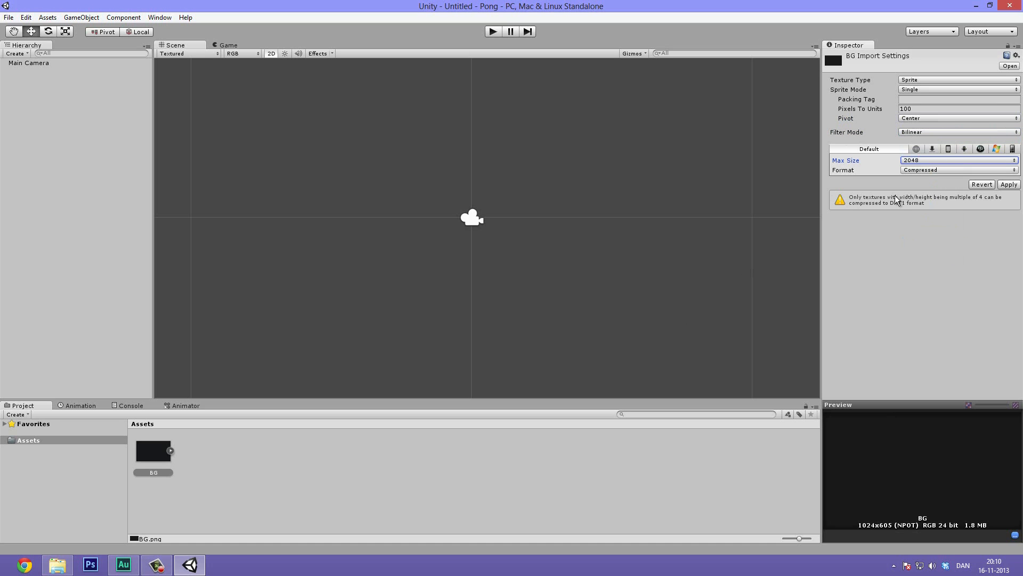
pyautogui.moveTo(930, 162)
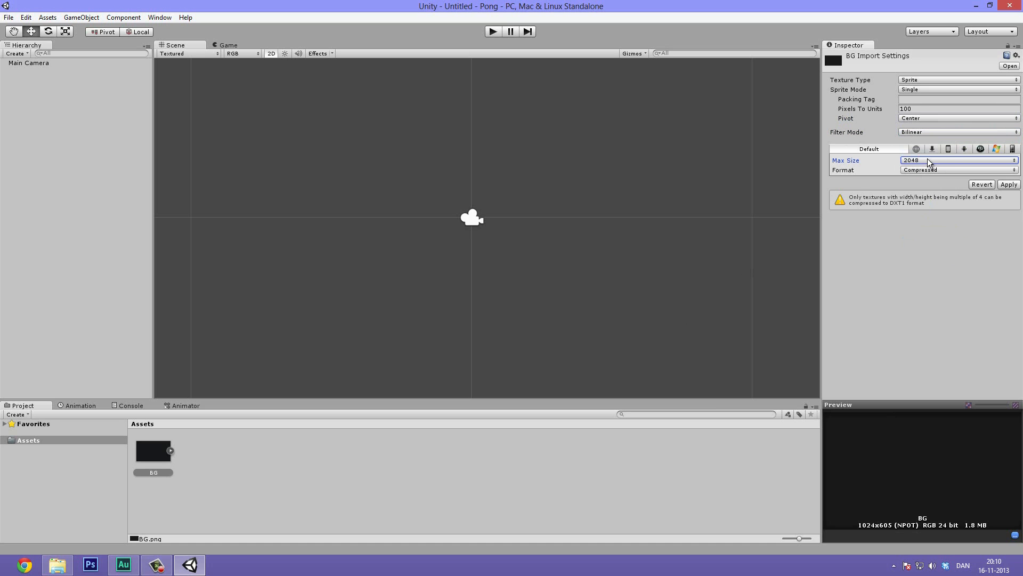
pyautogui.moveTo(930, 171)
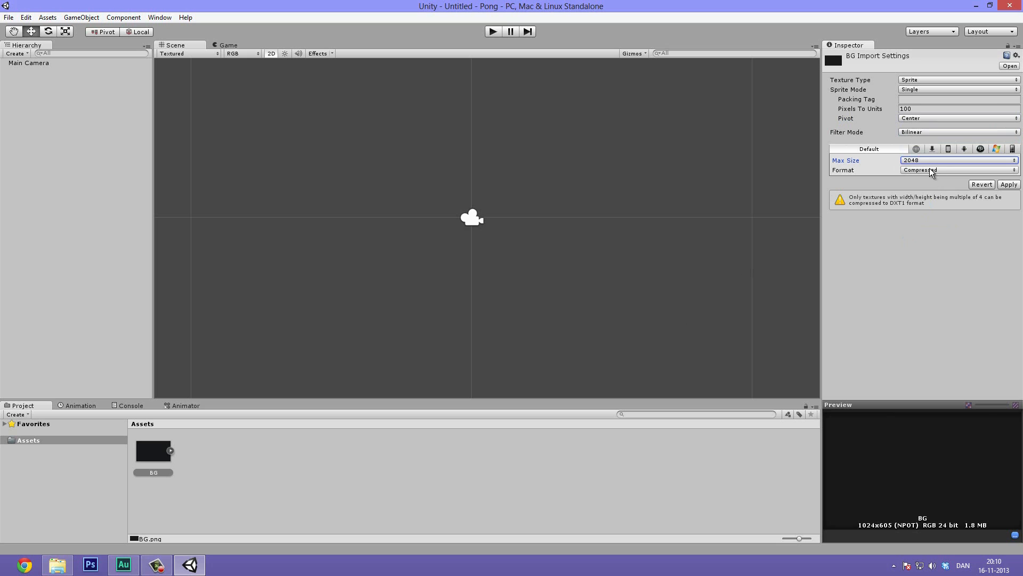
pyautogui.moveTo(943, 377)
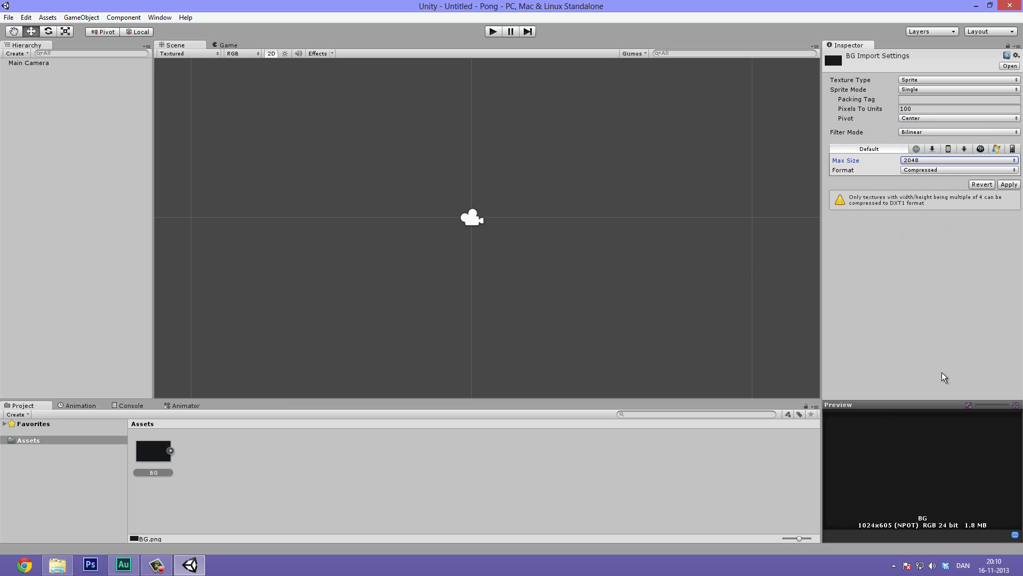
pyautogui.moveTo(833, 250)
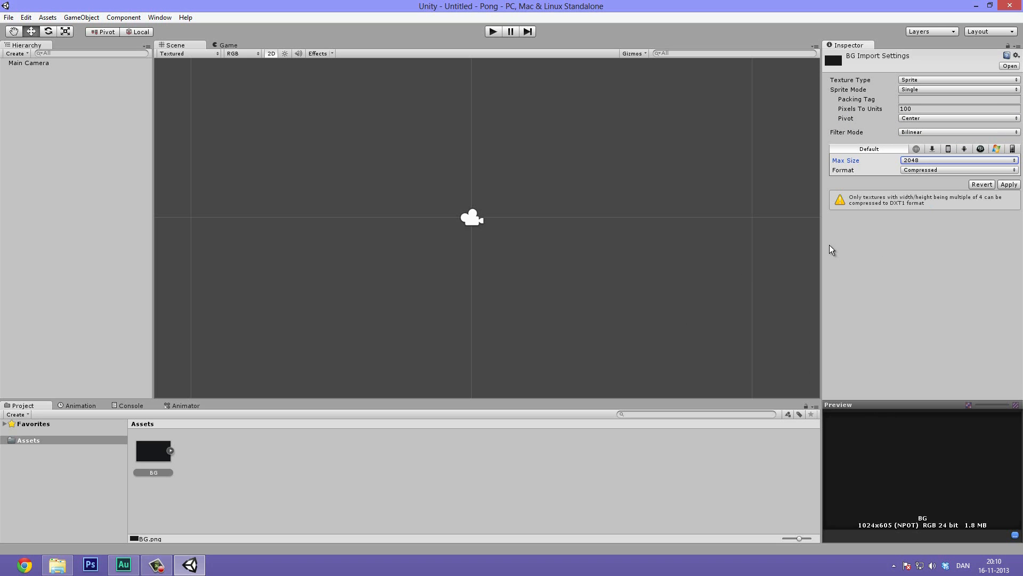
pyautogui.moveTo(941, 212)
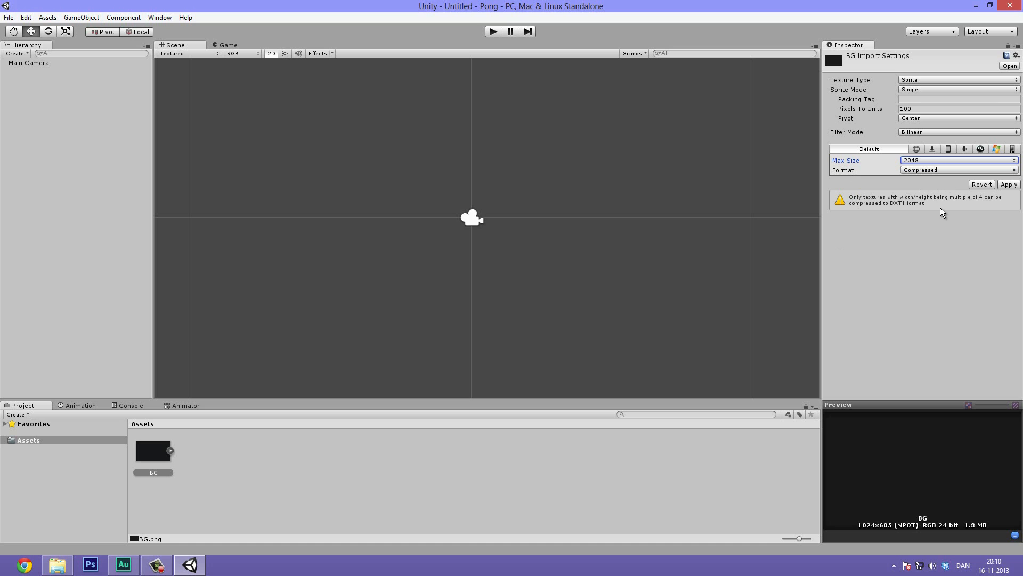
pyautogui.moveTo(909, 196)
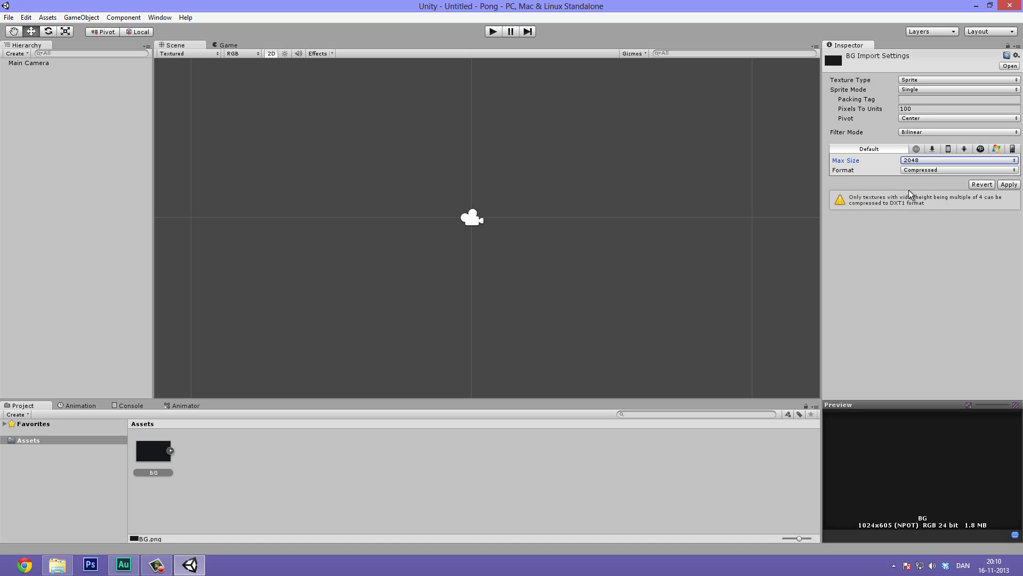
pyautogui.click(957, 170)
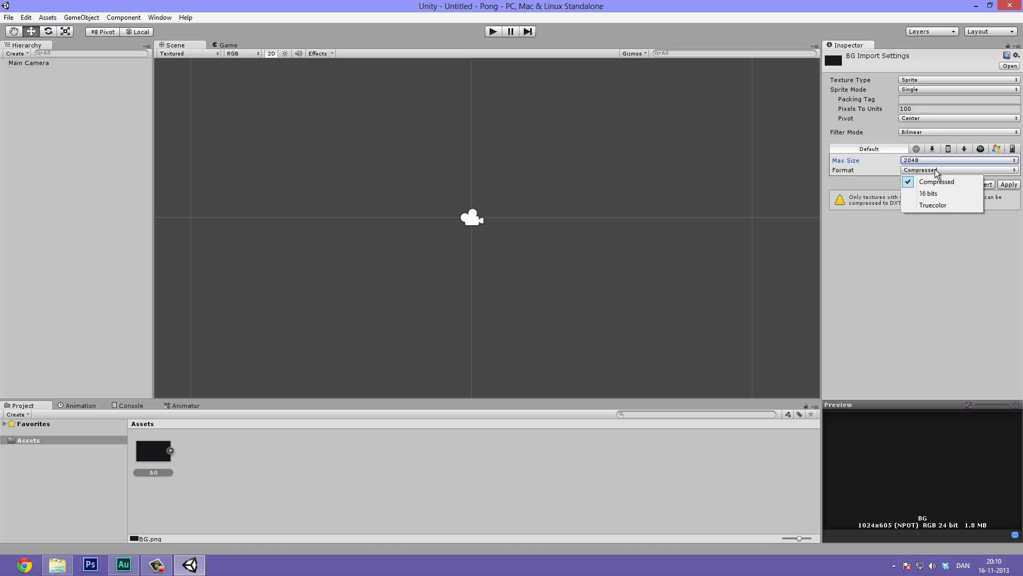
pyautogui.click(936, 181)
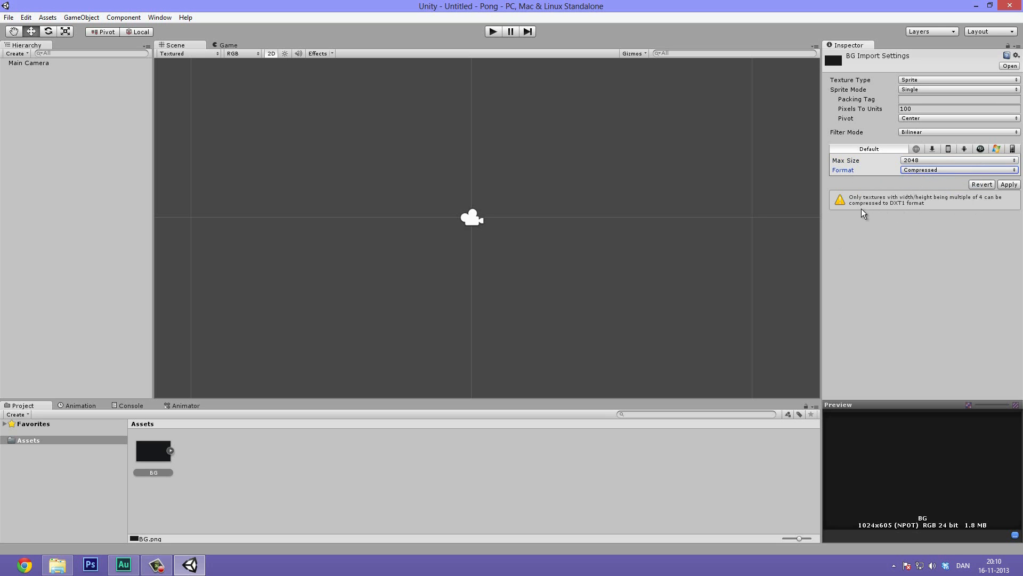
pyautogui.moveTo(915, 212)
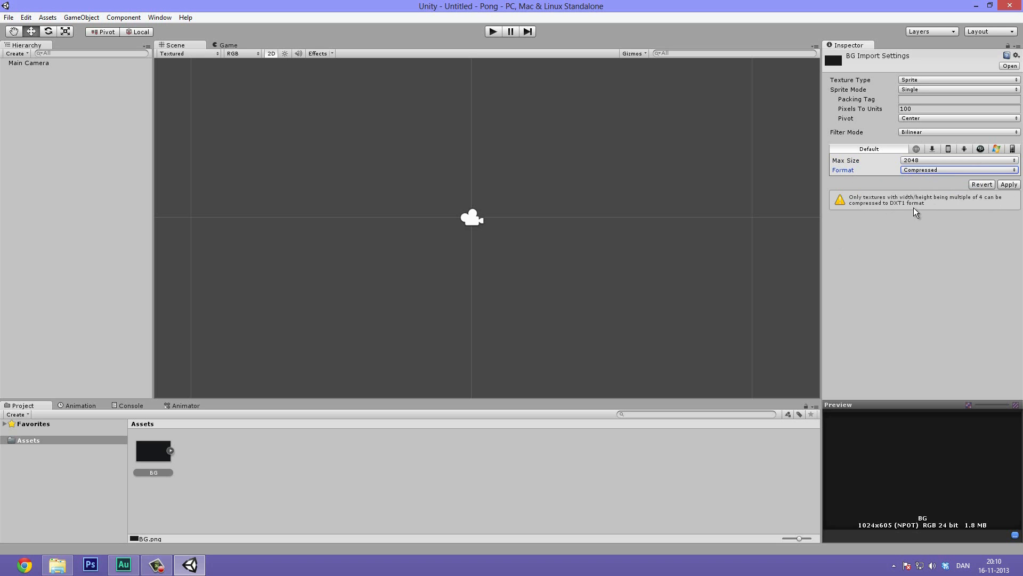
pyautogui.moveTo(979, 200)
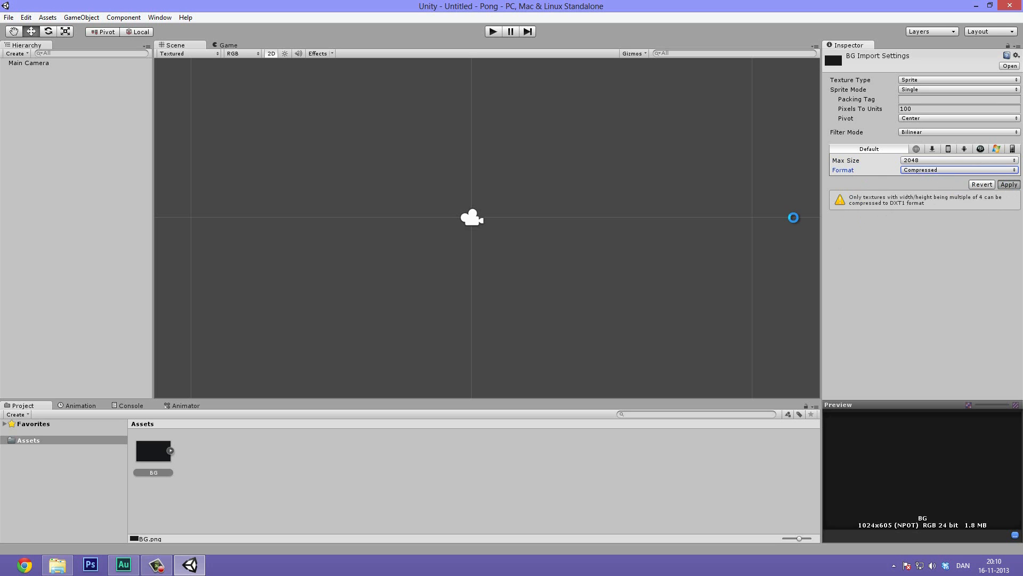
pyautogui.click(1007, 184)
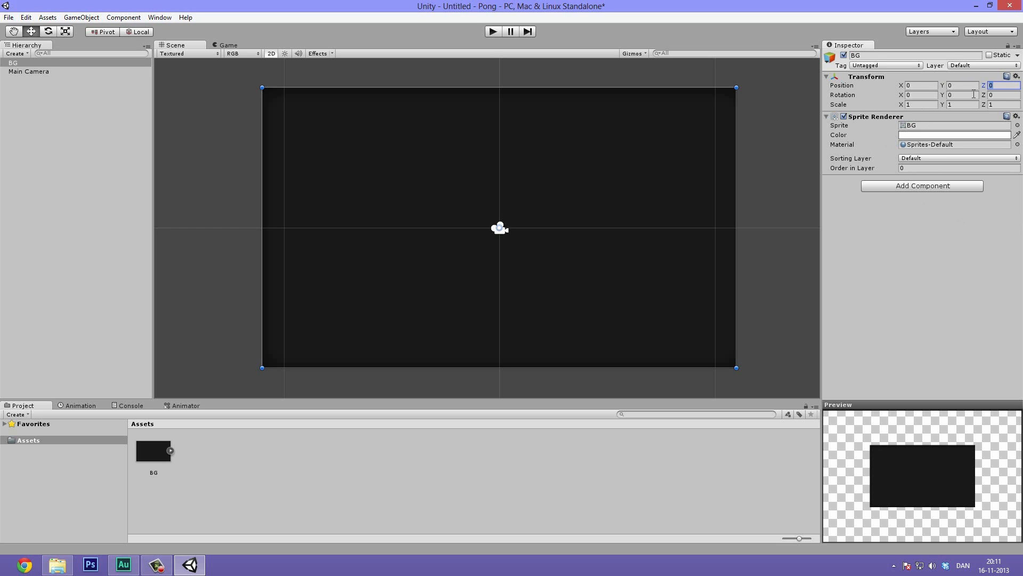
pyautogui.moveTo(932, 159)
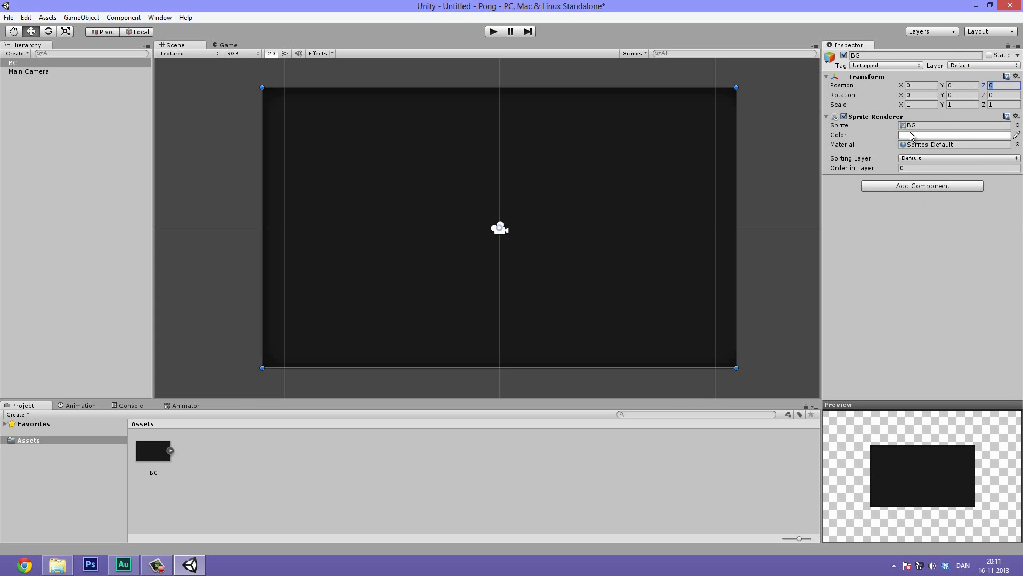
# Check the BG Sprite Renderer's colour tint and leave it plain white.
pyautogui.click(826, 116)
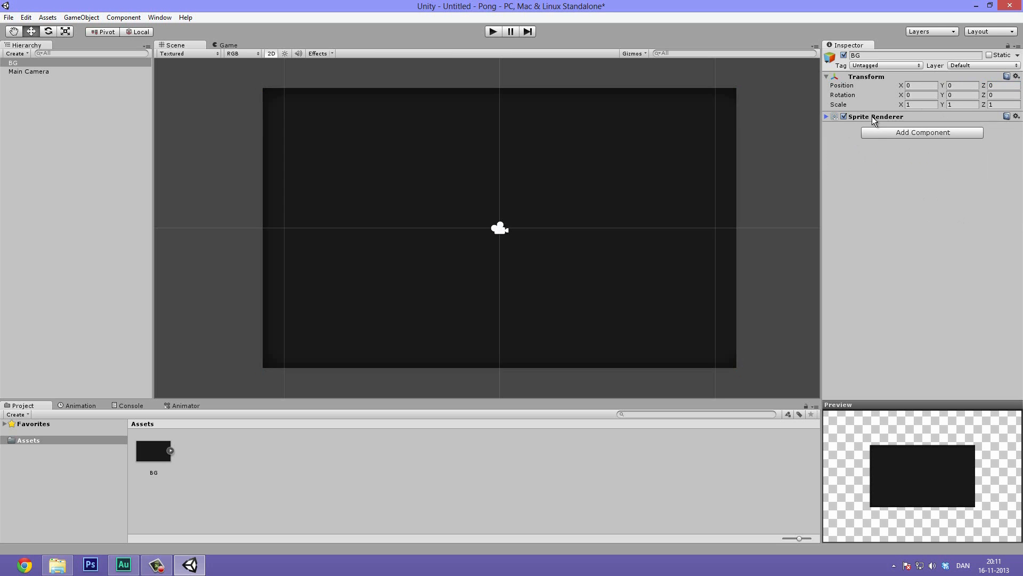
pyautogui.click(827, 116)
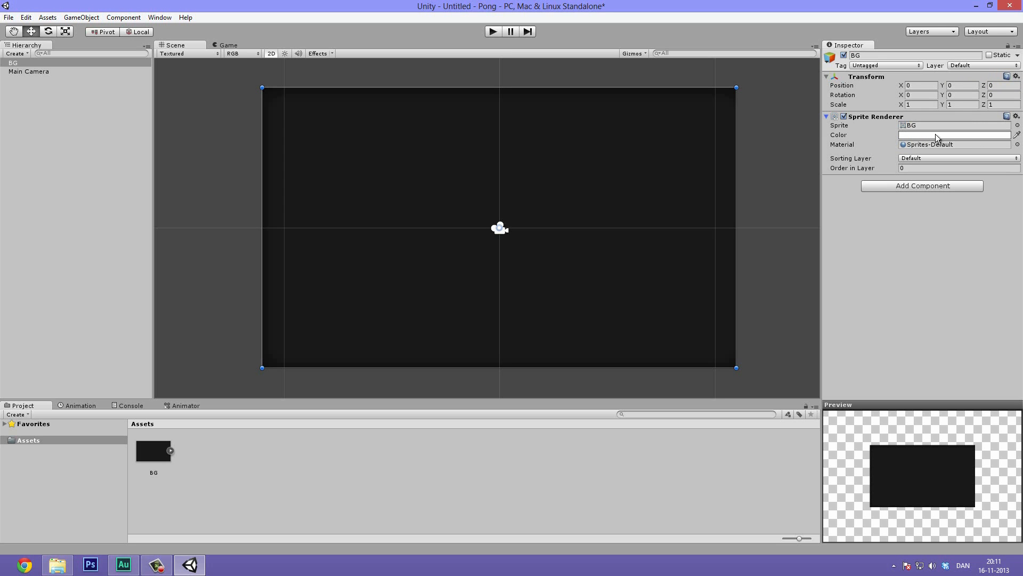
pyautogui.click(953, 134)
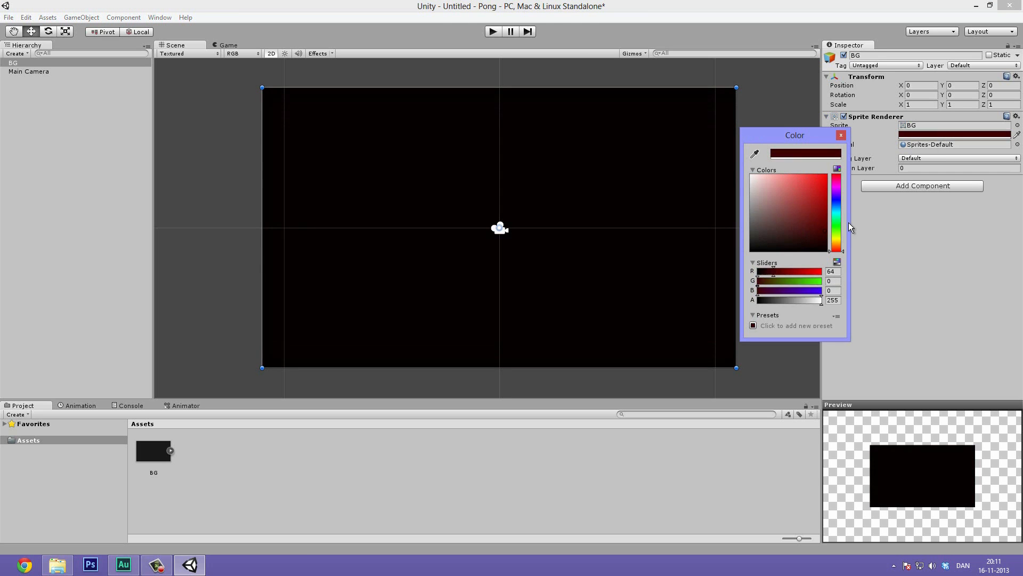
pyautogui.click(753, 177)
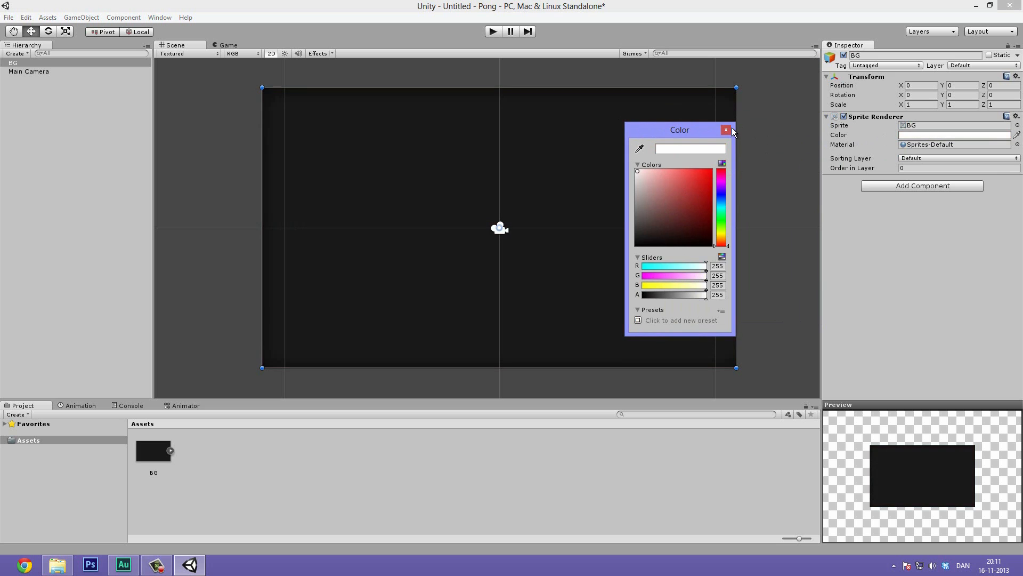
pyautogui.click(725, 130)
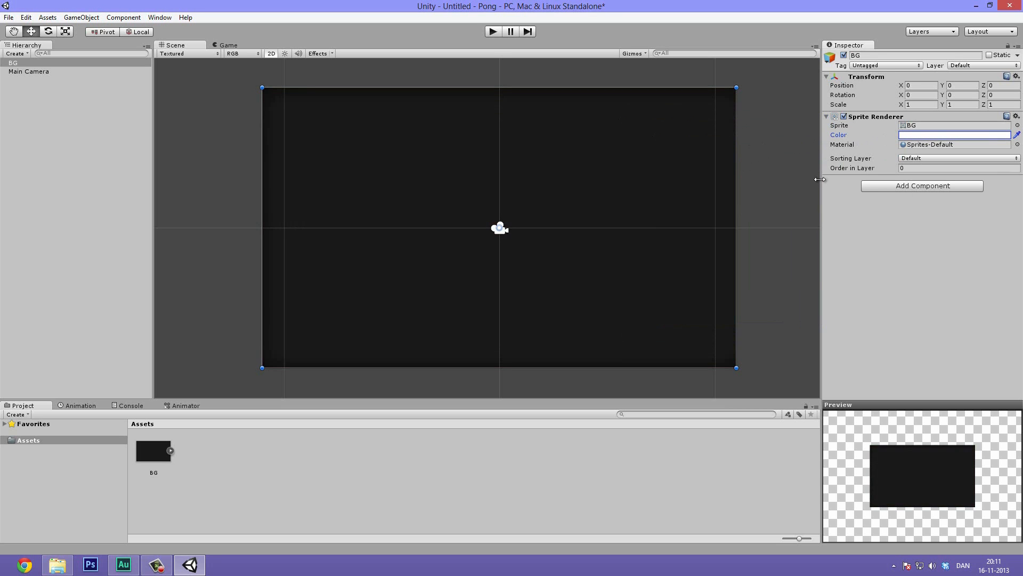
pyautogui.moveTo(835, 165)
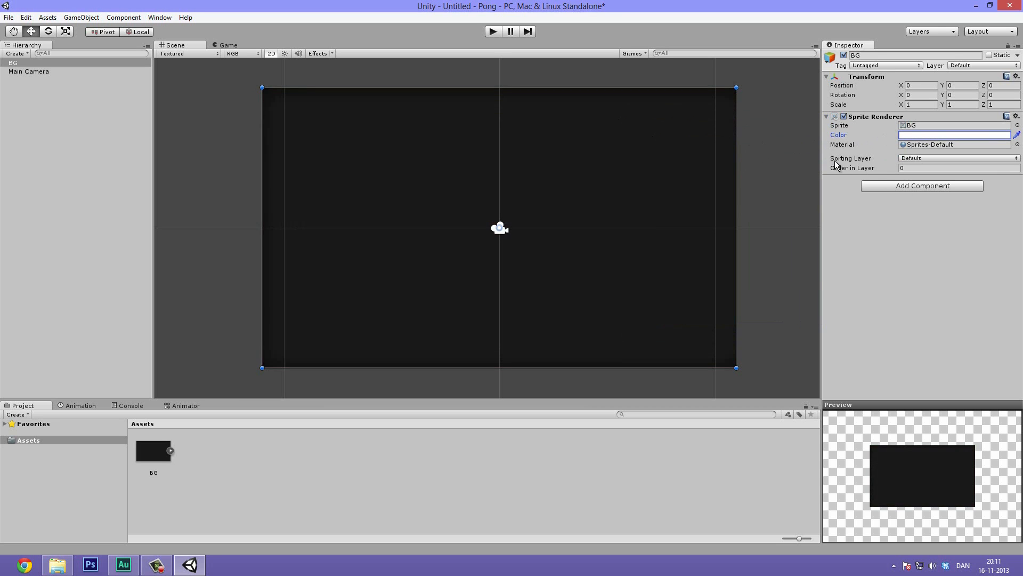
pyautogui.moveTo(911, 160)
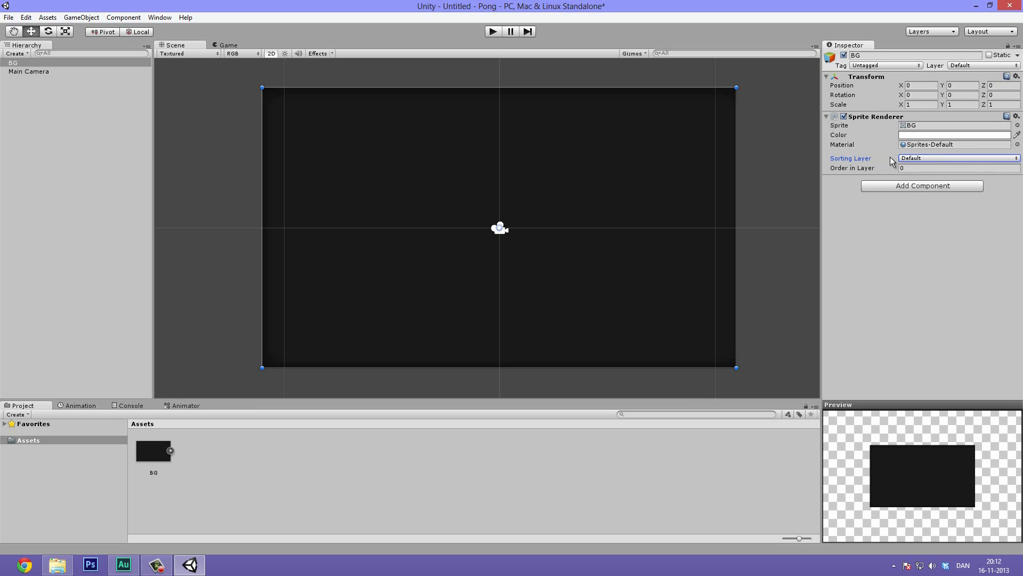
# Bring up the sorting layer choices for the BG sprite in its Sprite Renderer.
pyautogui.click(957, 167)
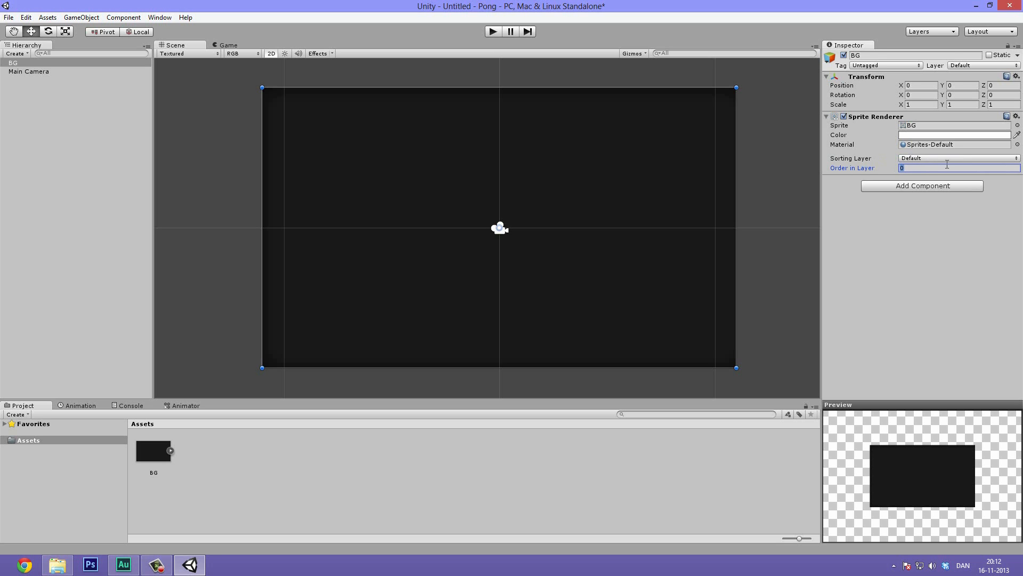
pyautogui.moveTo(471, 224)
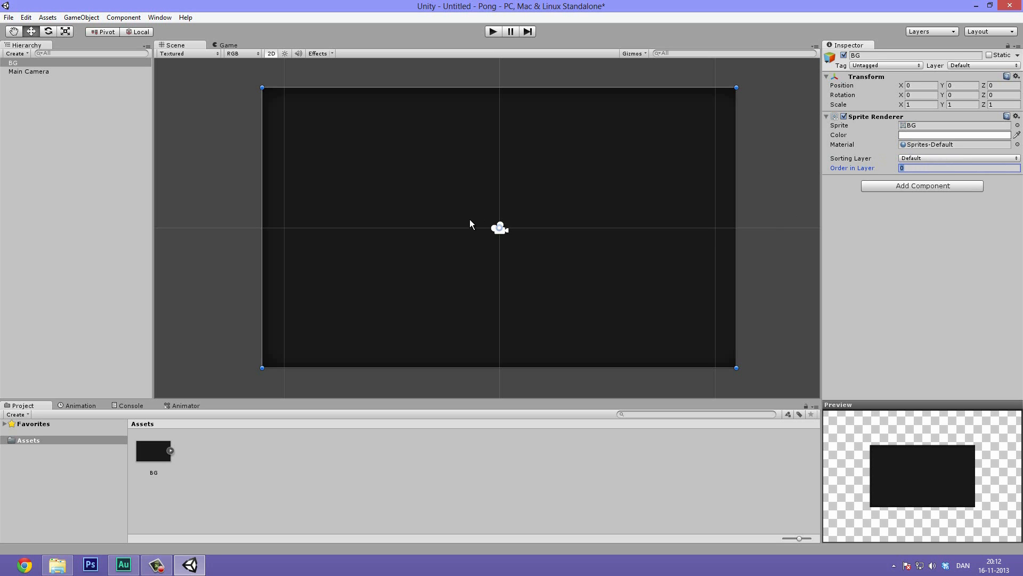
pyautogui.moveTo(896, 190)
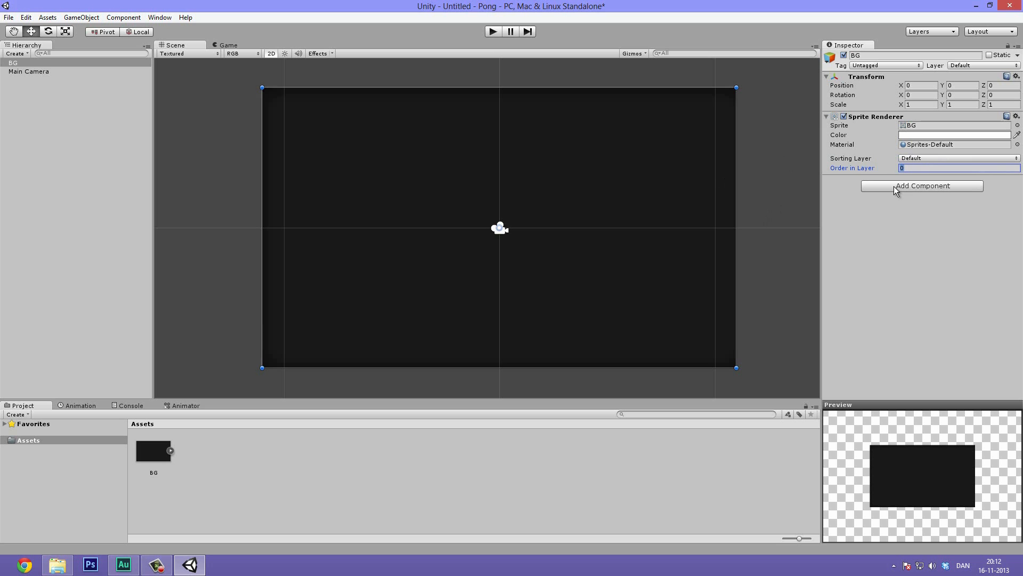
pyautogui.moveTo(619, 162)
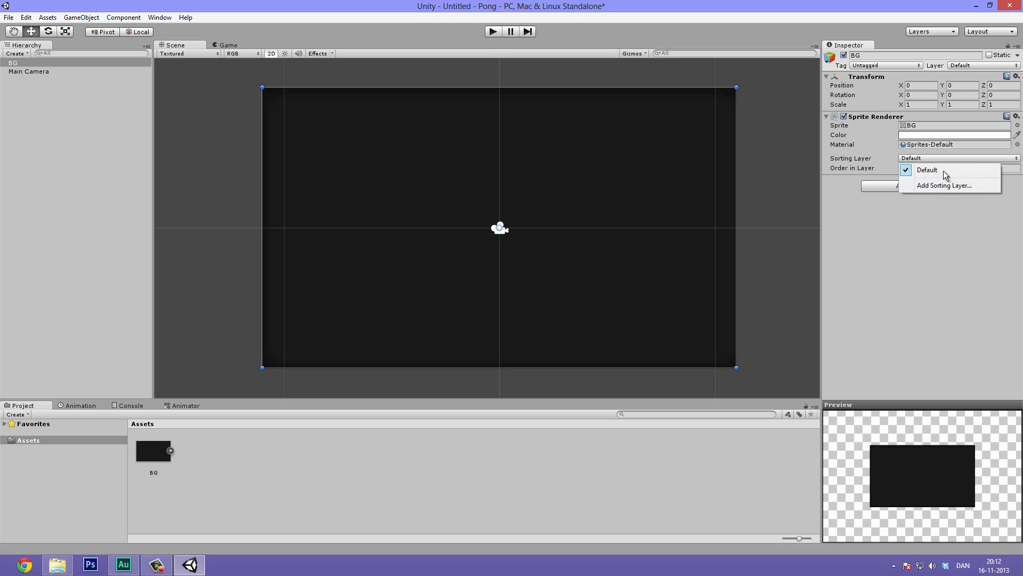
# Add a sorting layer named Background before Default, then reselect the BG object.
pyautogui.click(943, 185)
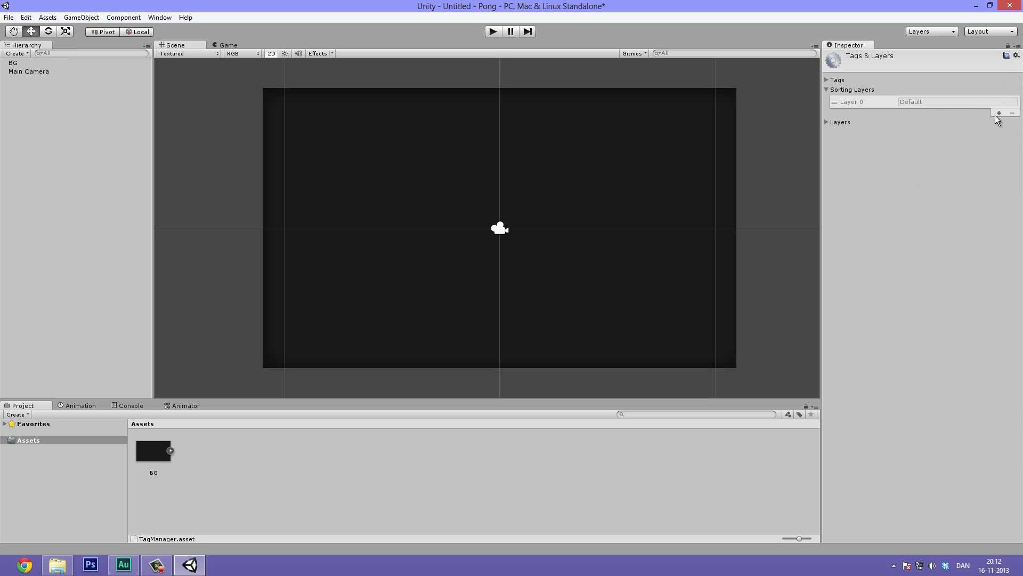
pyautogui.click(998, 112)
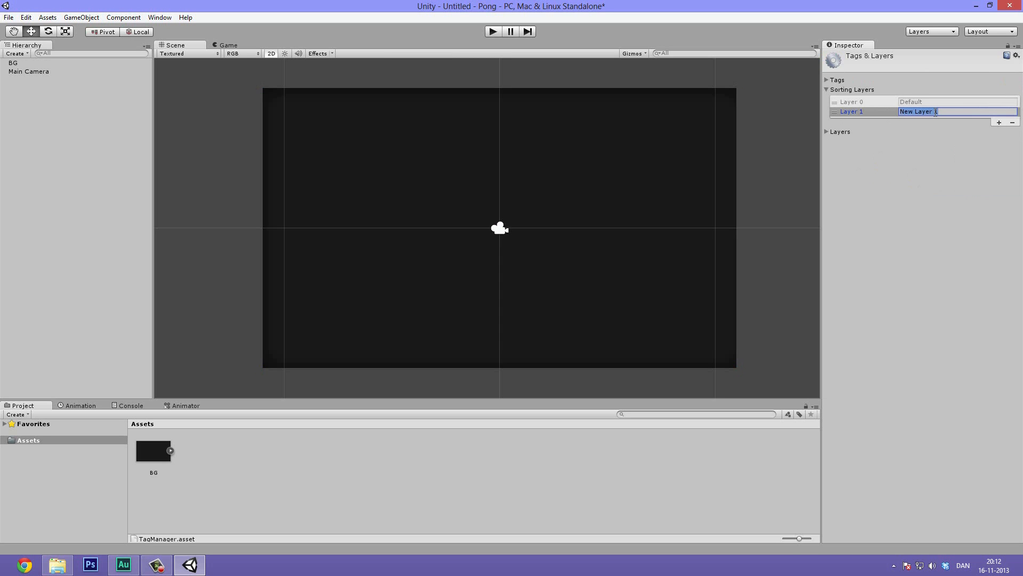
pyautogui.write('Background')
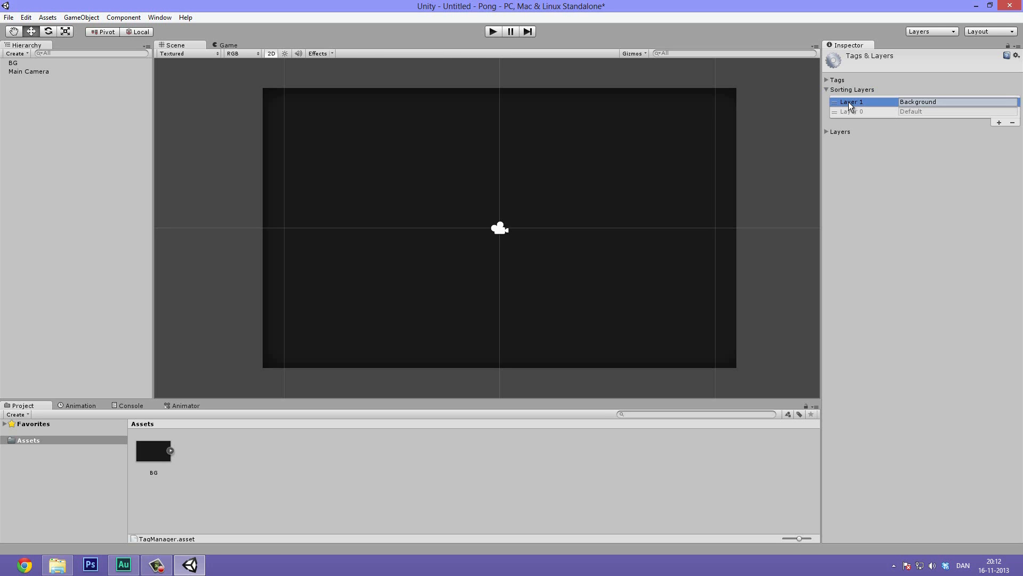
pyautogui.moveTo(841, 129)
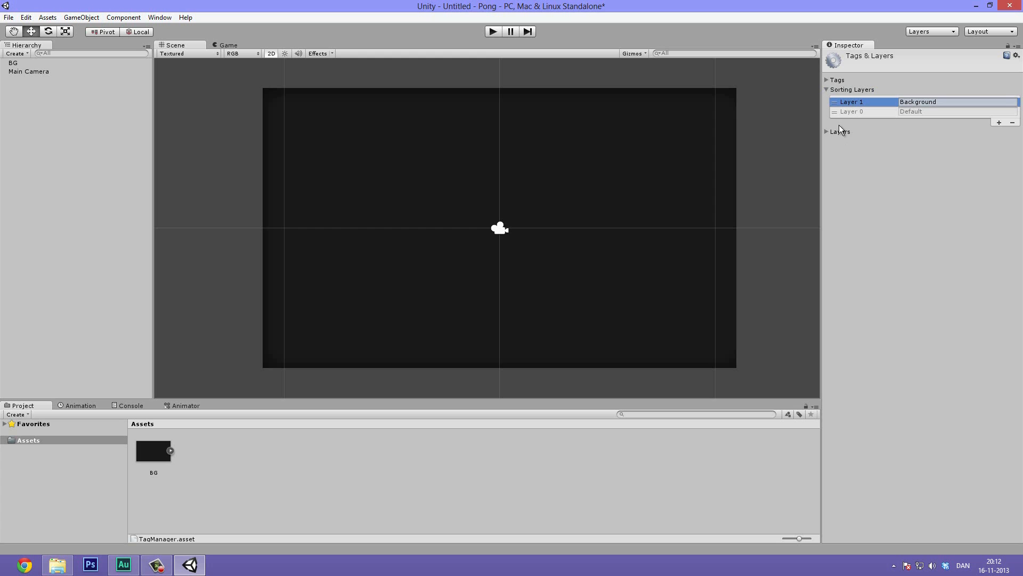
pyautogui.moveTo(859, 161)
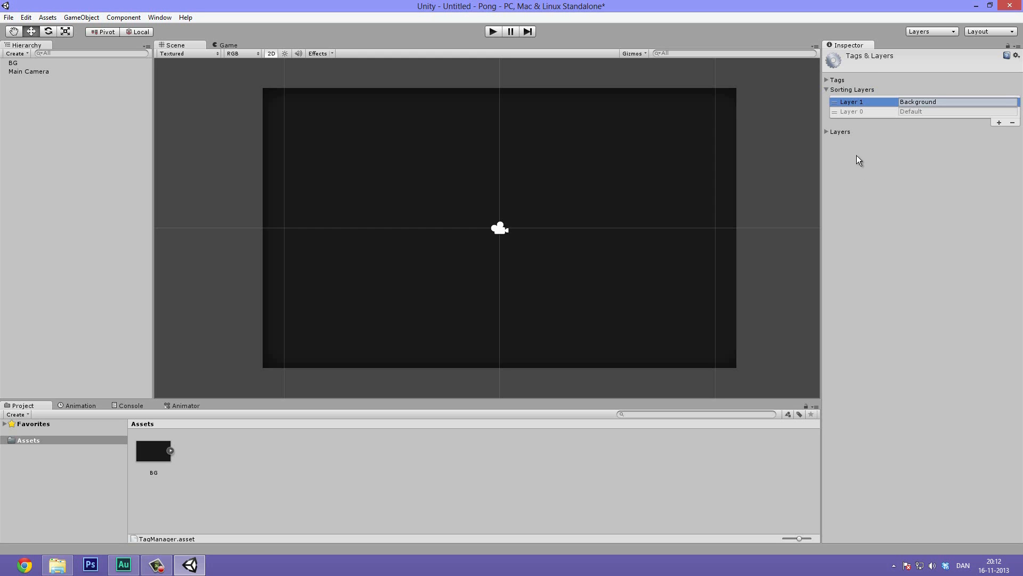
pyautogui.click(852, 110)
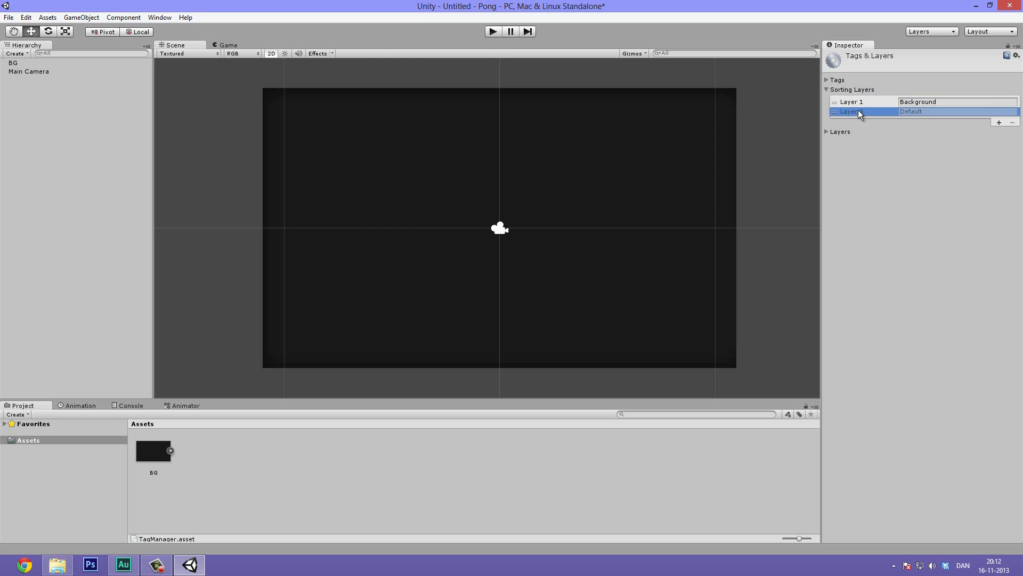
pyautogui.click(12, 63)
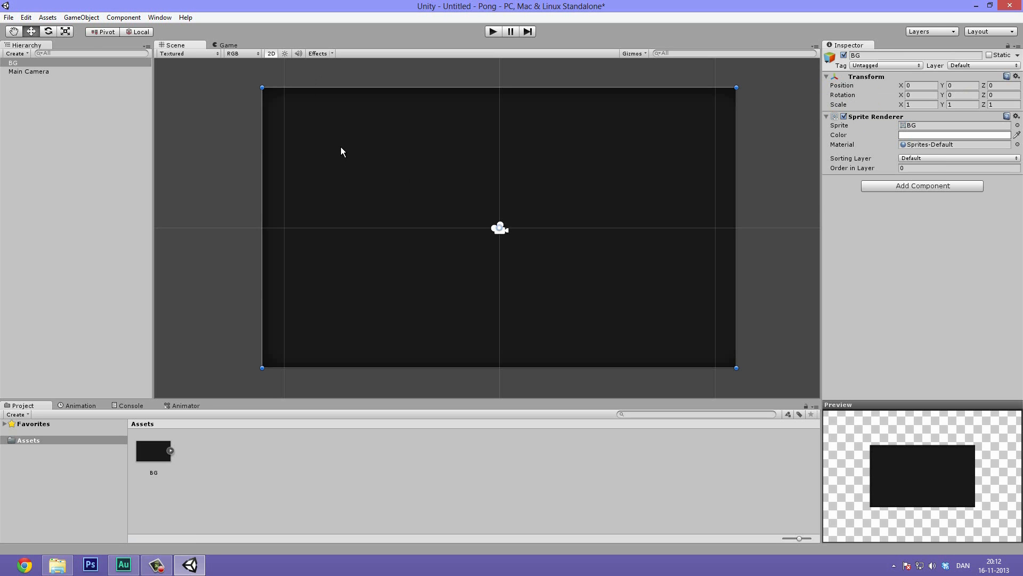
# Put the BG sprite on the Background sorting layer with Order in Layer set to -10.
pyautogui.click(956, 158)
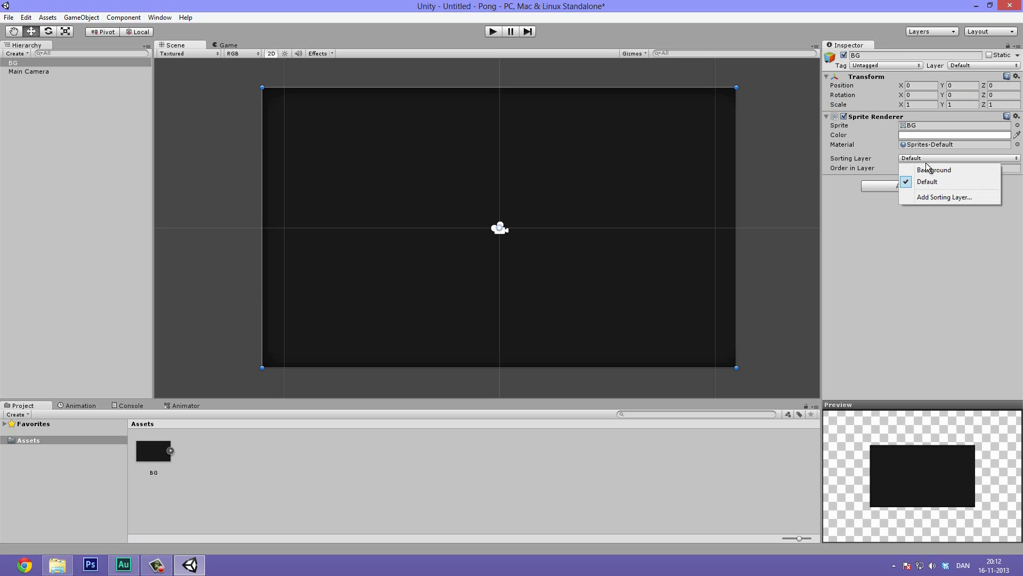
pyautogui.click(932, 169)
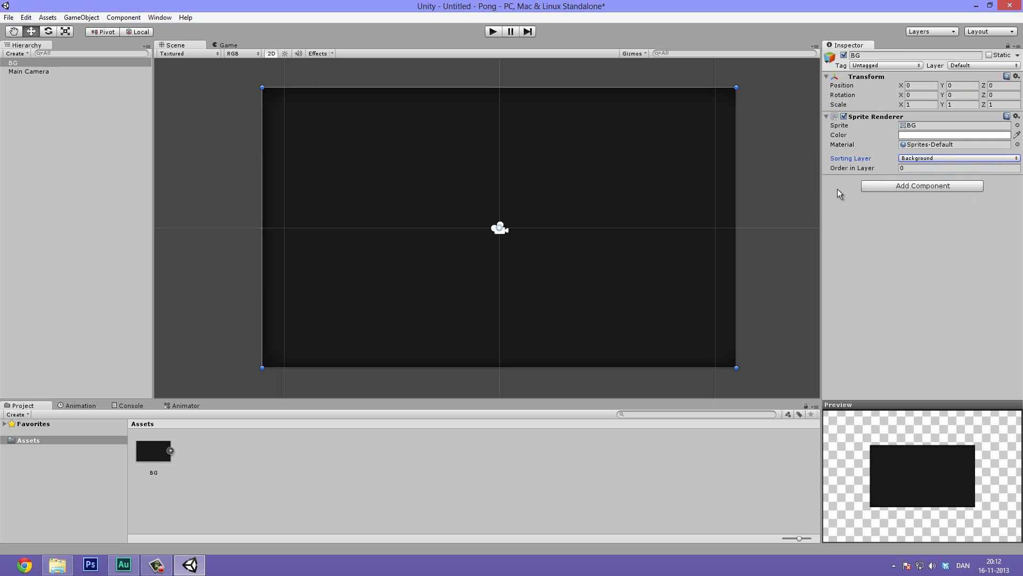
pyautogui.click(958, 168)
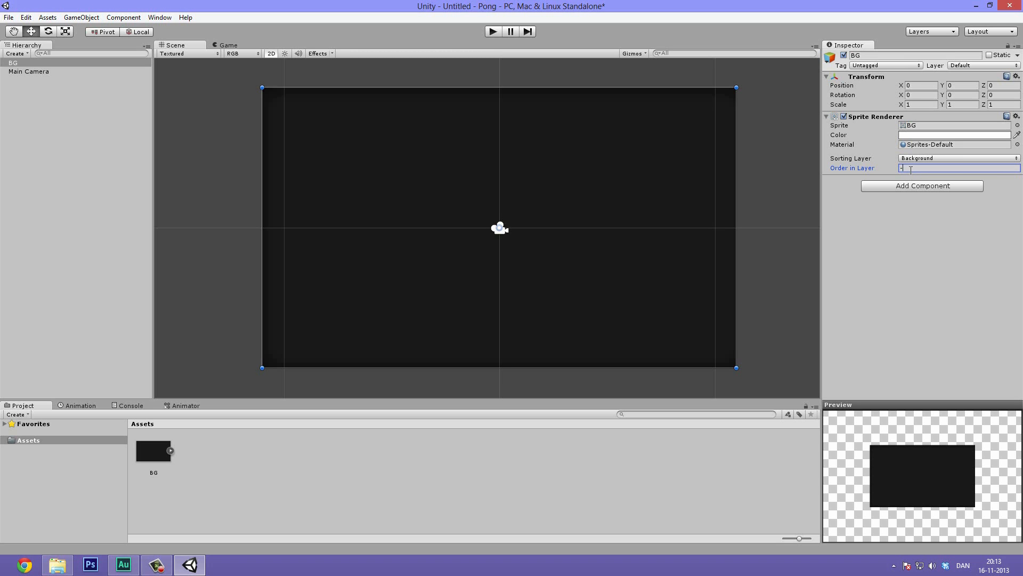
pyautogui.write('-10')
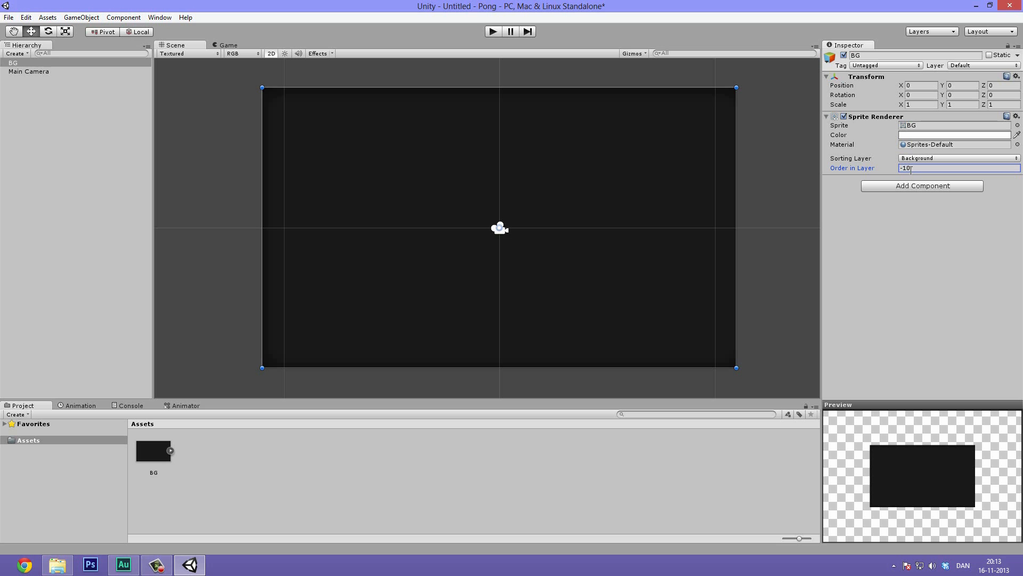
pyautogui.click(582, 155)
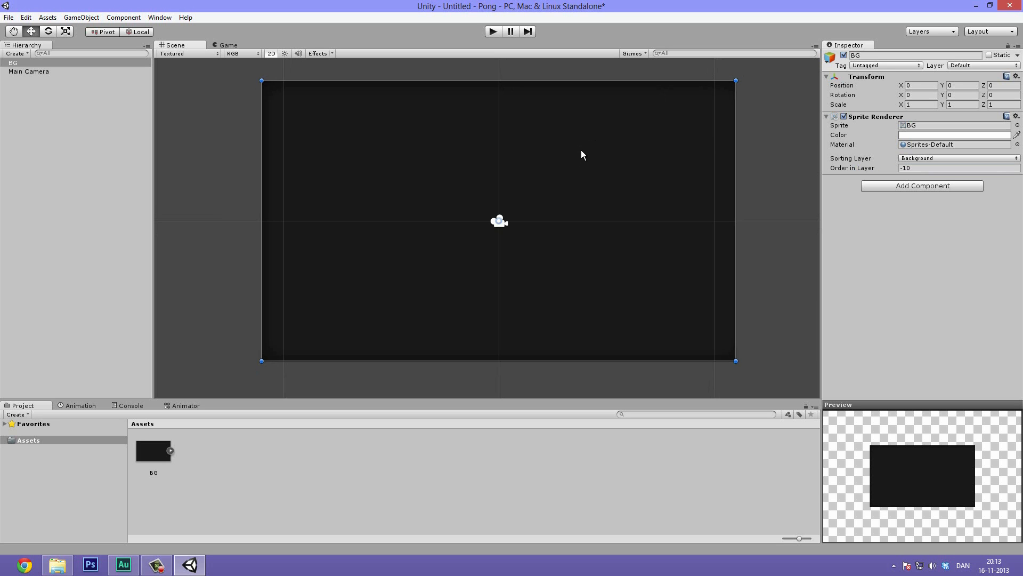
pyautogui.moveTo(653, 185)
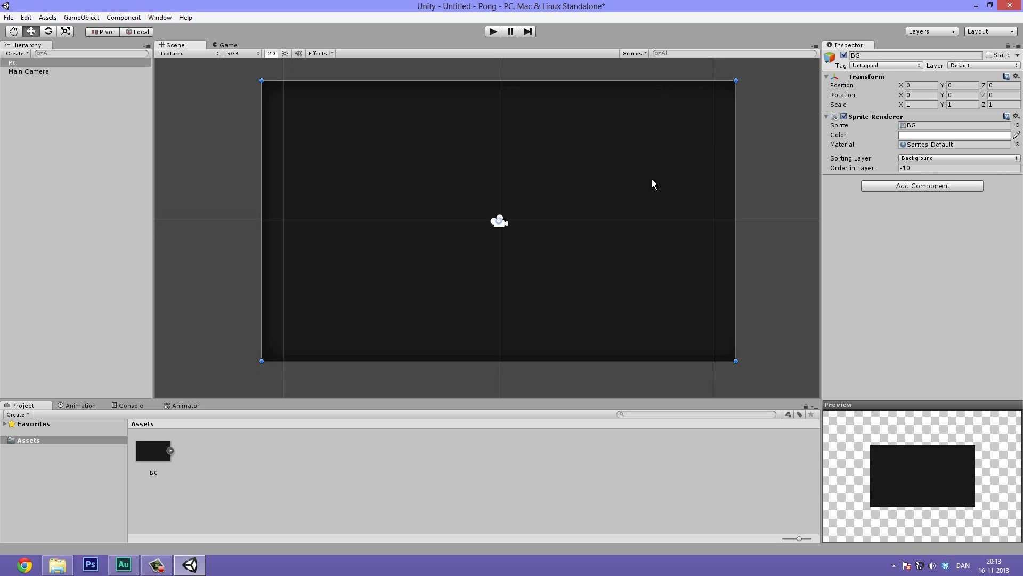
pyautogui.moveTo(884, 318)
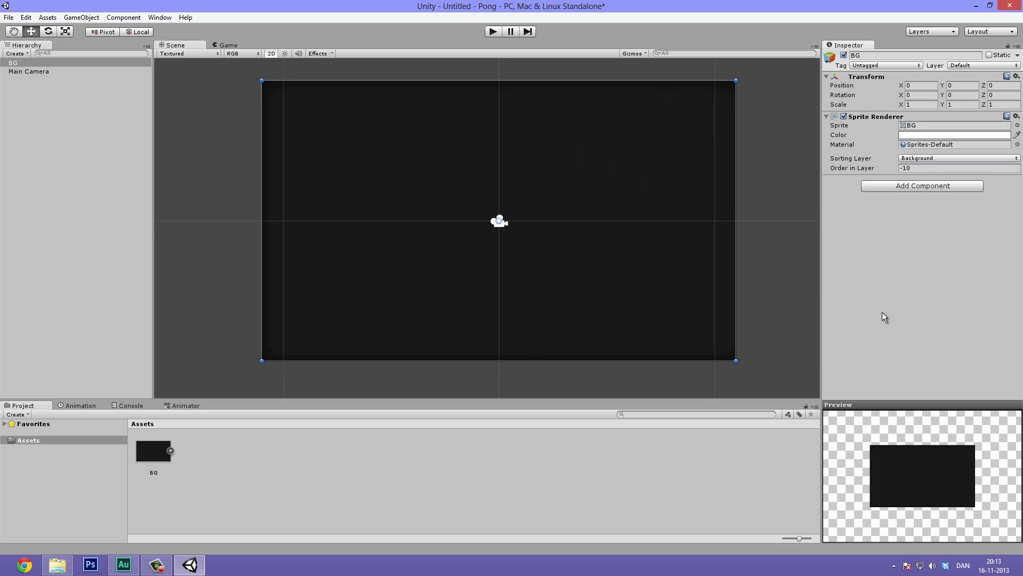
pyautogui.moveTo(869, 219)
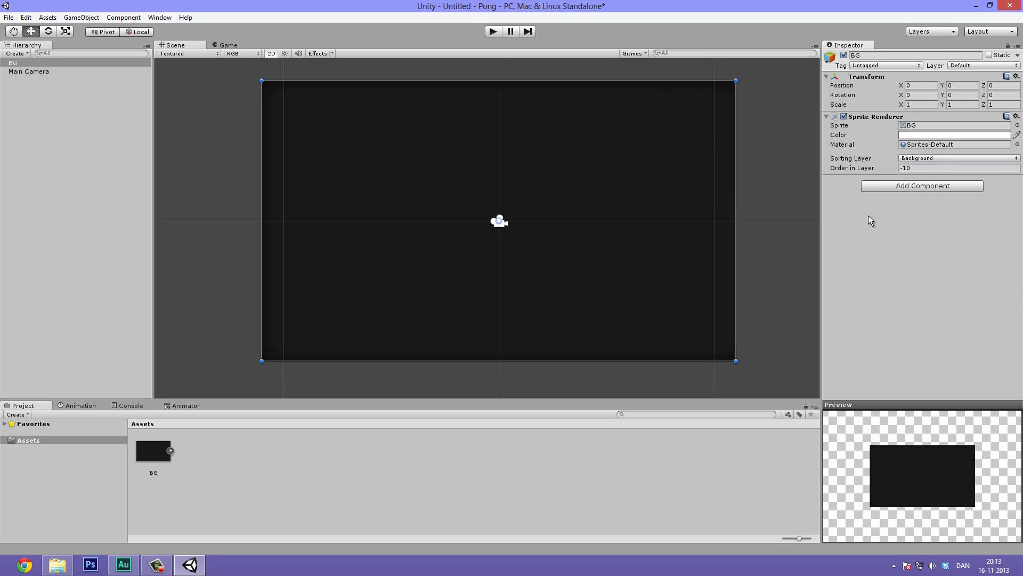
pyautogui.moveTo(620, 184)
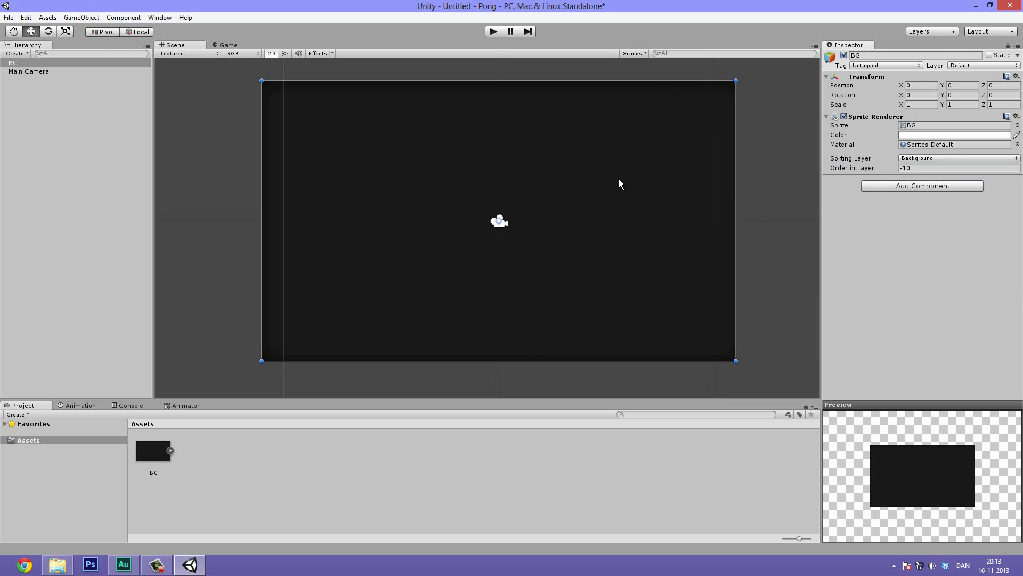
pyautogui.moveTo(612, 184)
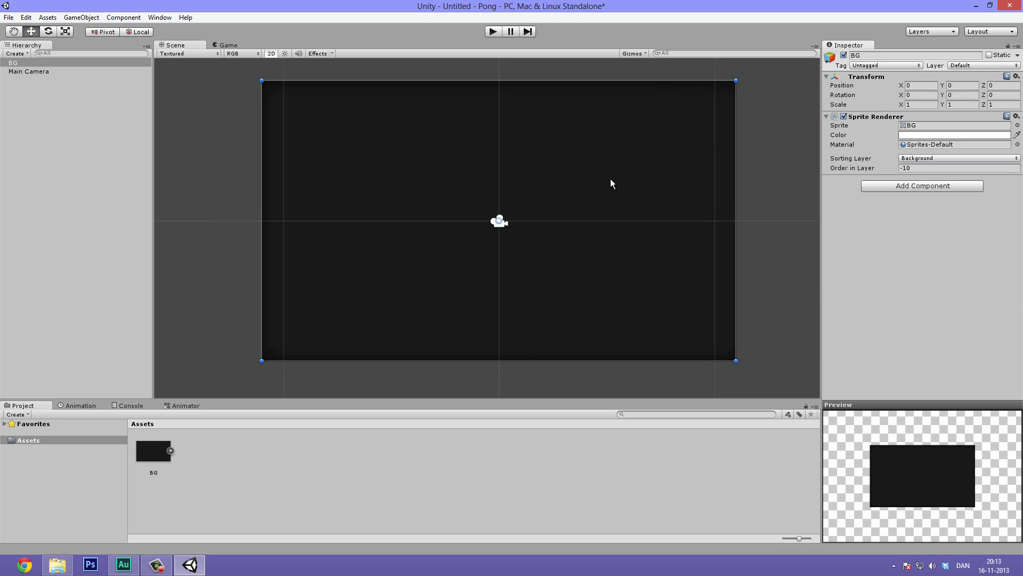
pyautogui.moveTo(331, 196)
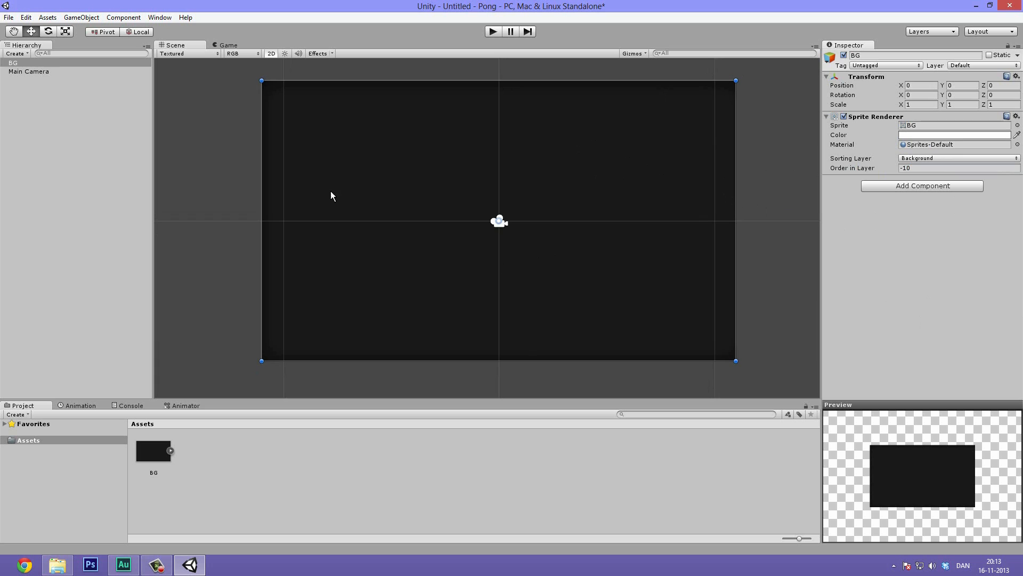
pyautogui.click(220, 134)
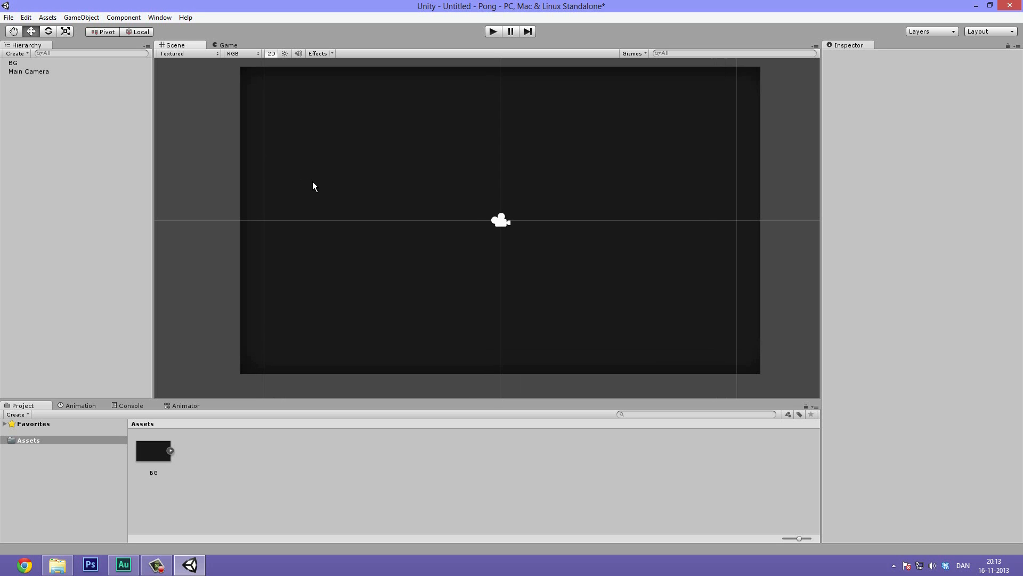
pyautogui.moveTo(149, 110)
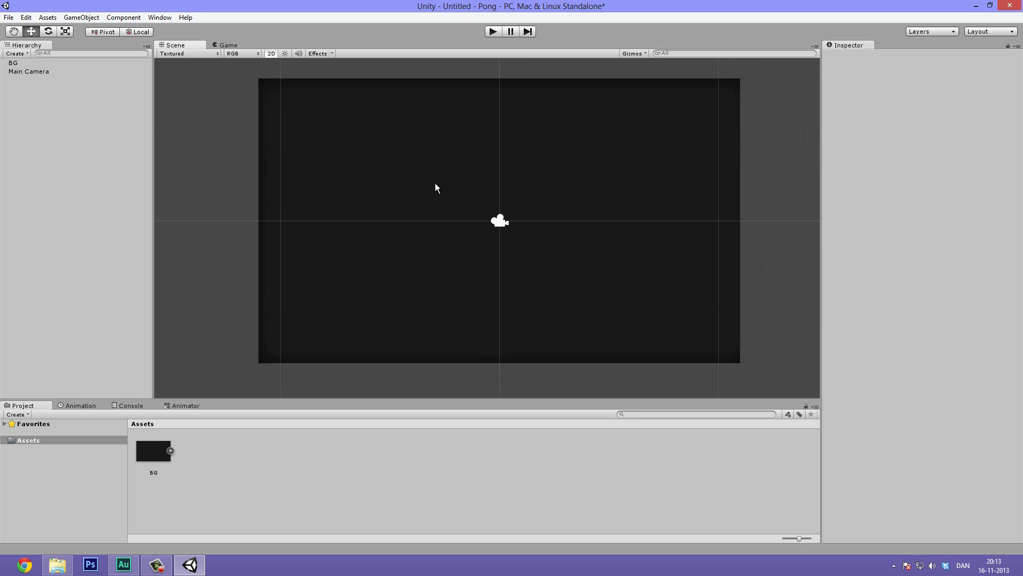
pyautogui.click(13, 63)
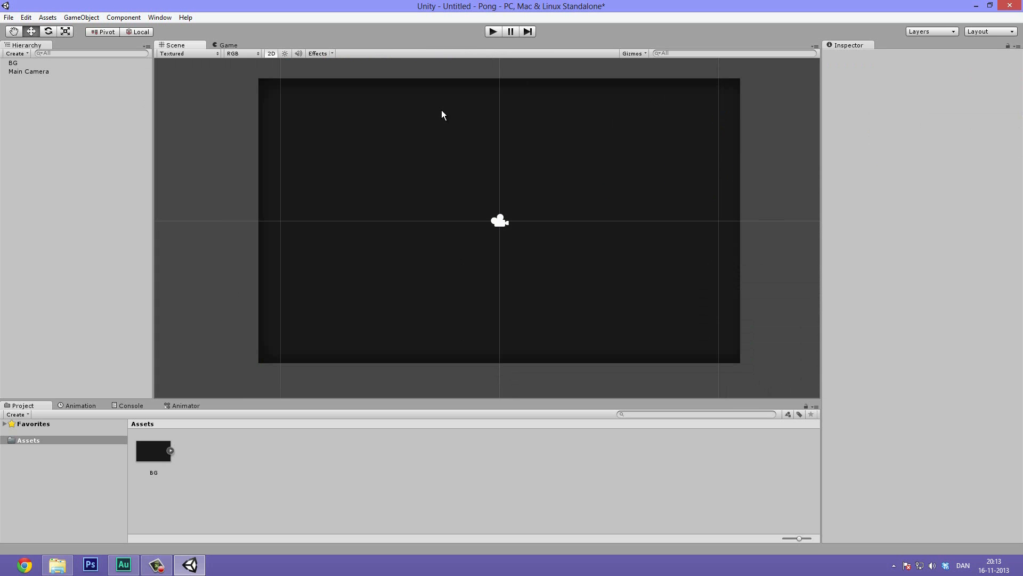
pyautogui.click(13, 63)
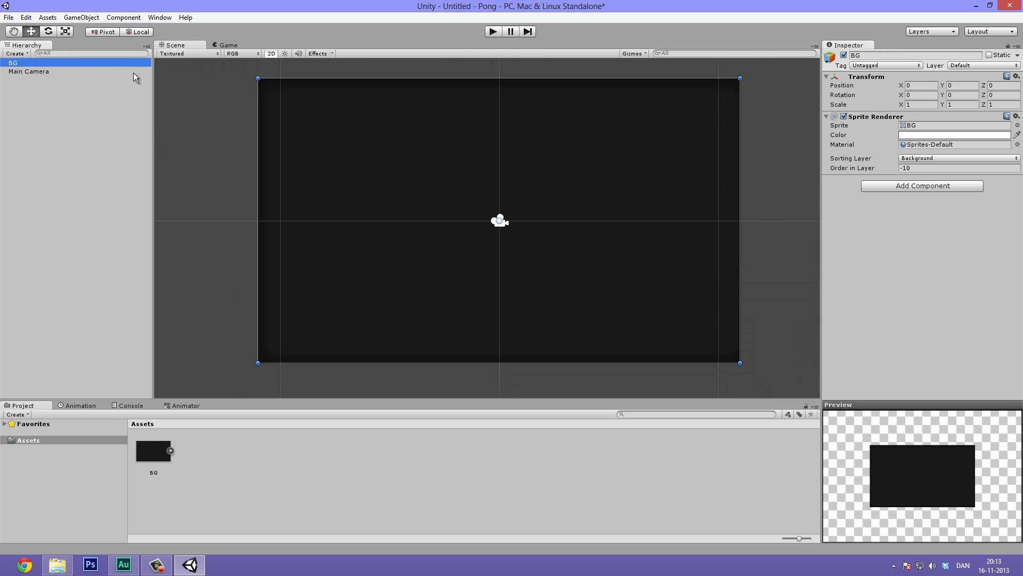
pyautogui.moveTo(736, 79)
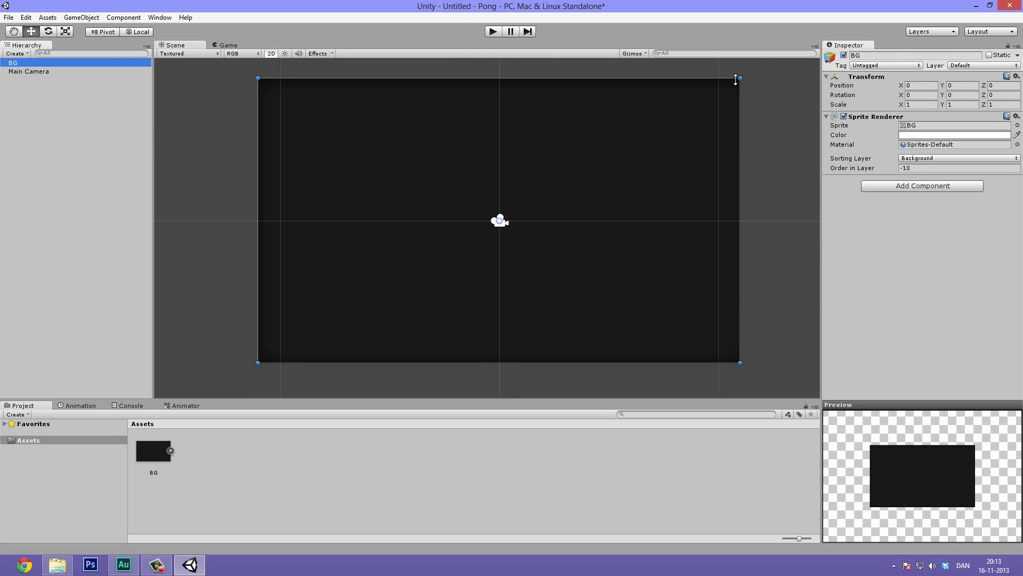
pyautogui.moveTo(748, 78)
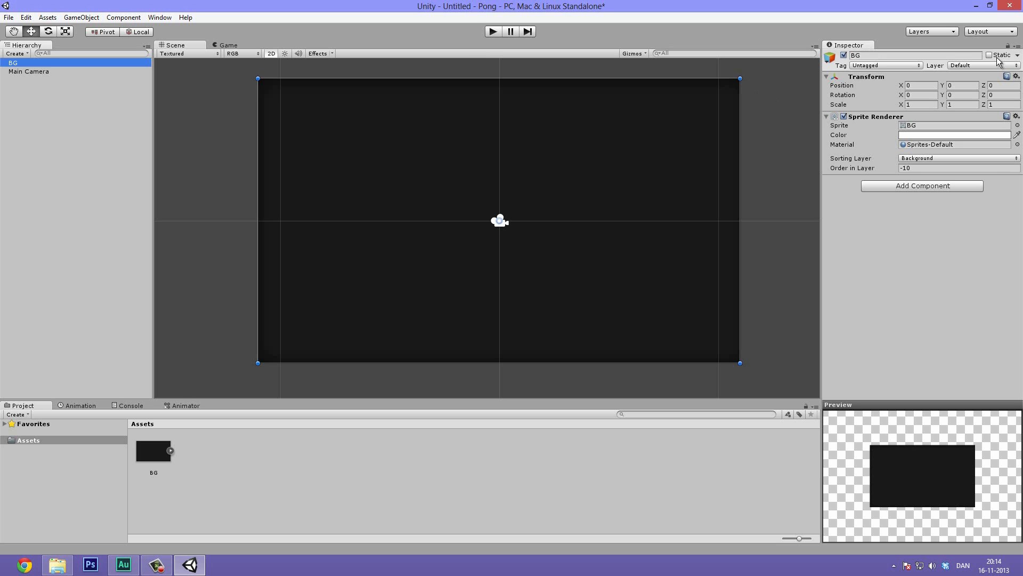
# Add a user layer named Background in Tags and Layers.
pyautogui.click(982, 65)
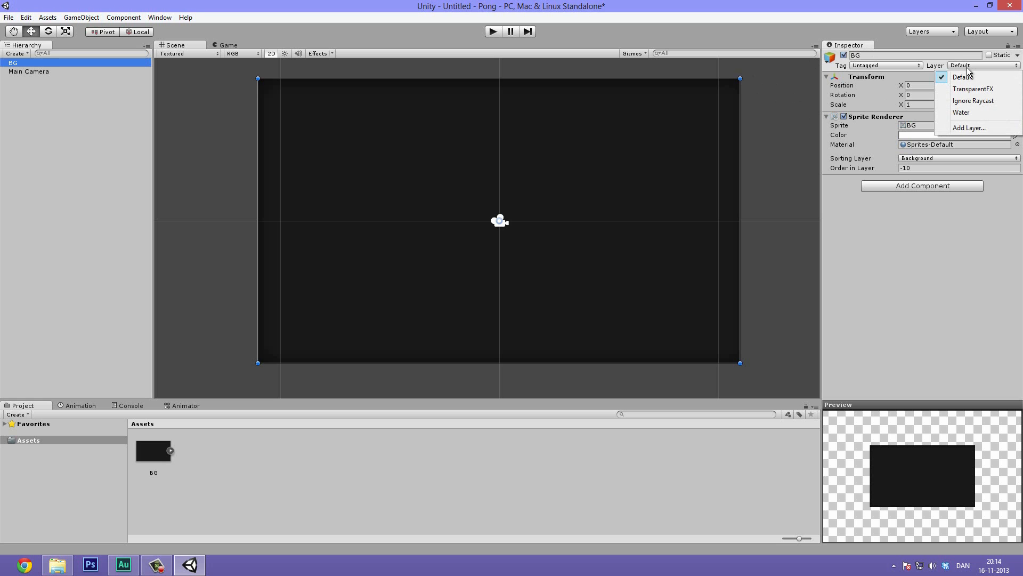
pyautogui.moveTo(860, 190)
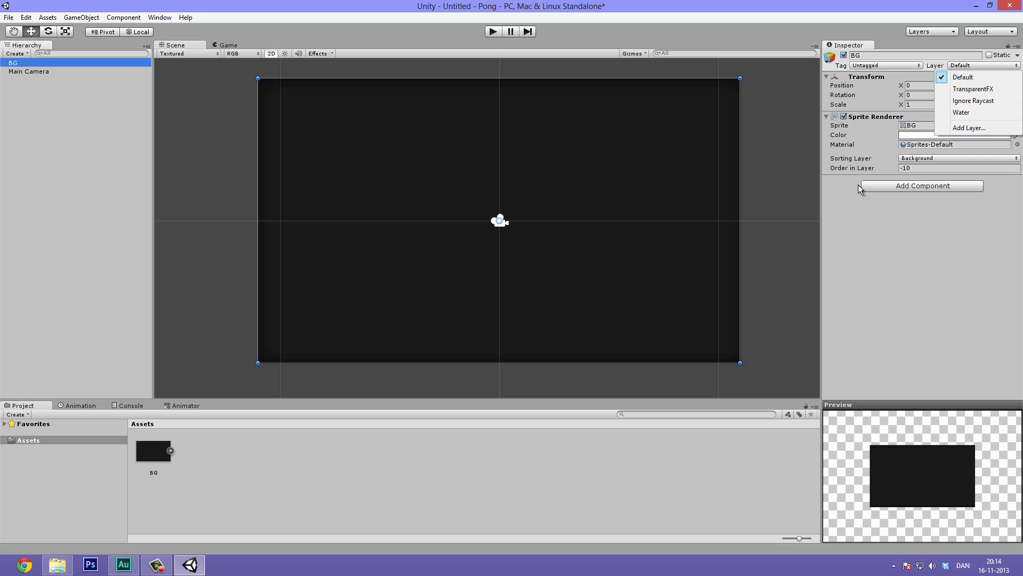
pyautogui.moveTo(991, 135)
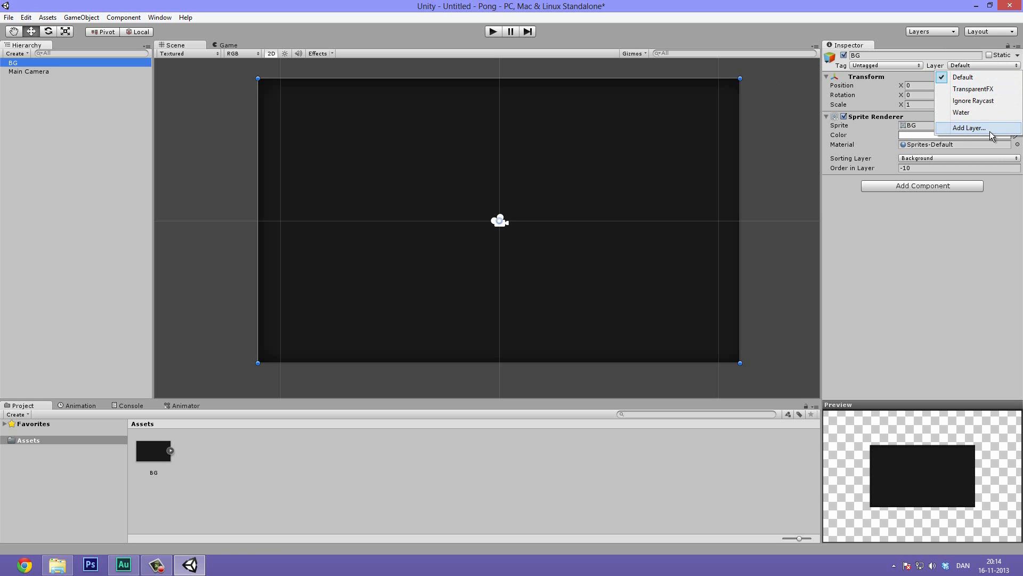
pyautogui.click(972, 127)
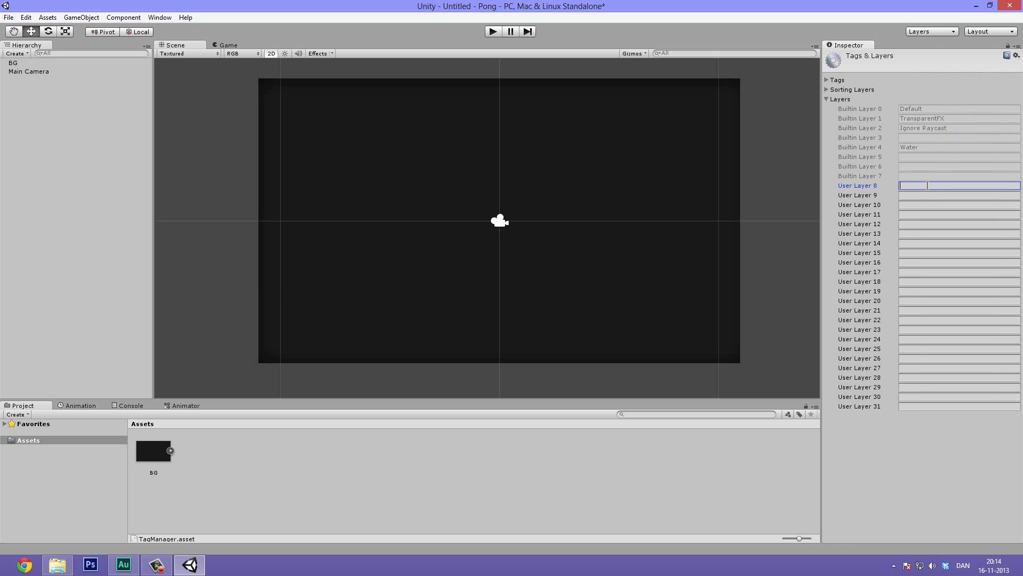
pyautogui.write('Background')
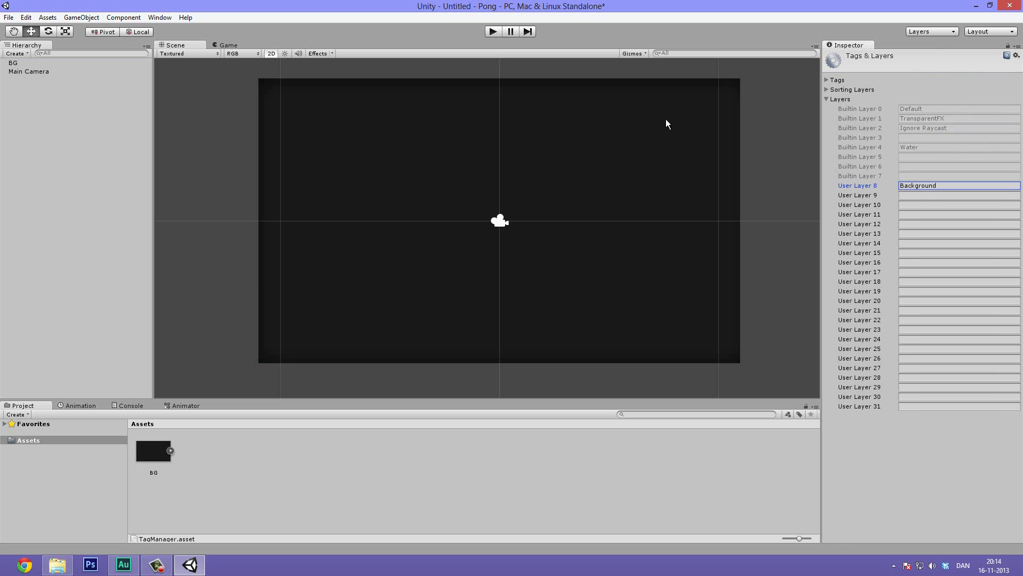
# Assign the BG object to the new Background layer.
pyautogui.click(12, 63)
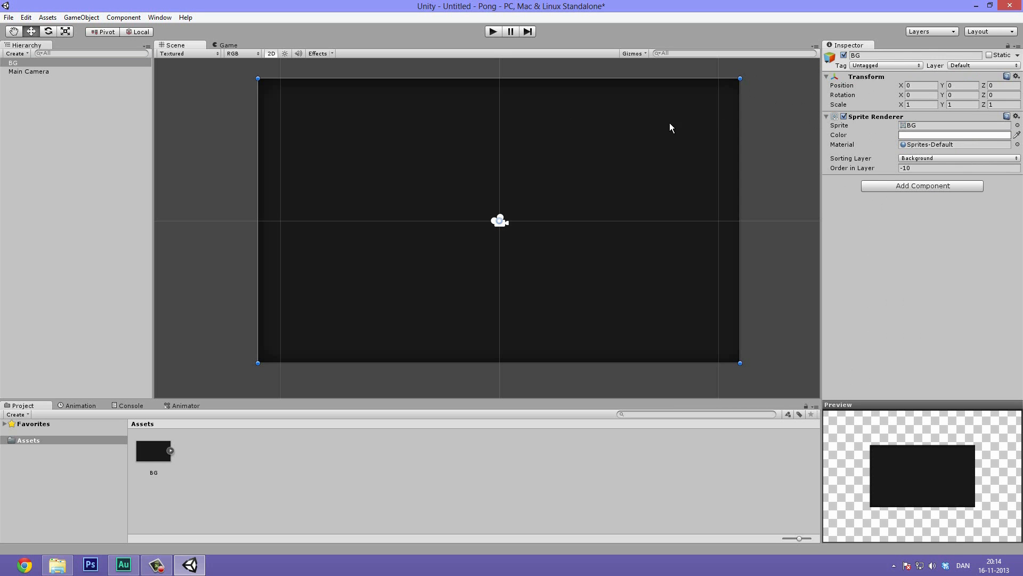
pyautogui.click(980, 65)
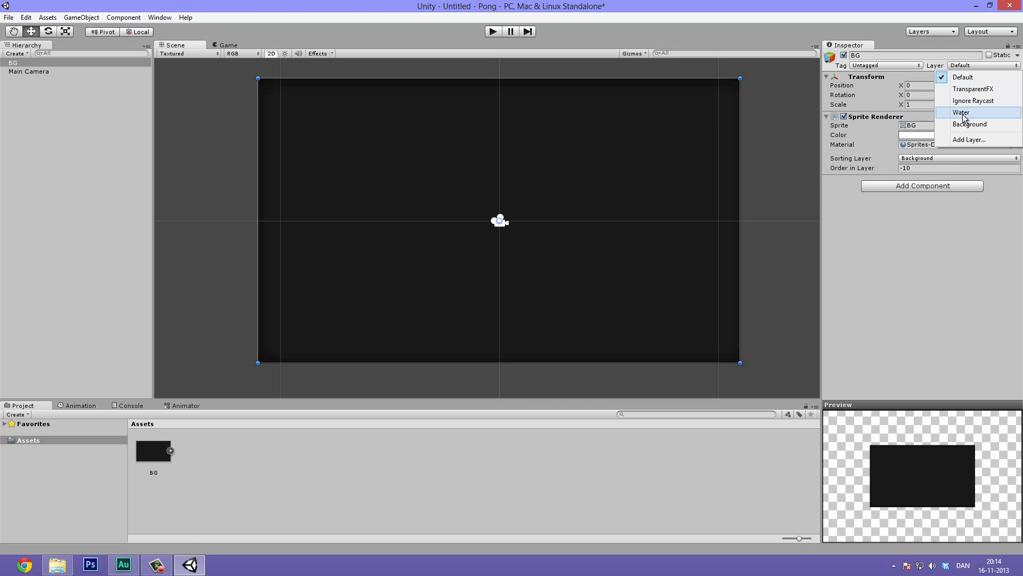
pyautogui.click(970, 124)
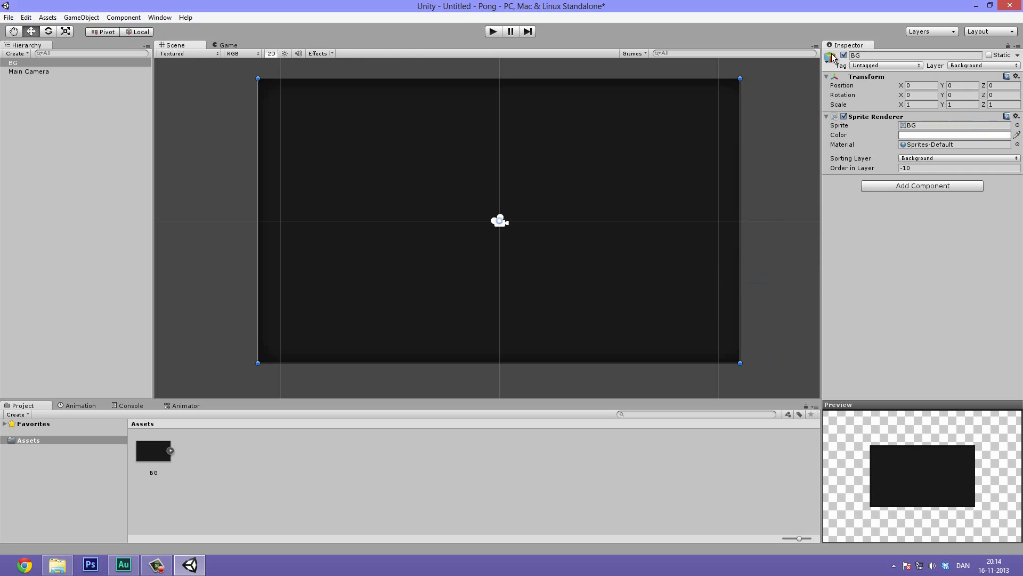
pyautogui.moveTo(969, 70)
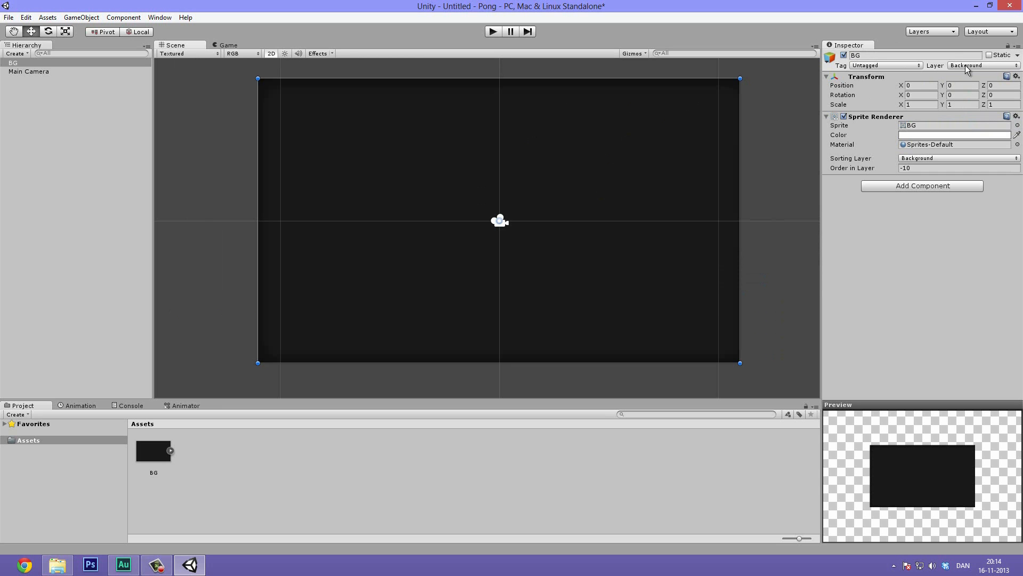
pyautogui.moveTo(801, 134)
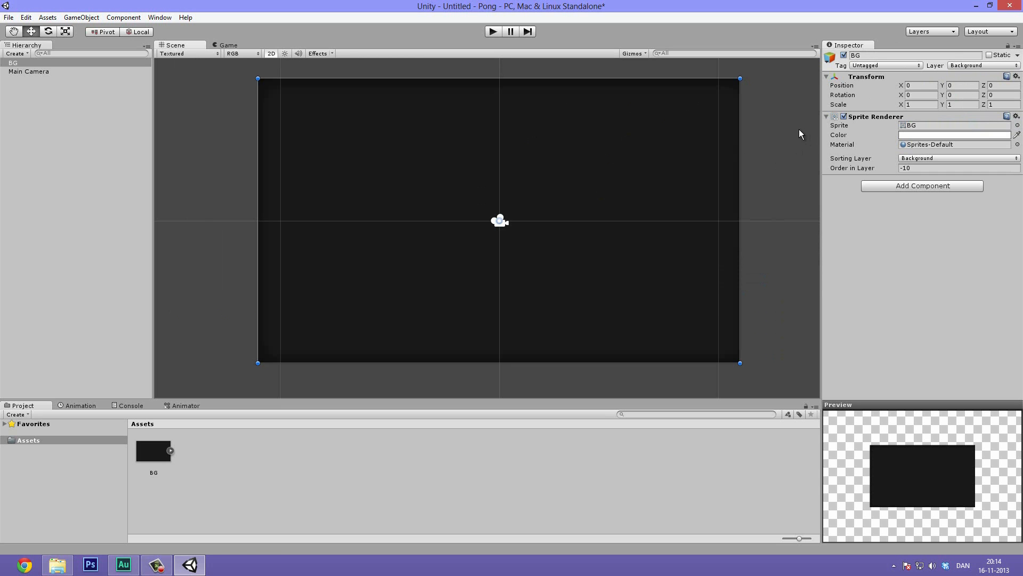
pyautogui.moveTo(923, 35)
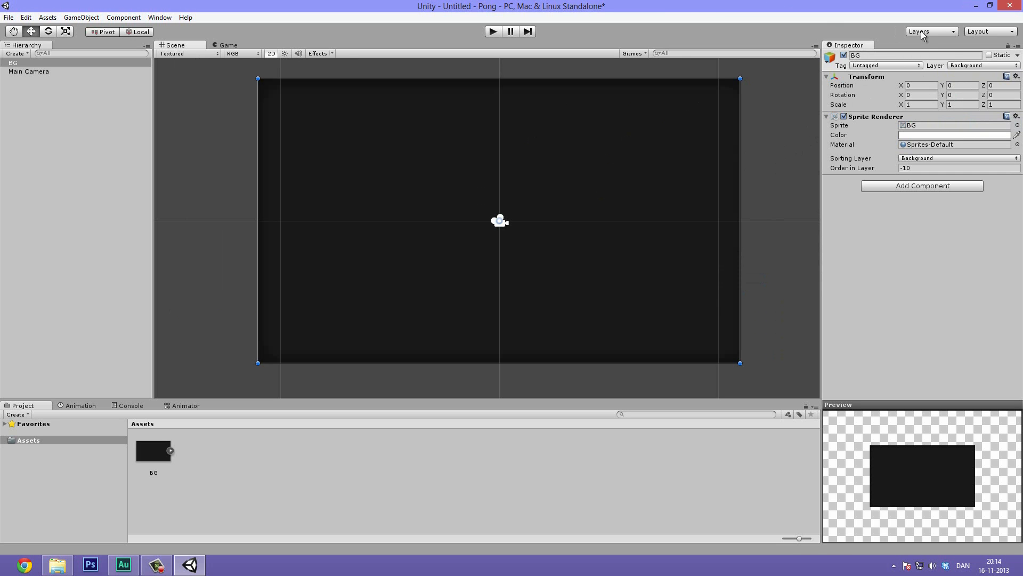
pyautogui.click(928, 31)
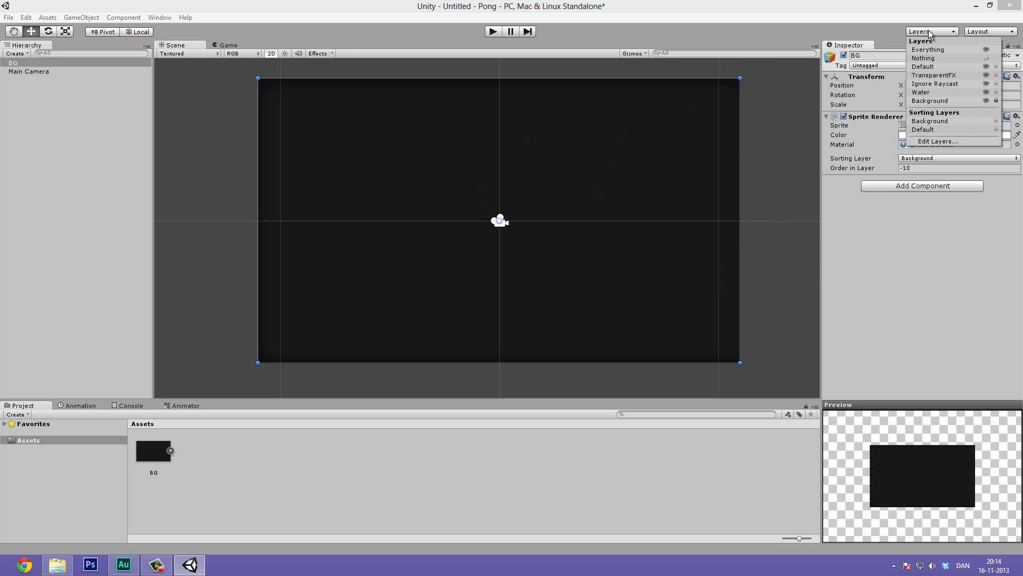
pyautogui.moveTo(934, 104)
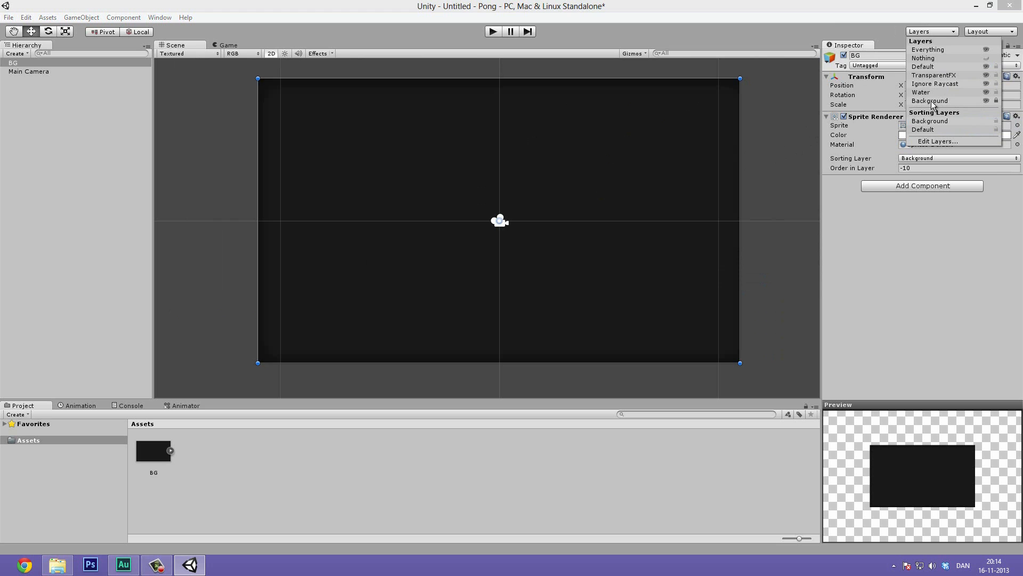
pyautogui.moveTo(998, 105)
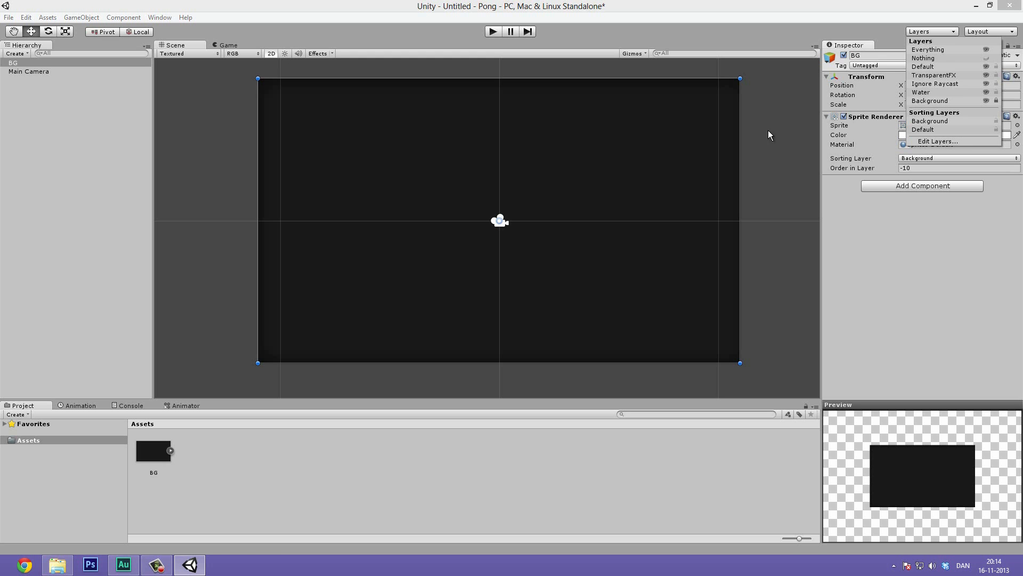
pyautogui.click(461, 142)
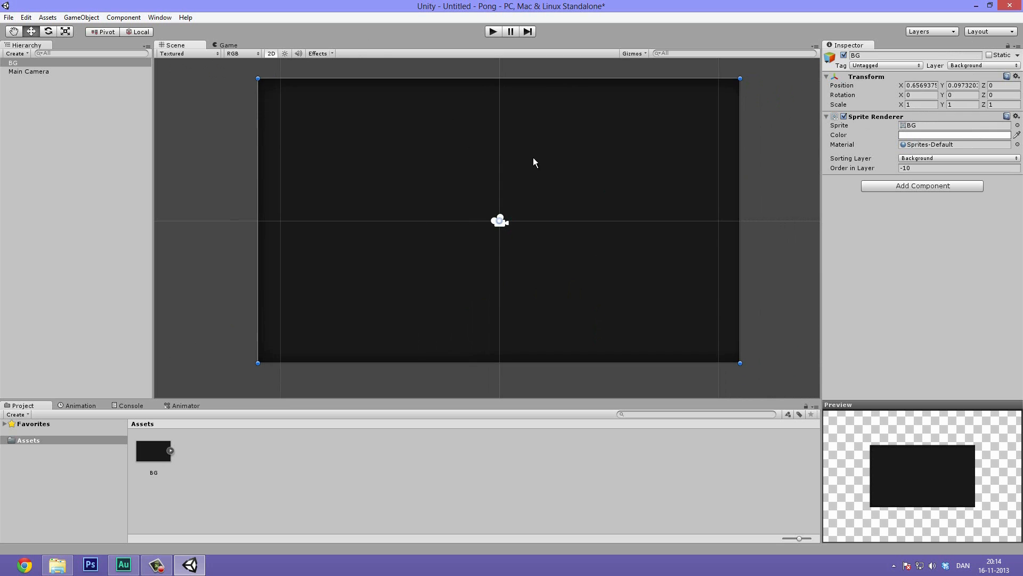
pyautogui.click(212, 99)
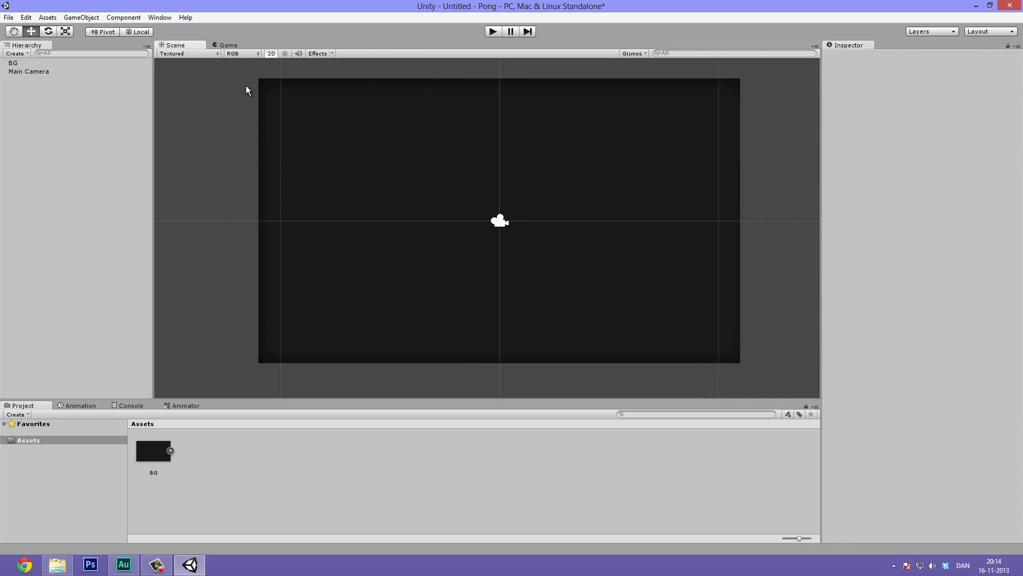
pyautogui.moveTo(25, 70)
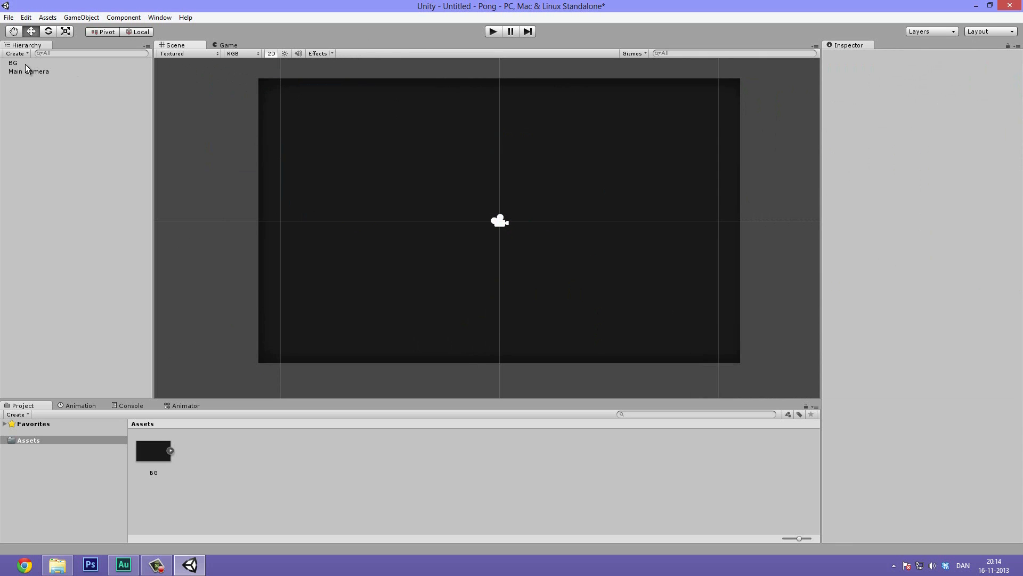
pyautogui.click(13, 63)
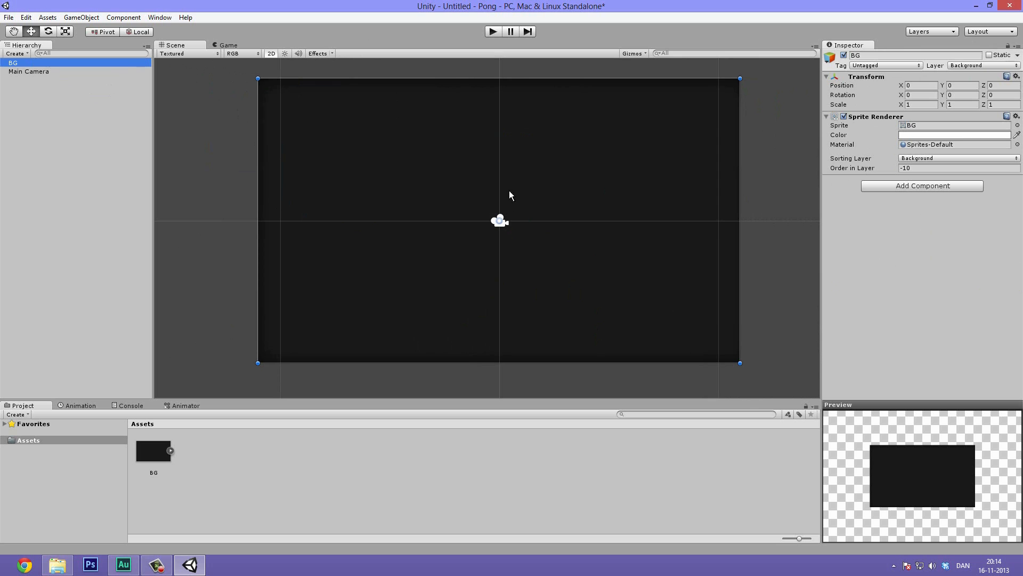
pyautogui.click(368, 186)
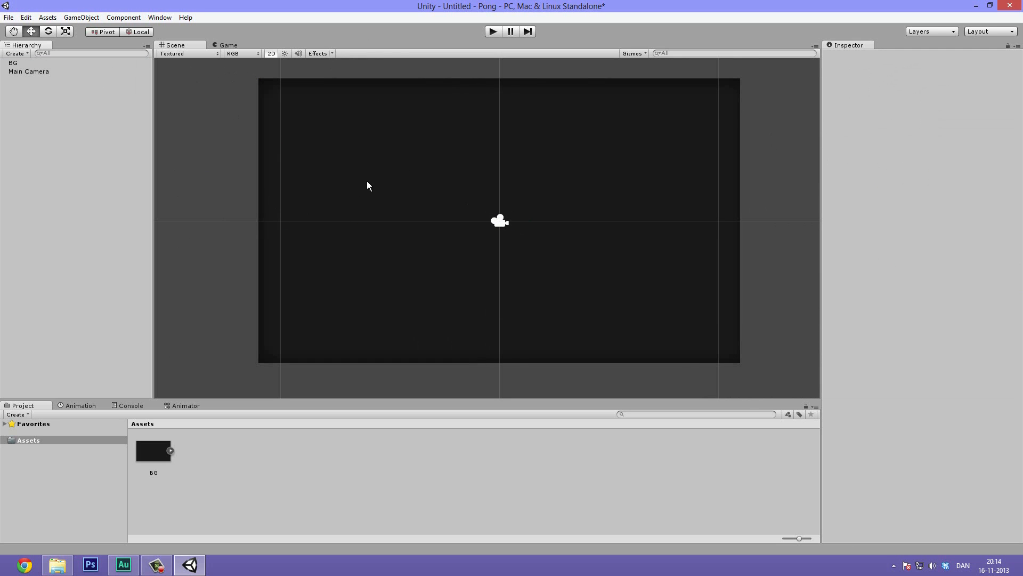
pyautogui.moveTo(313, 242)
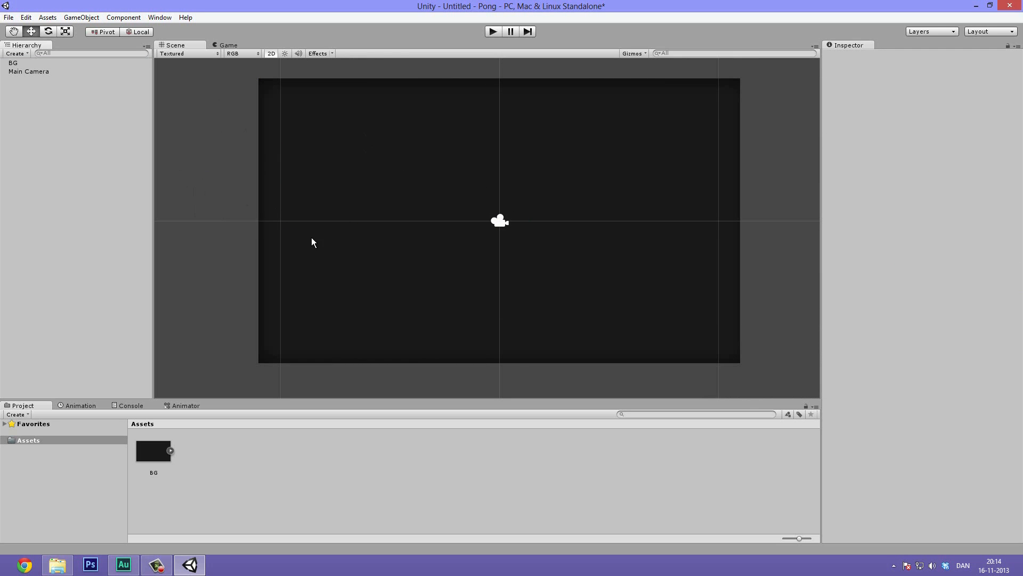
pyautogui.moveTo(53, 74)
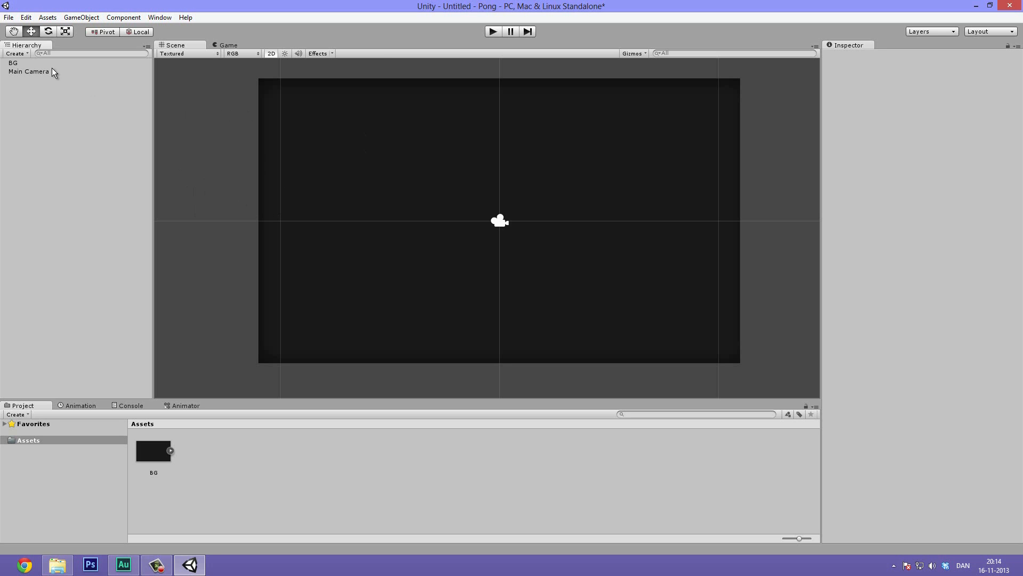
pyautogui.moveTo(34, 77)
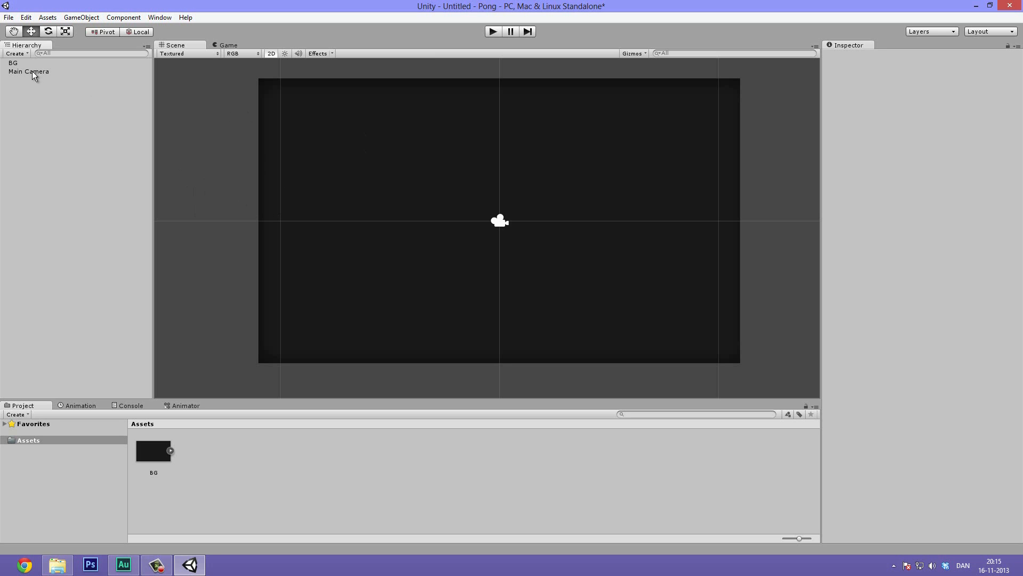
# Select the Main Camera and begin renaming it to MainCamera.
pyautogui.click(28, 71)
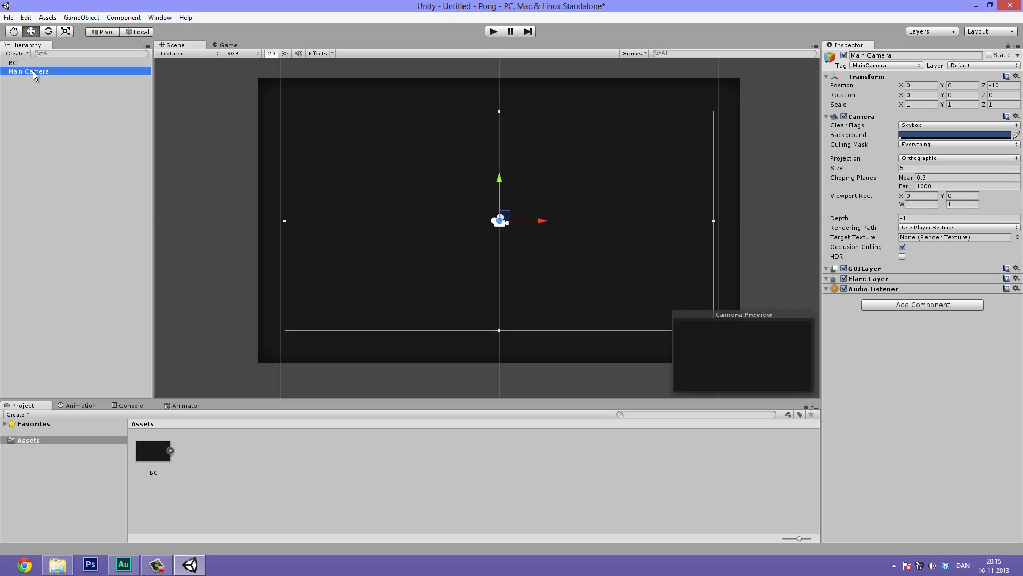
pyautogui.doubleClick(28, 71)
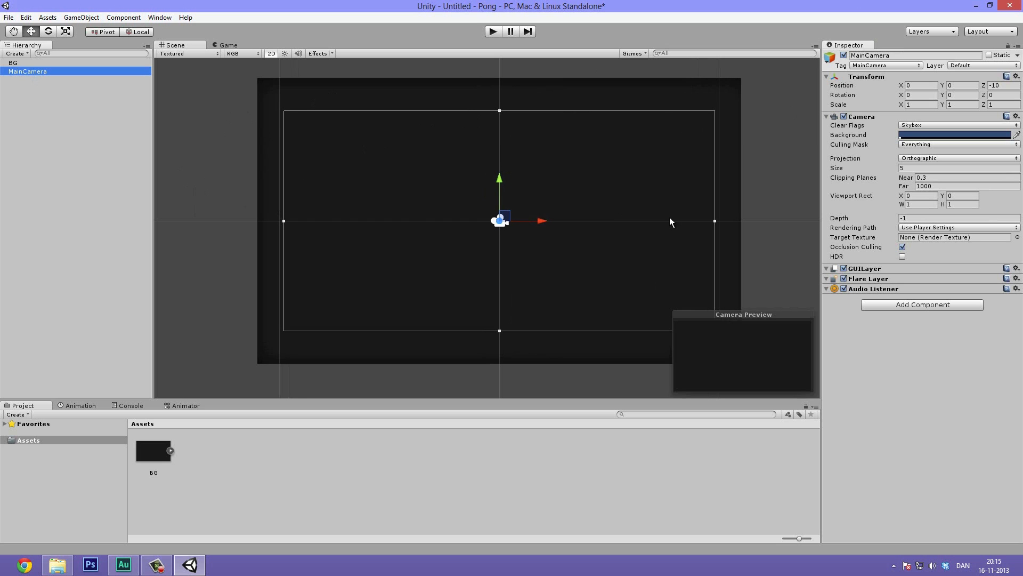
pyautogui.moveTo(408, 123)
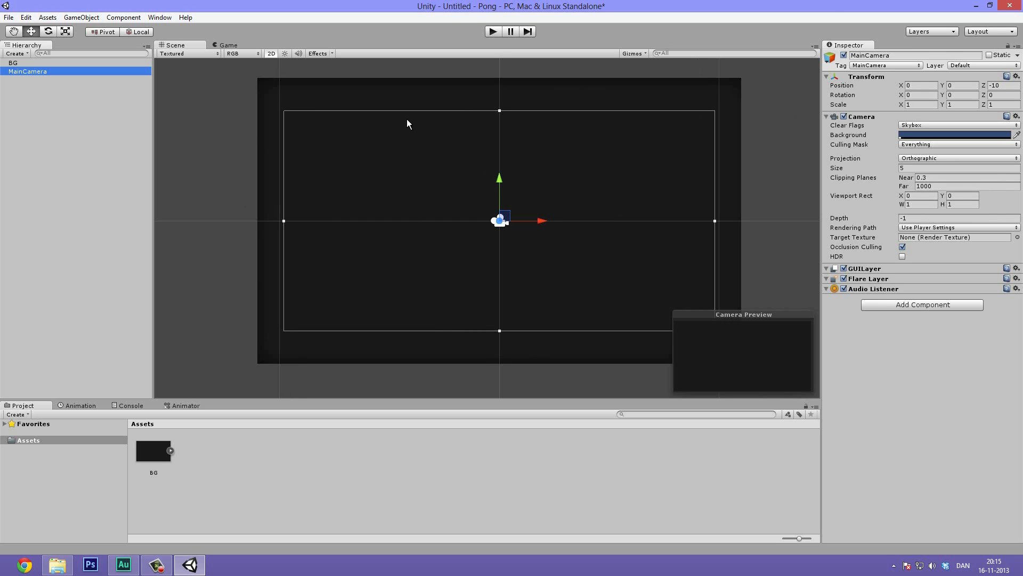
pyautogui.moveTo(504, 111)
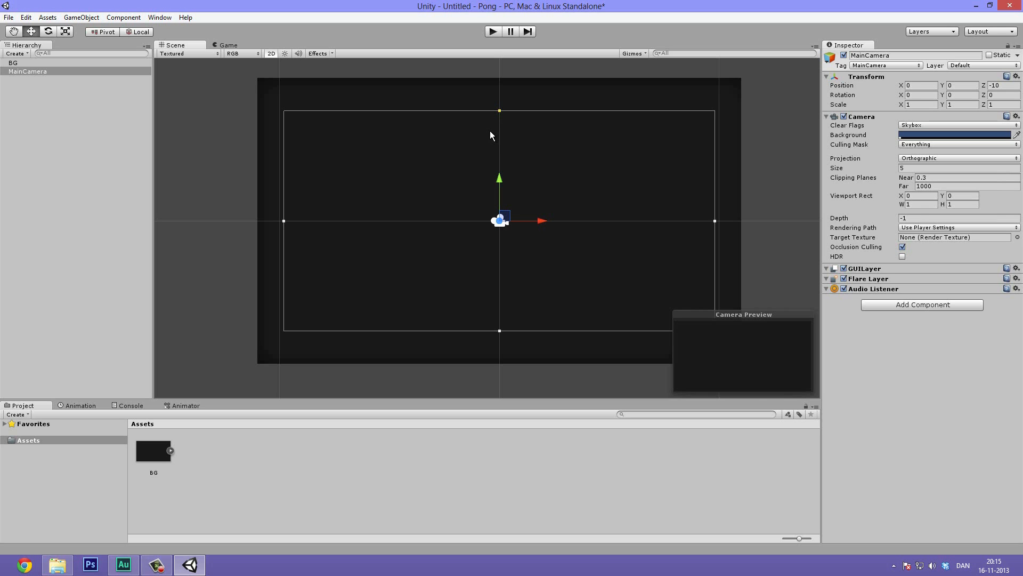
pyautogui.moveTo(283, 158)
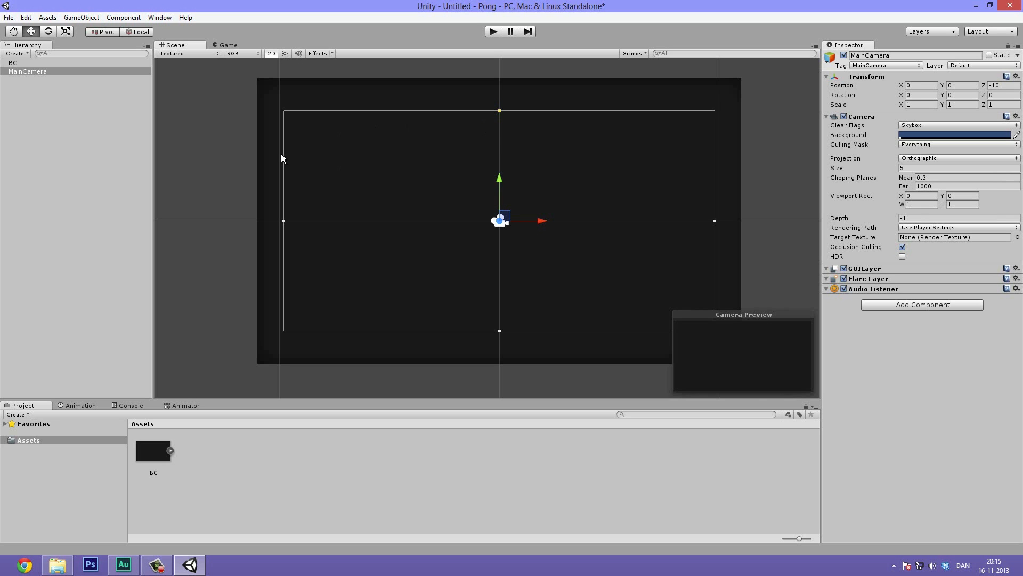
pyautogui.moveTo(457, 121)
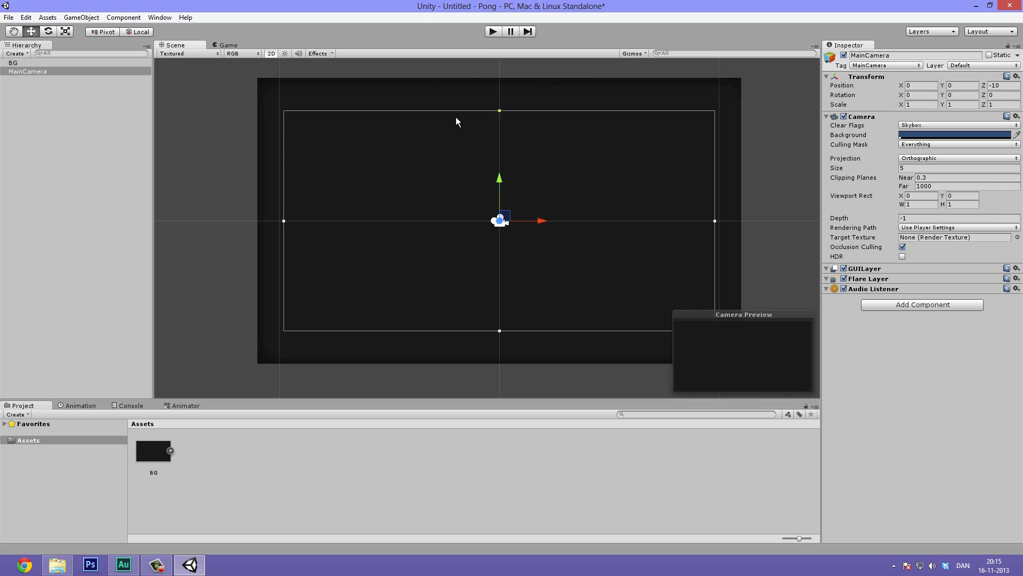
pyautogui.moveTo(439, 149)
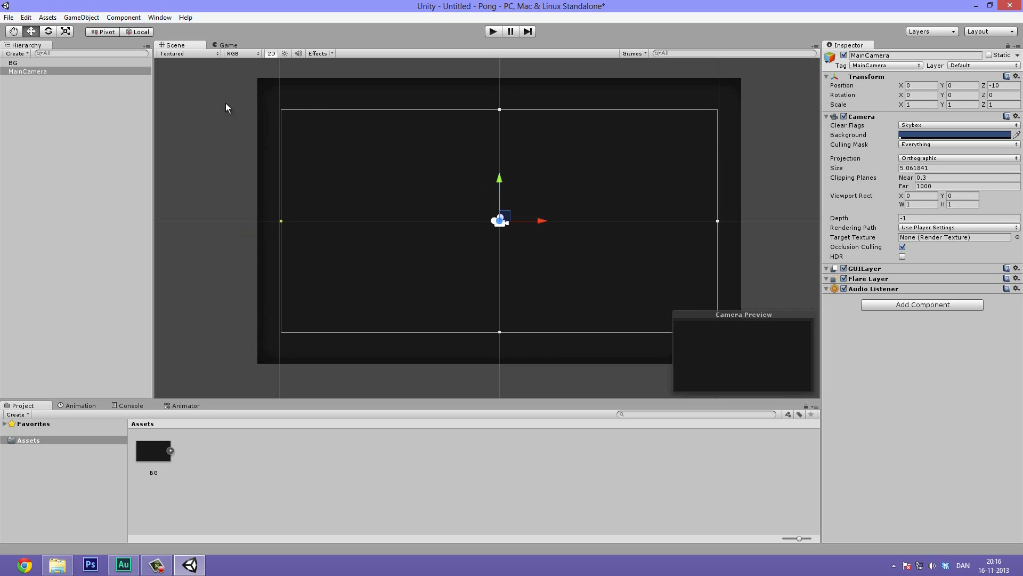
pyautogui.moveTo(233, 51)
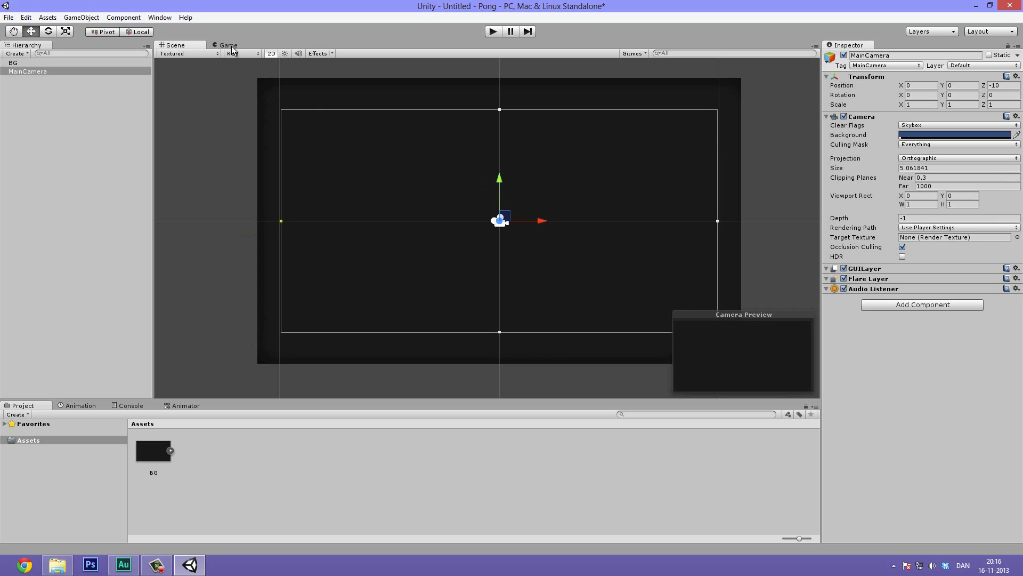
# Set the camera background colour to near-black (RGB 17,17,17) and dock the Game view back.
pyautogui.click(239, 45)
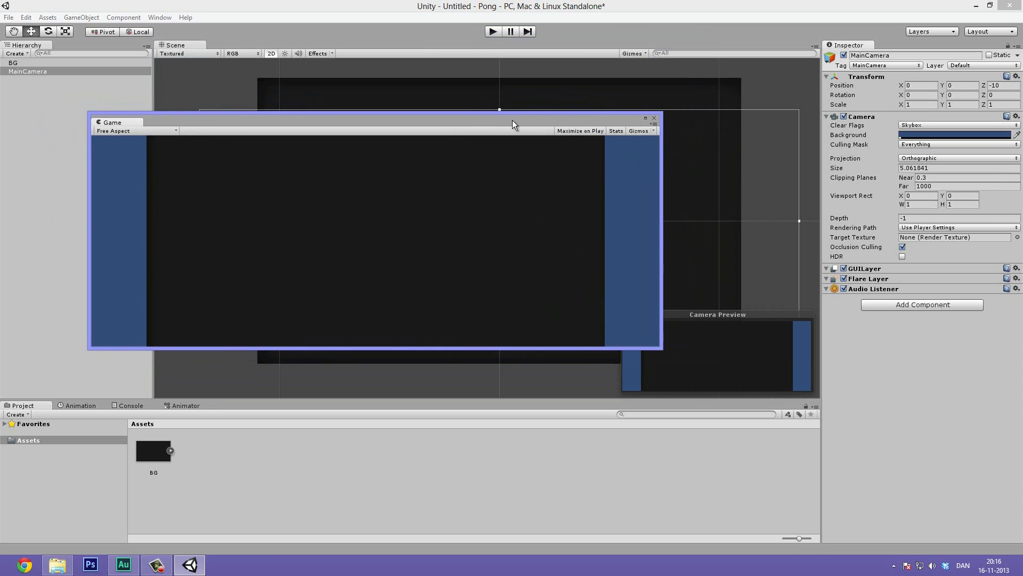
pyautogui.moveTo(703, 214)
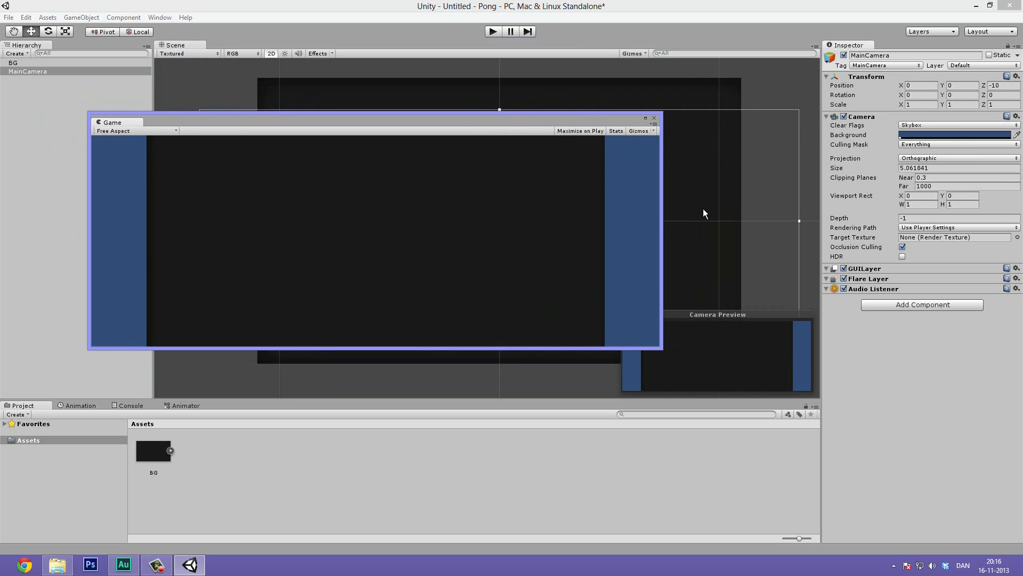
pyautogui.moveTo(863, 156)
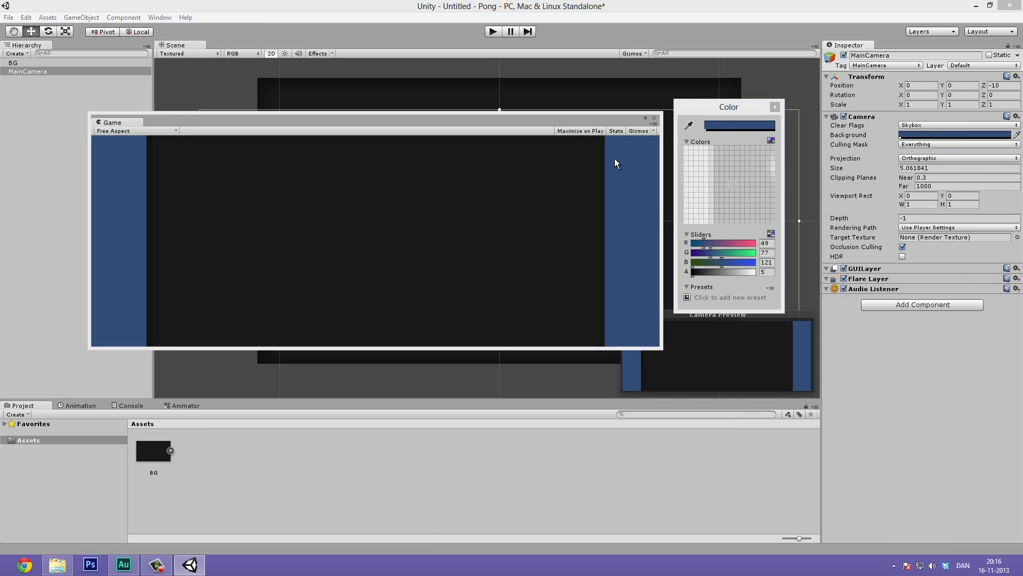
pyautogui.click(732, 185)
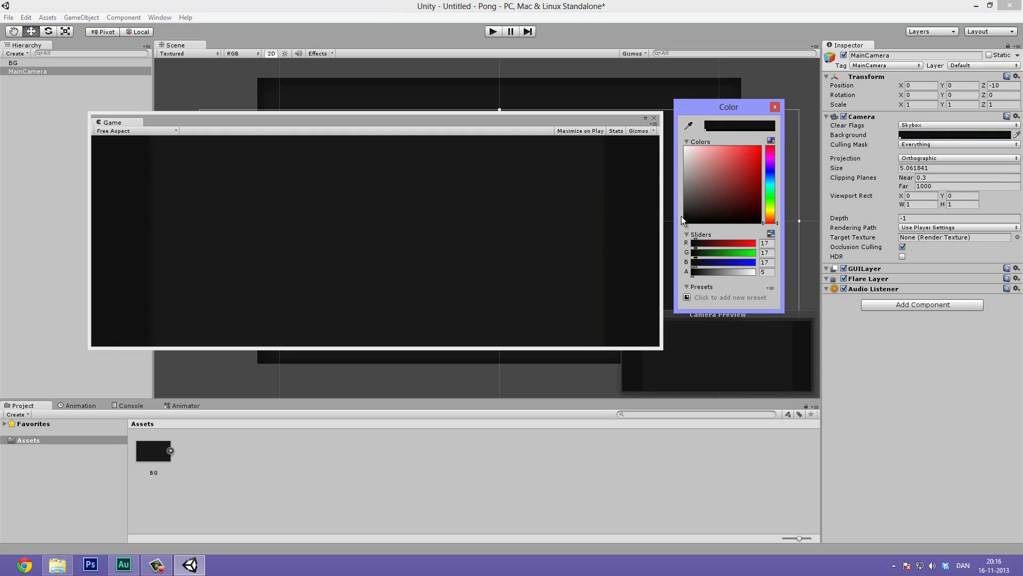
pyautogui.moveTo(748, 123)
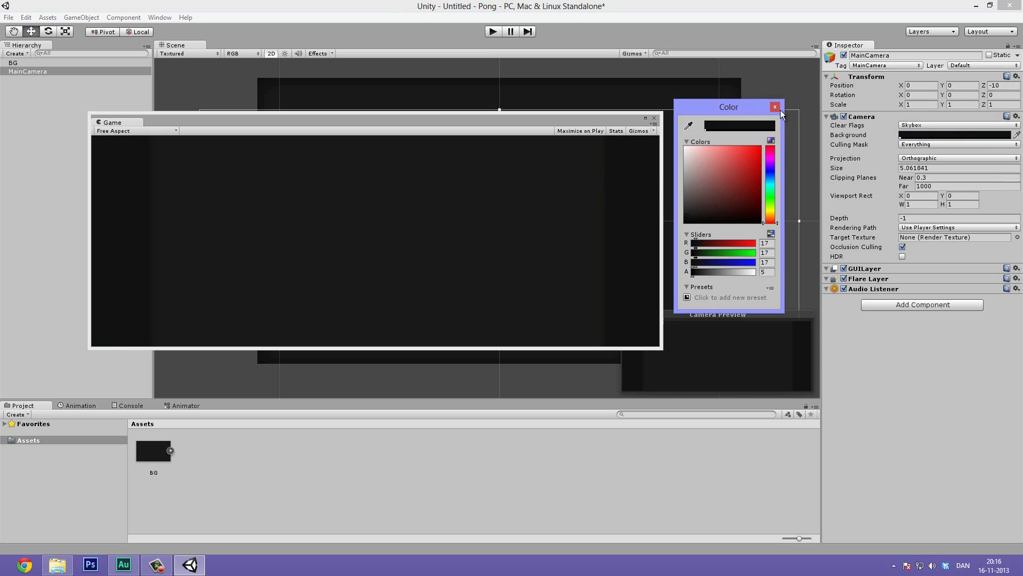
pyautogui.click(775, 107)
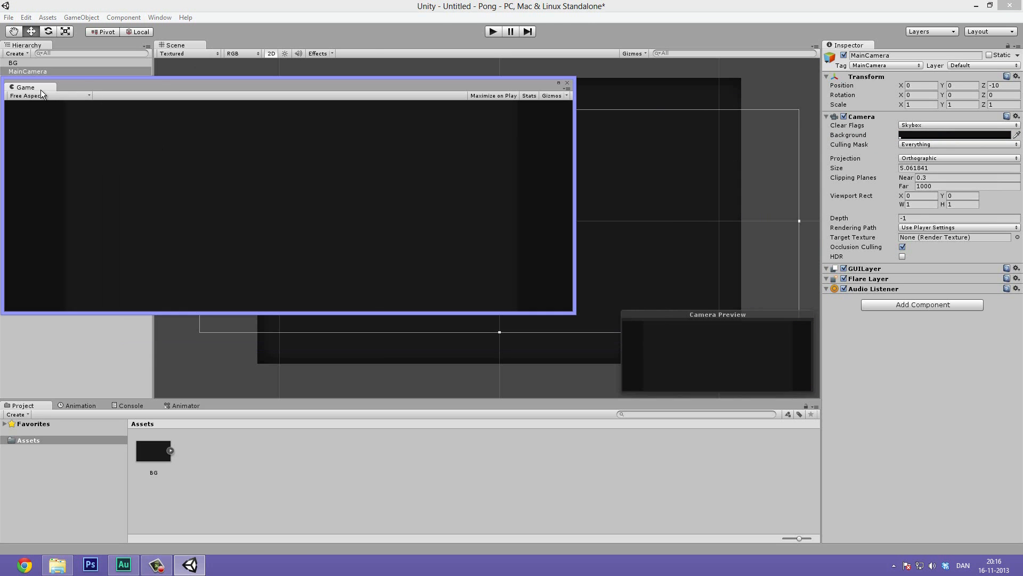
pyautogui.click(566, 83)
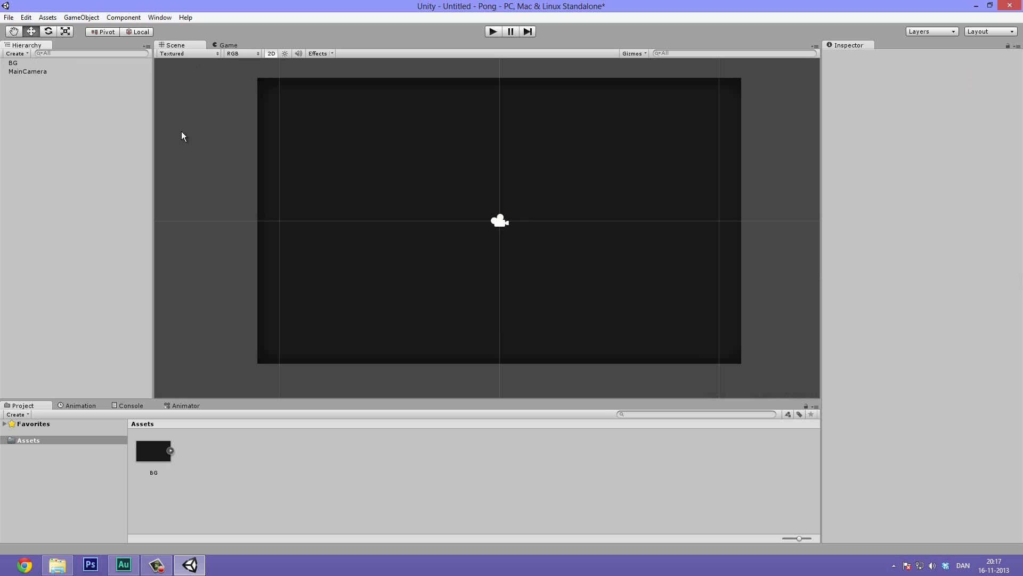
pyautogui.moveTo(203, 231)
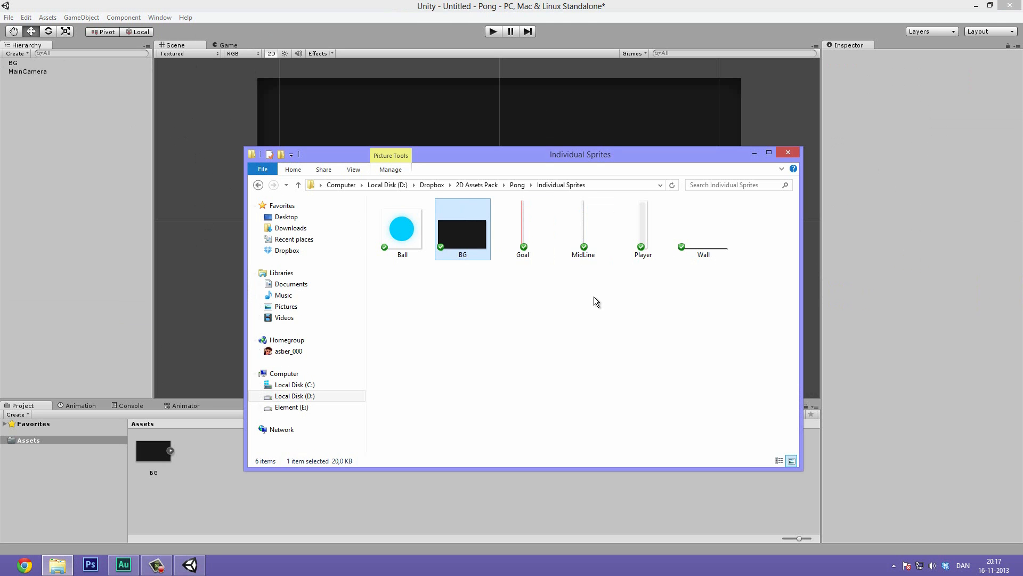
# Import Player.png from the Individual Sprites folder into the project assets beside BG.
pyautogui.click(642, 228)
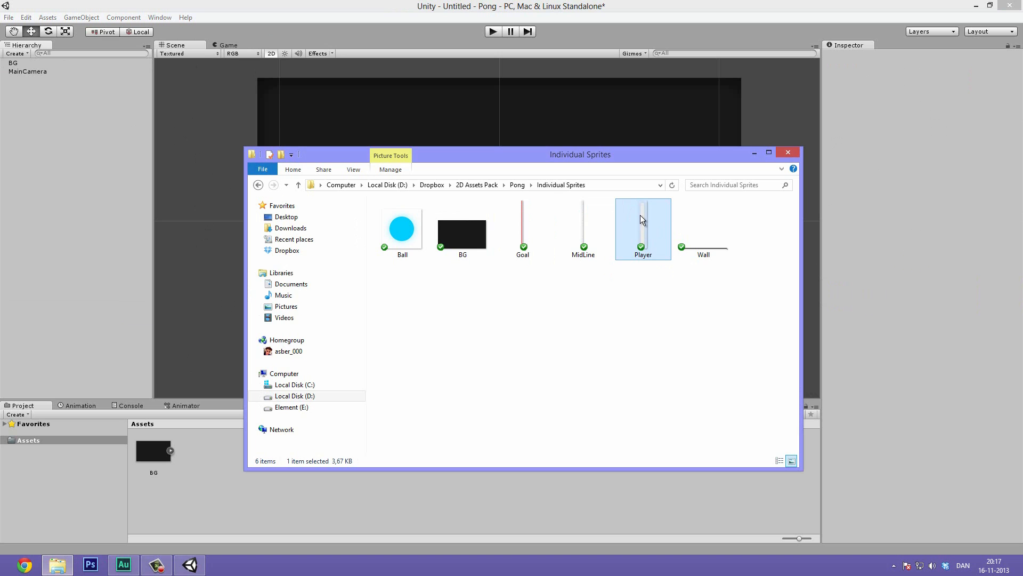
pyautogui.click(28, 71)
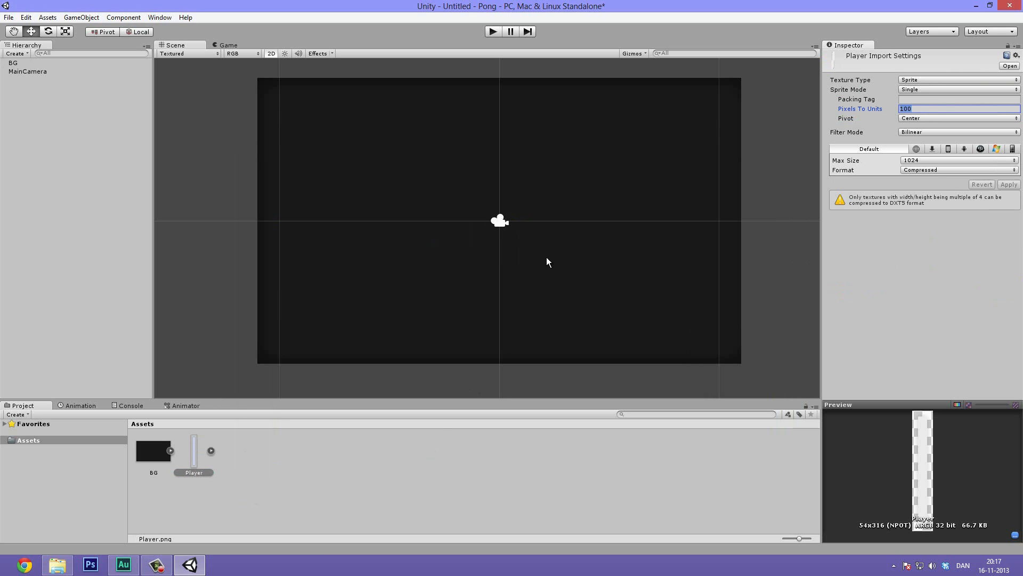
pyautogui.moveTo(384, 485)
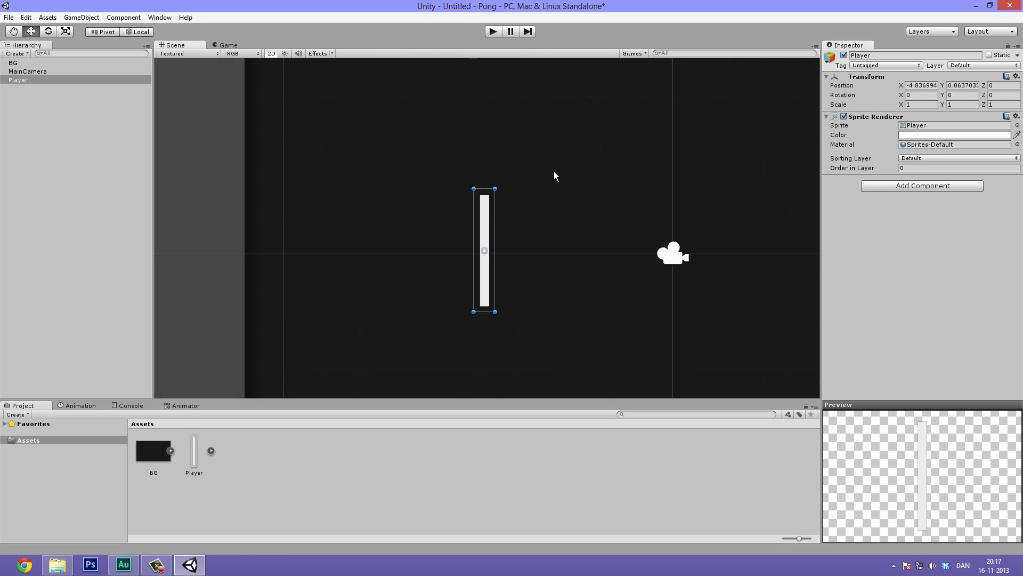
# Place the Player paddle at about X -6.6 on the left and check it in the Game view.
pyautogui.scroll(-3)
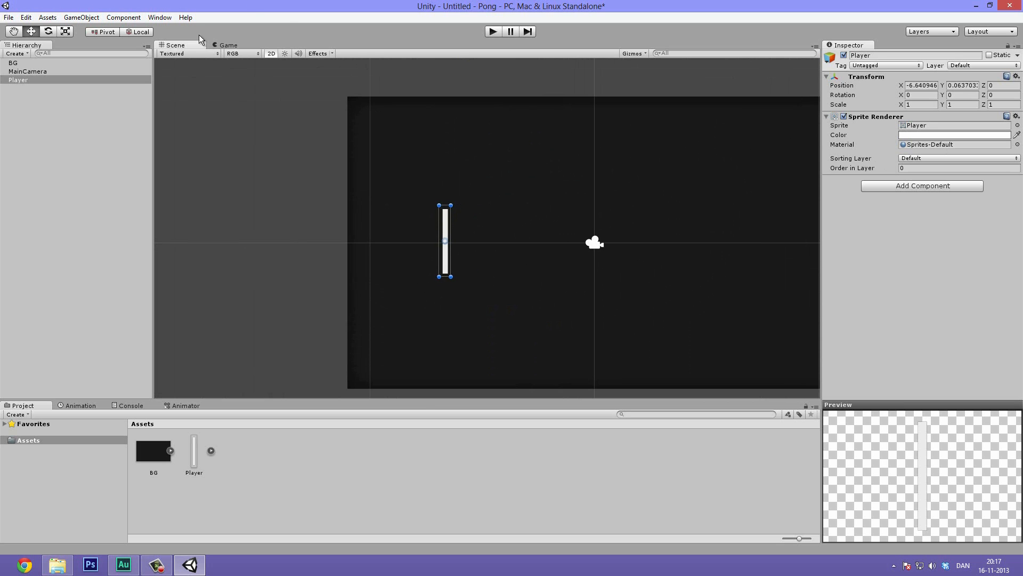
pyautogui.click(228, 45)
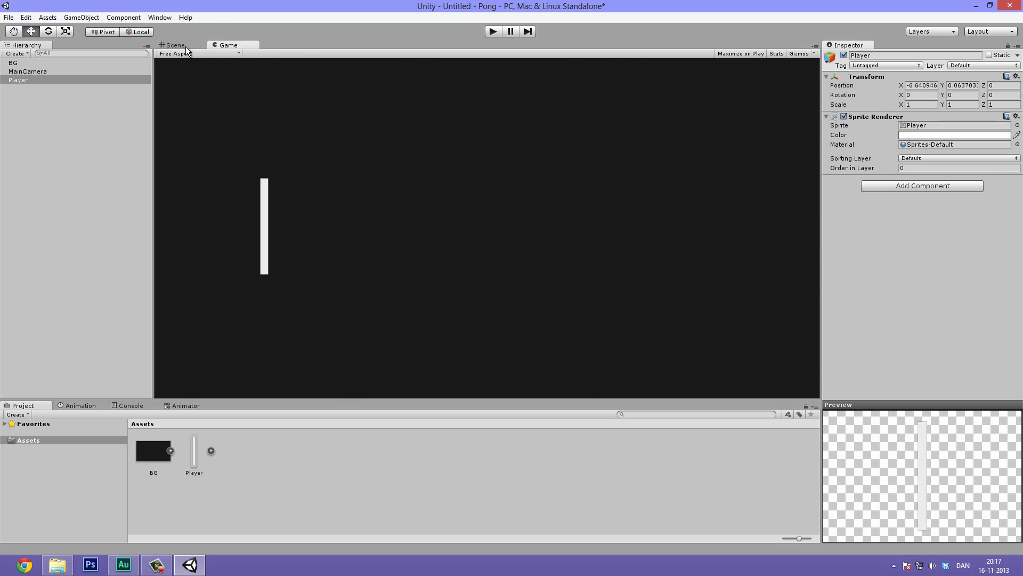
pyautogui.click(174, 45)
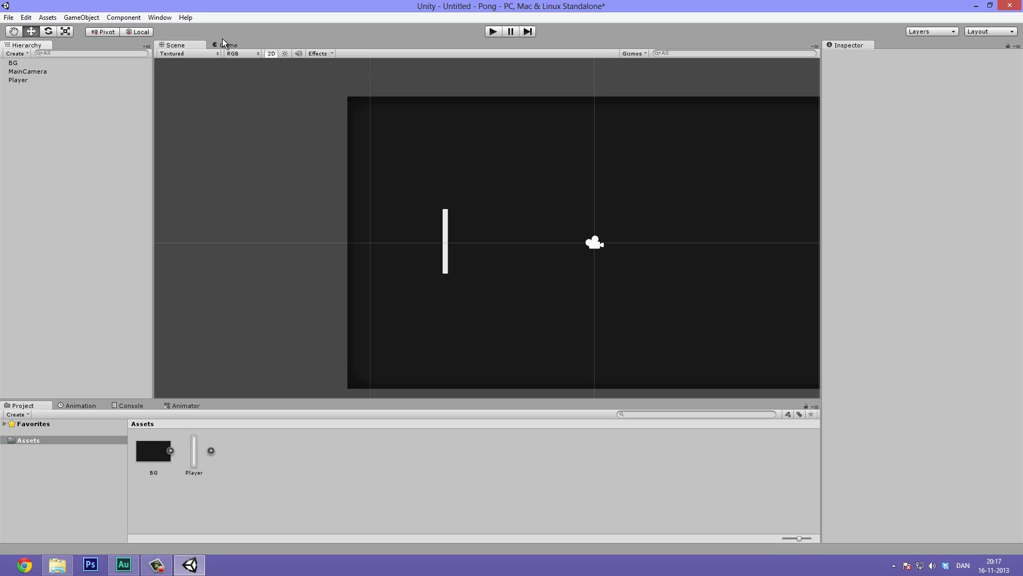
pyautogui.click(228, 45)
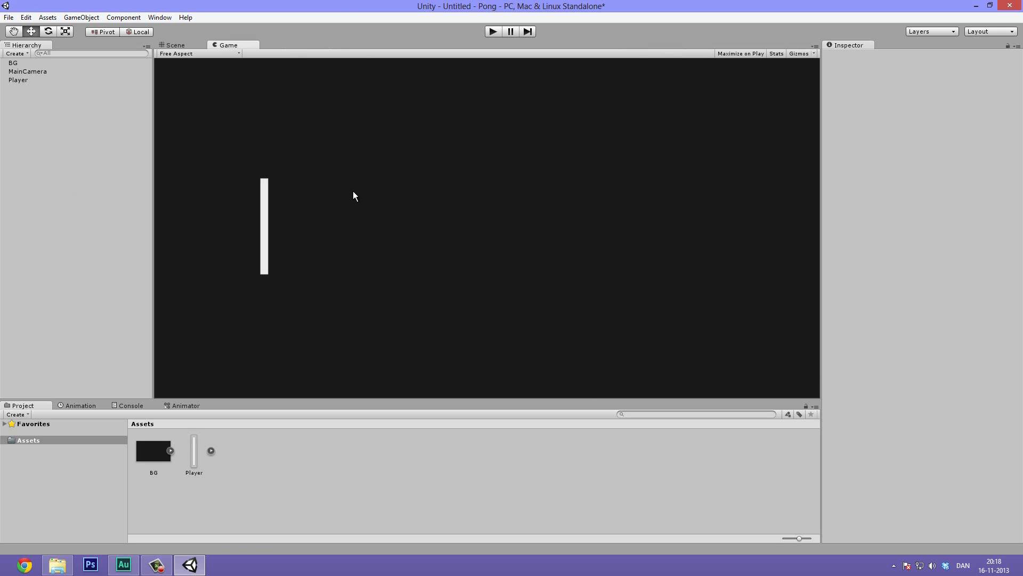